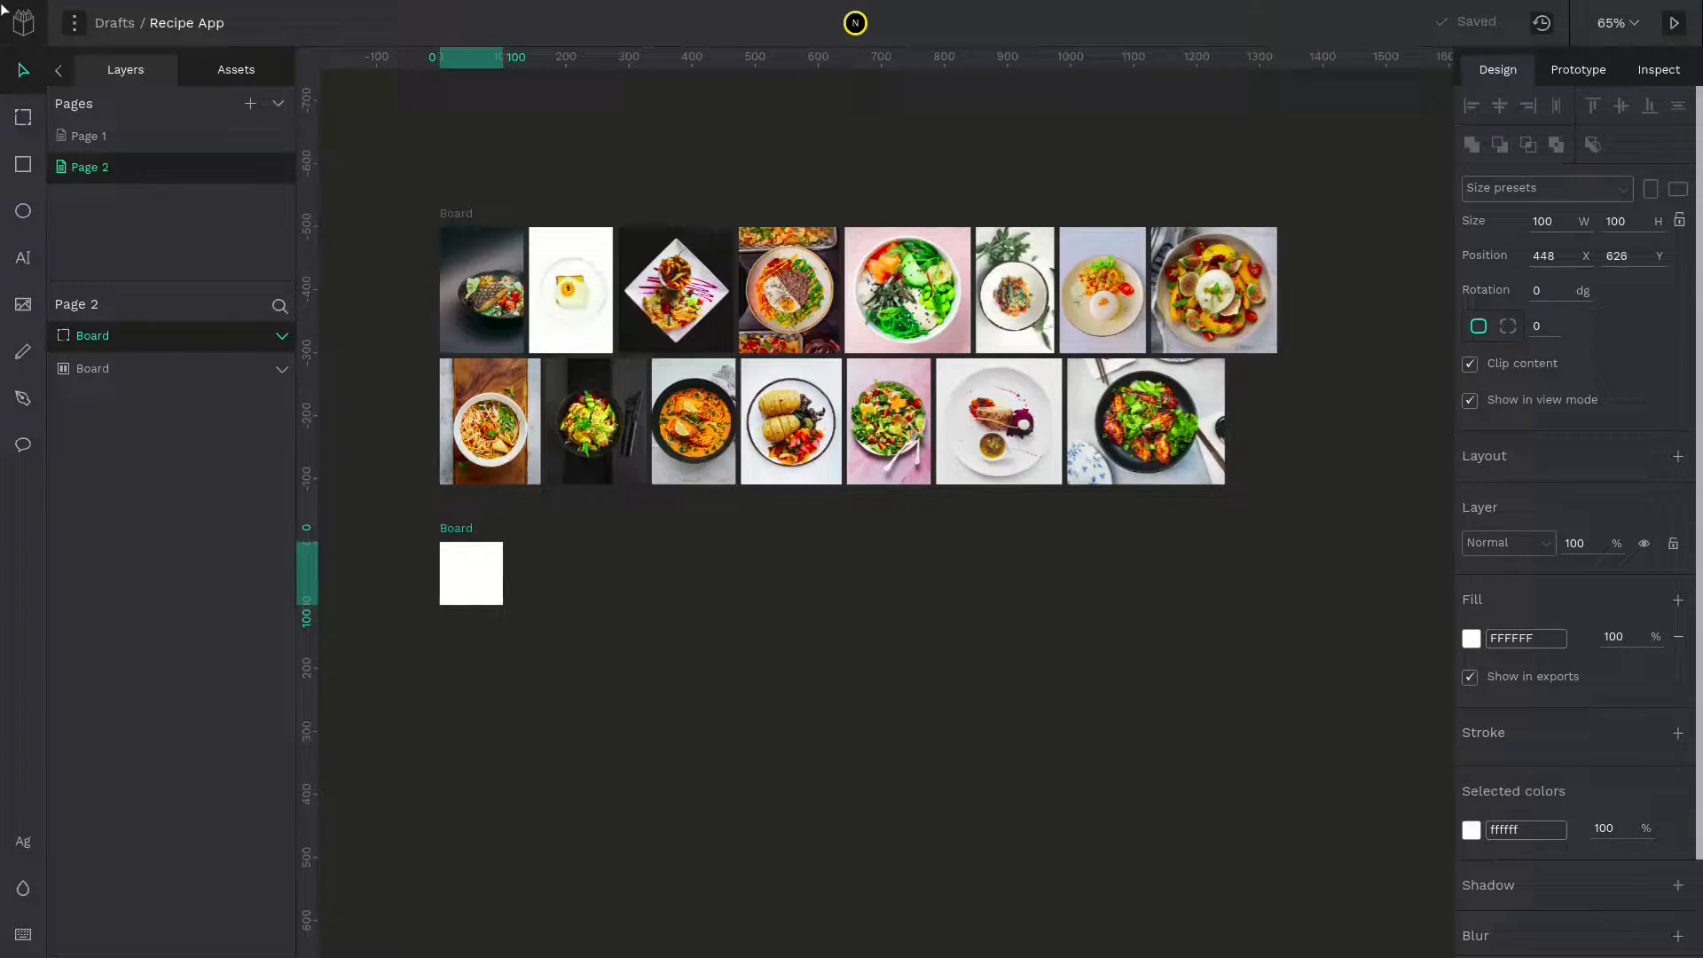
Resize the white board to iPhone 12/12 Pro and give it a column layout grid
{"action": "left_click", "coordinate": [1543, 188]}
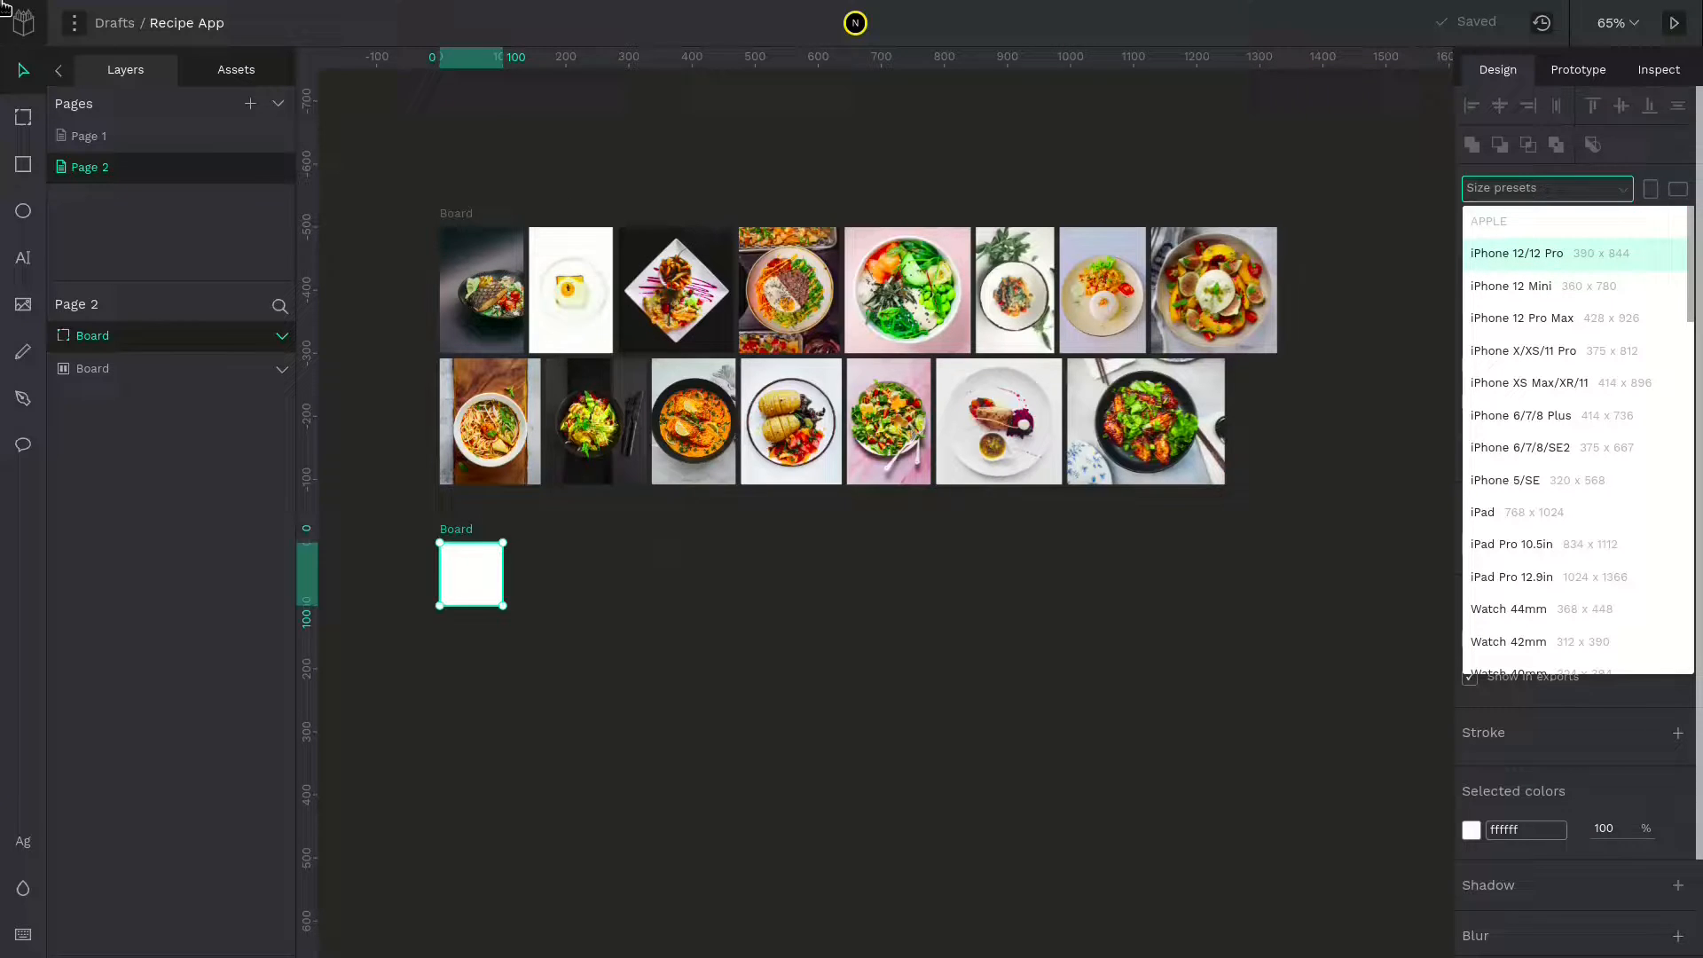
{"action": "left_click", "coordinate": [1517, 252]}
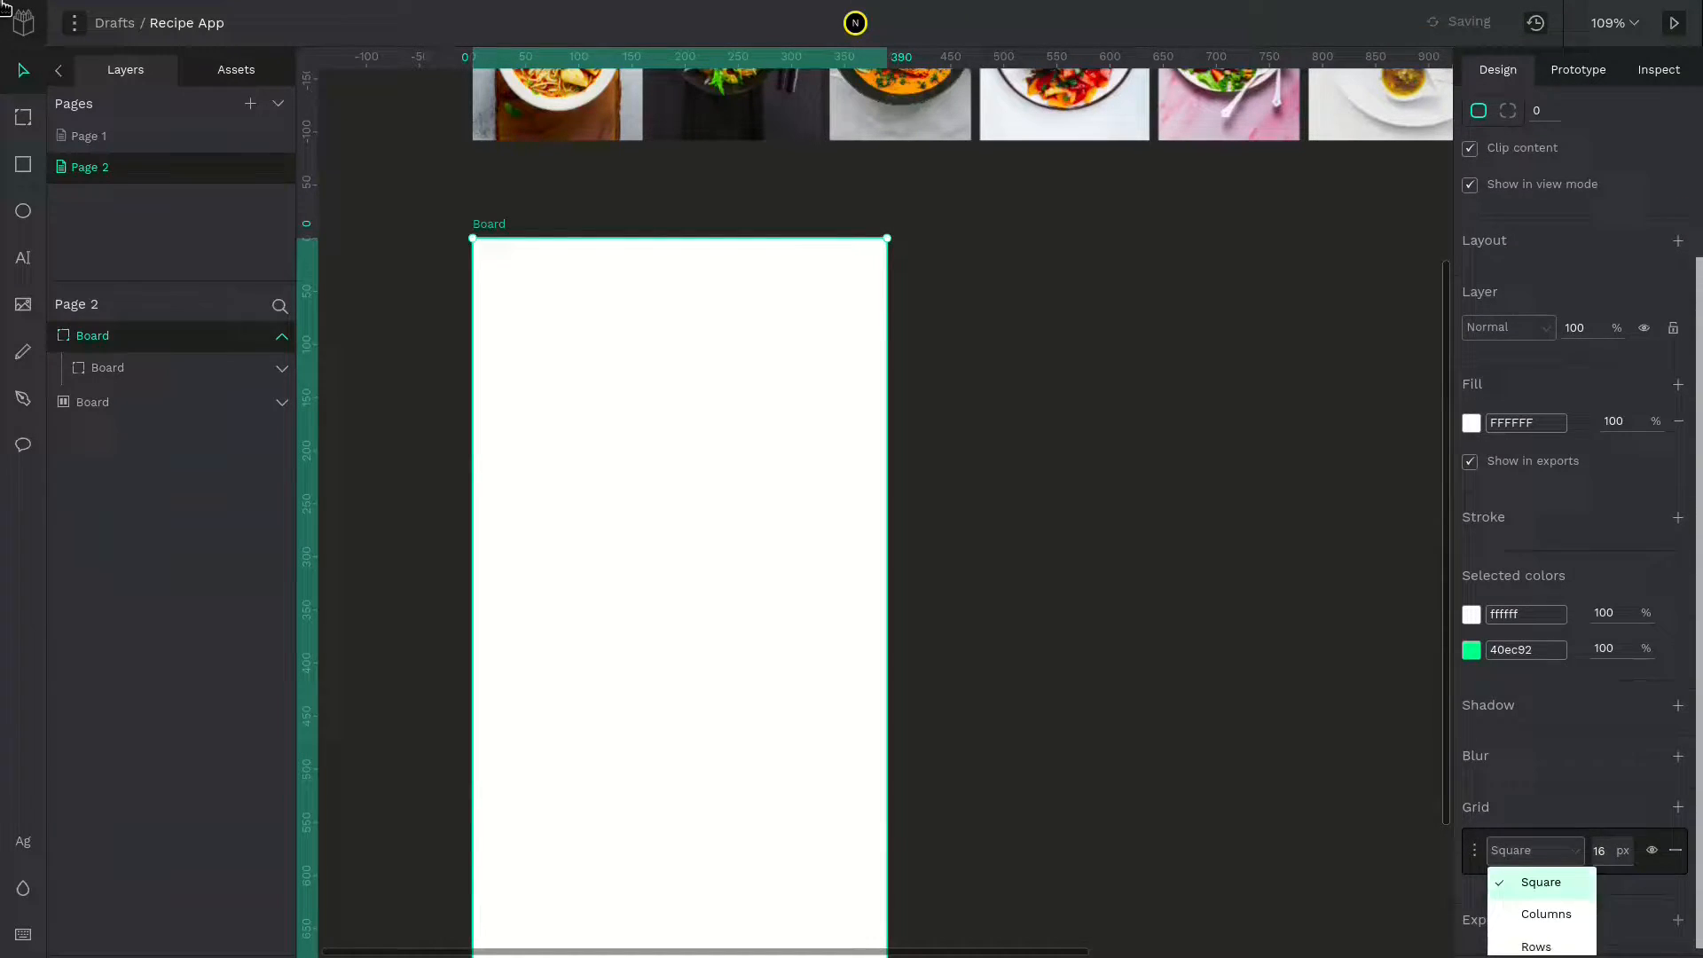
{"action": "left_click", "coordinate": [1545, 914]}
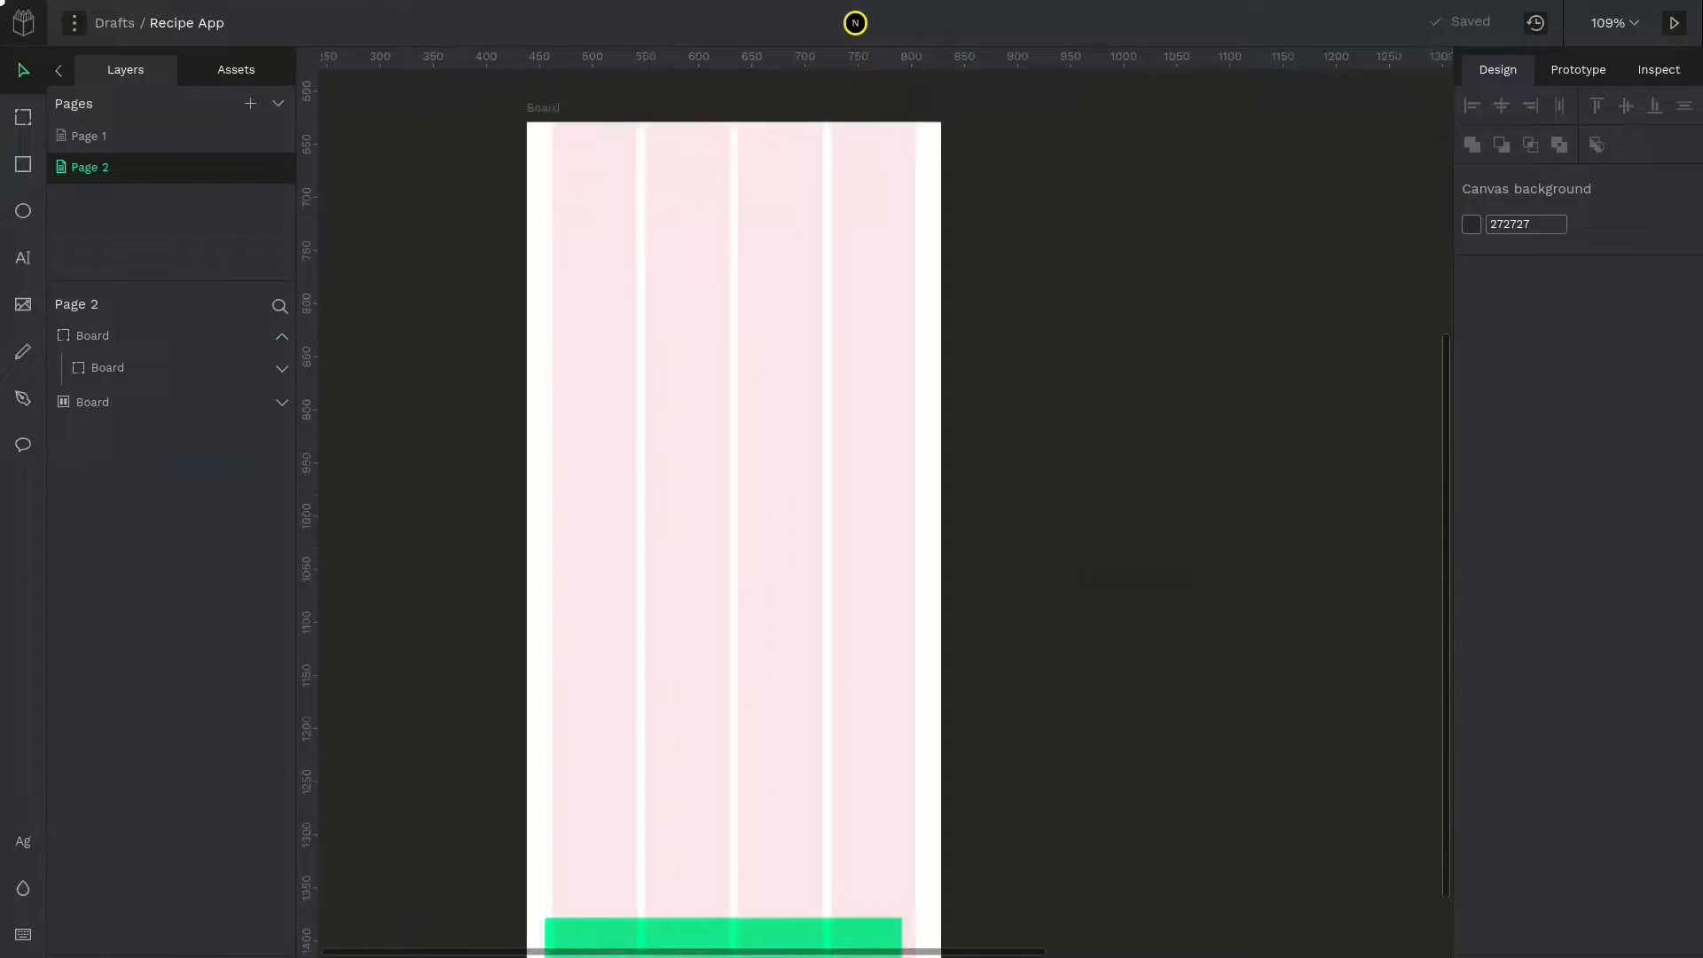
Add a 'Get Started' label in Red Hat Text 600, centred inside the green bar
{"action": "left_click", "coordinate": [721, 931]}
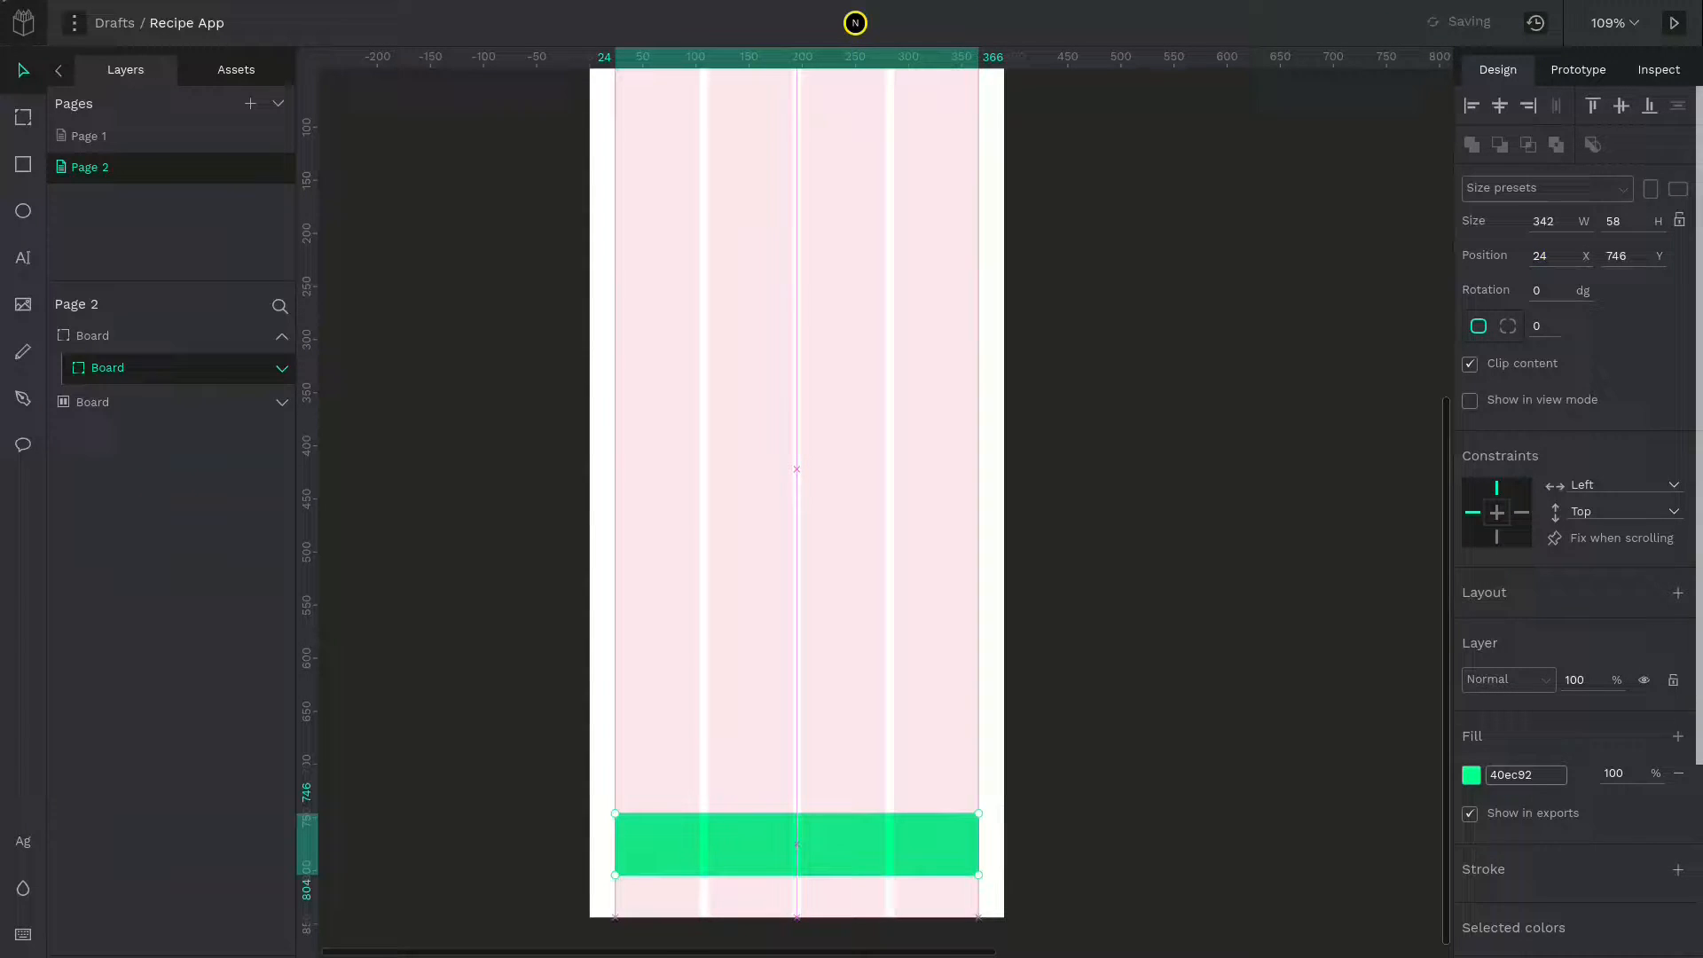
{"action": "left_click_drag", "start_coordinate": [794, 844], "coordinate": [795, 862]}
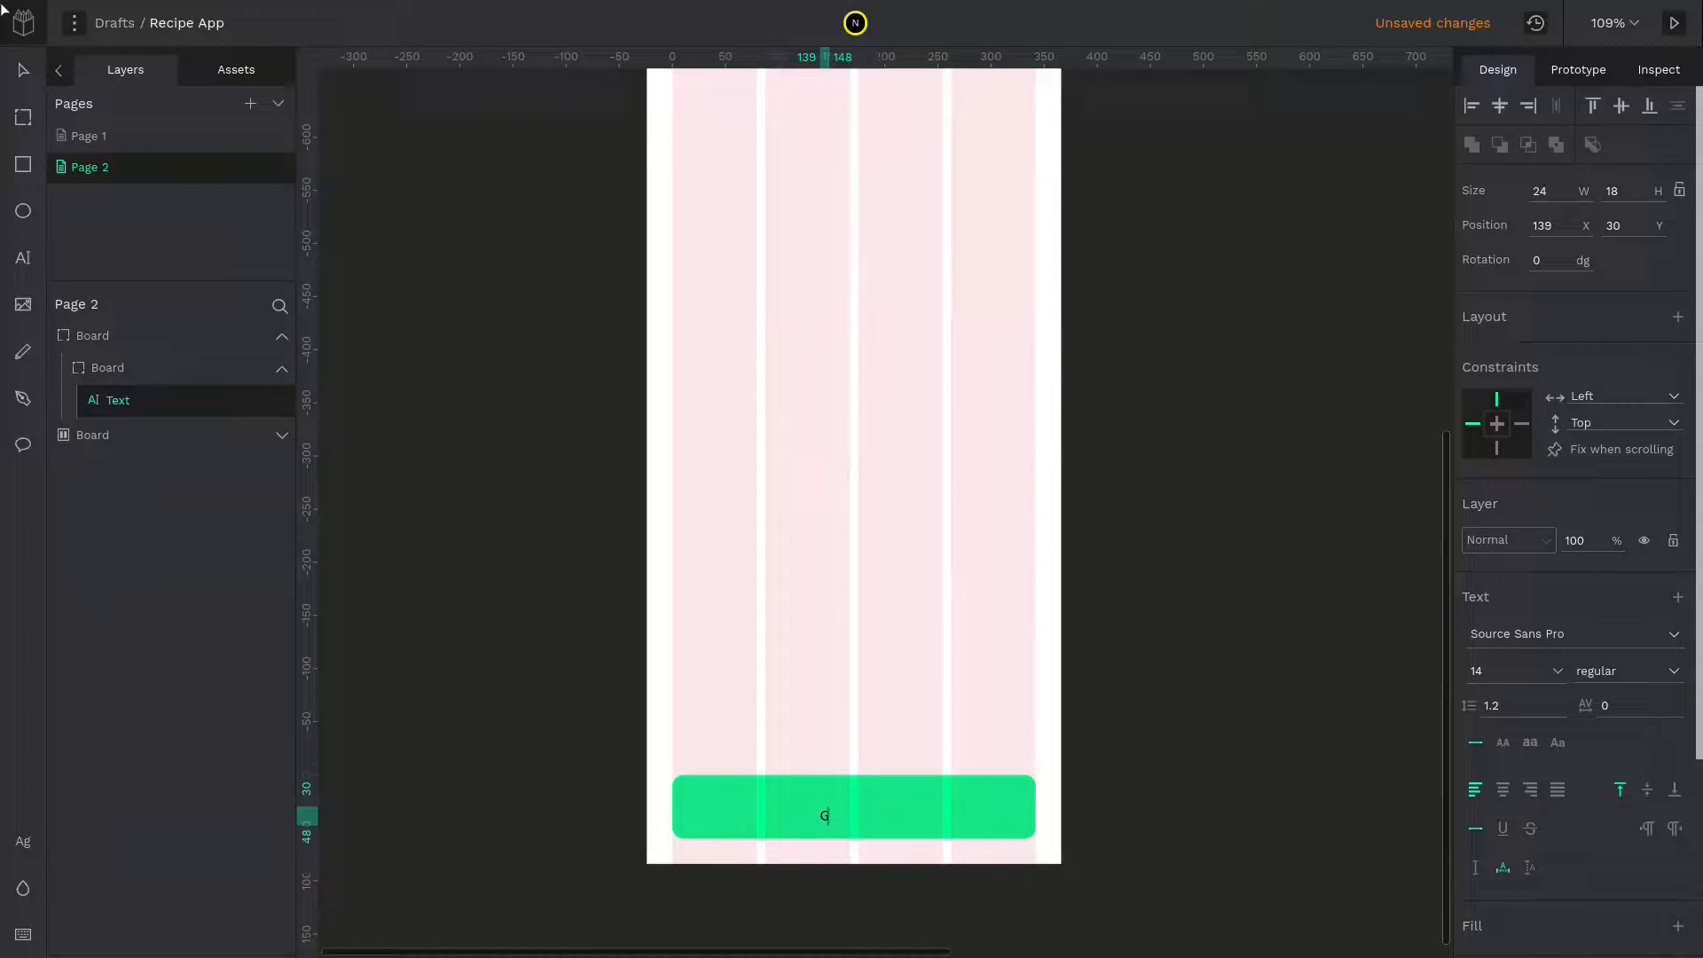
{"action": "type", "text": "et Started"}
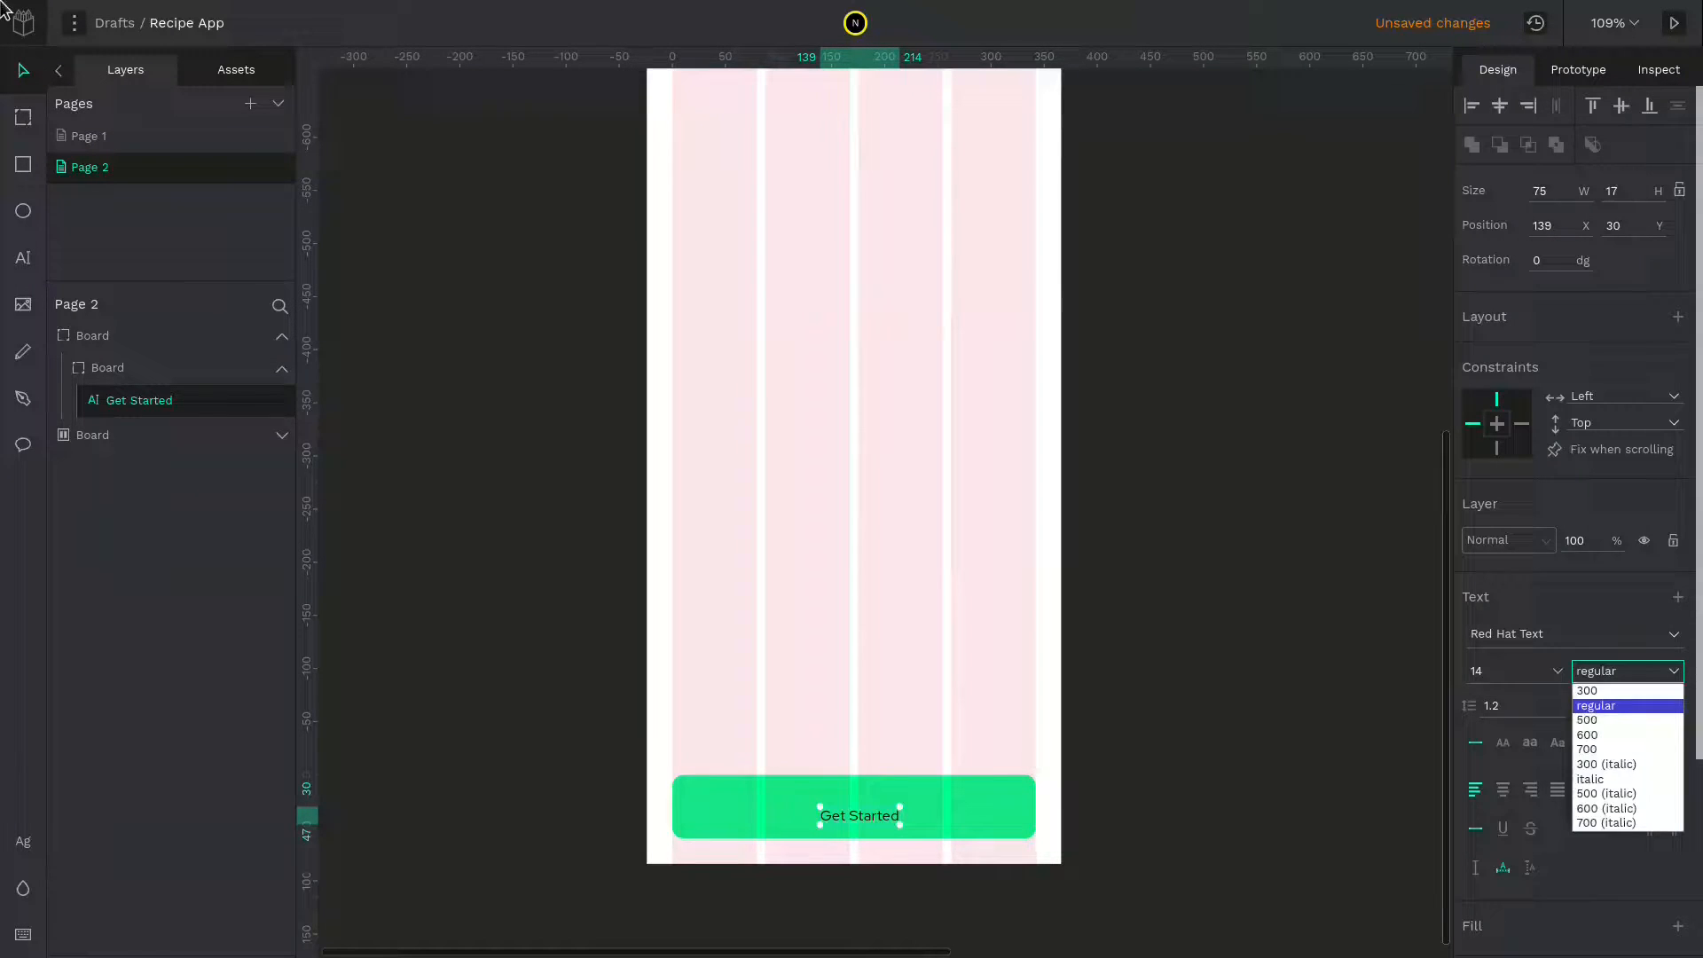
{"action": "left_click", "coordinate": [1586, 734]}
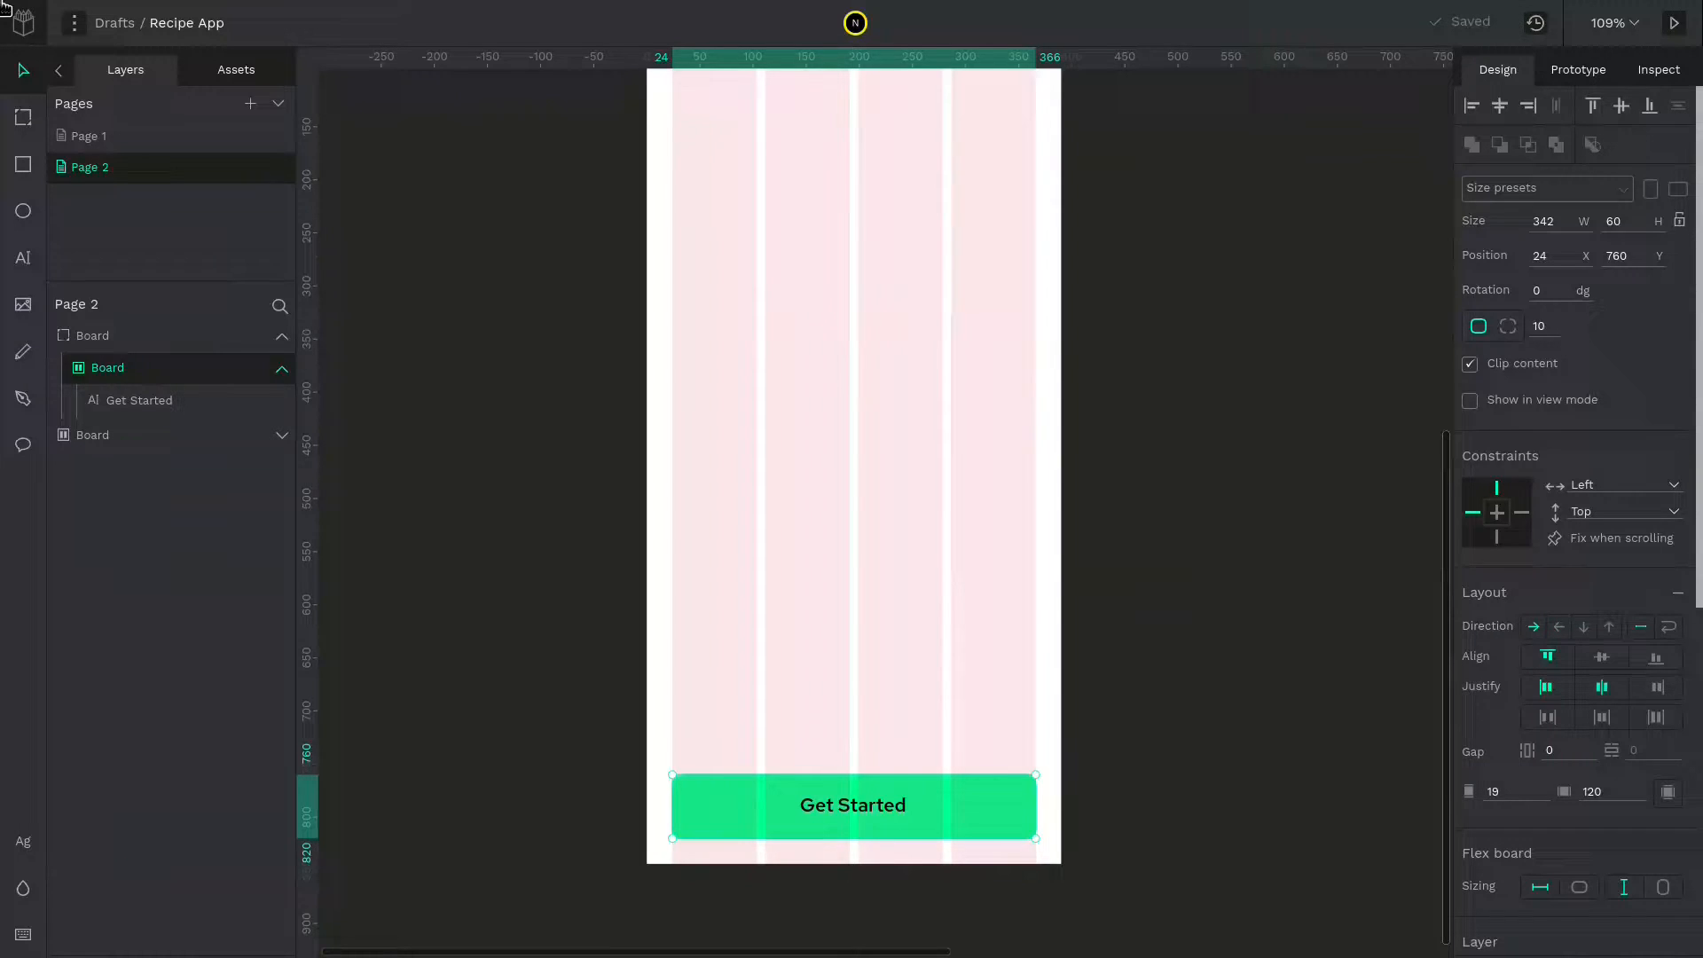
{"action": "left_click", "coordinate": [1598, 656]}
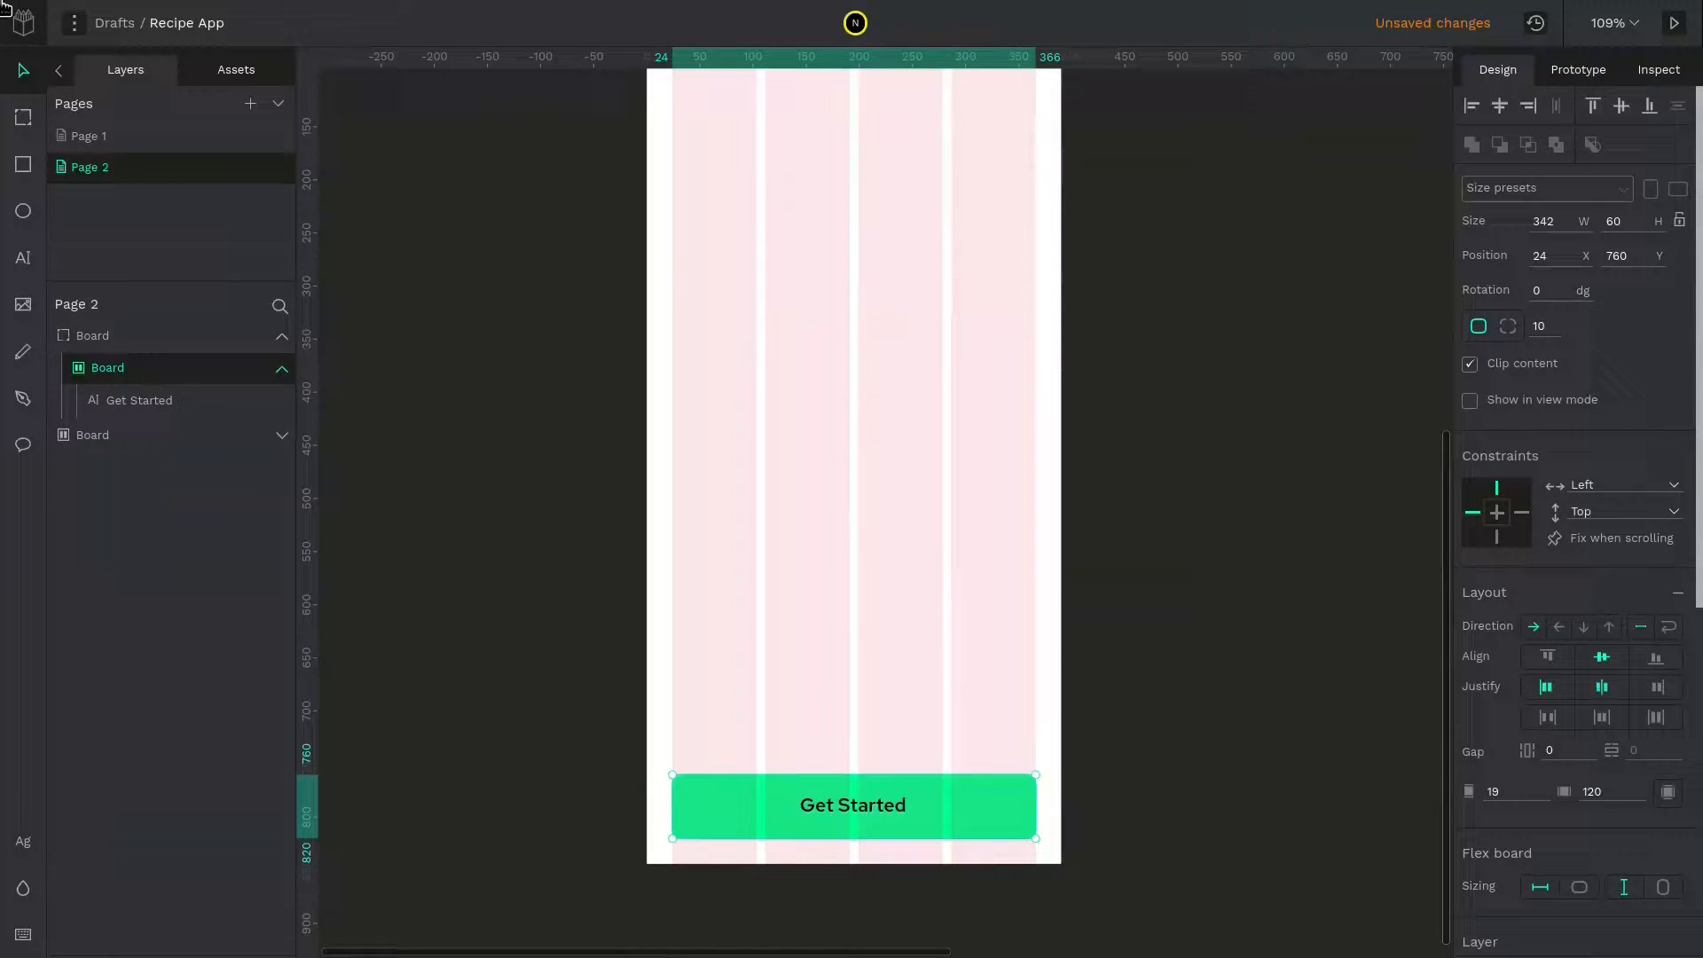
{"action": "mouse_move", "coordinate": [1600, 686]}
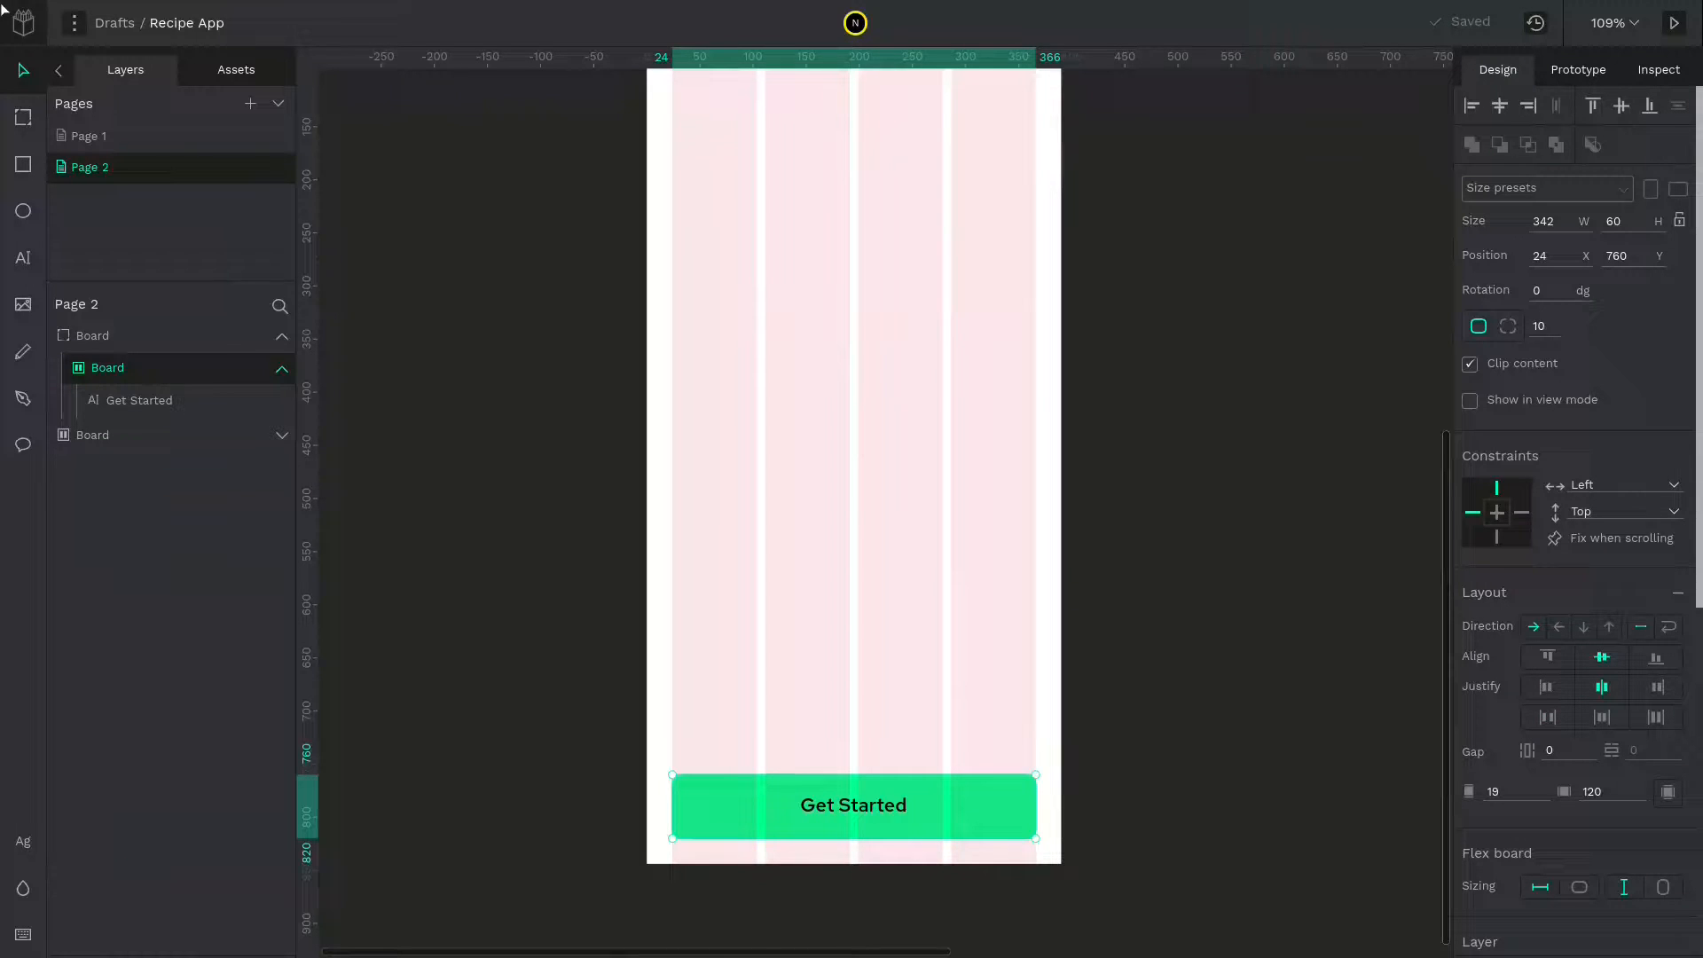
{"action": "mouse_move", "coordinate": [1610, 791]}
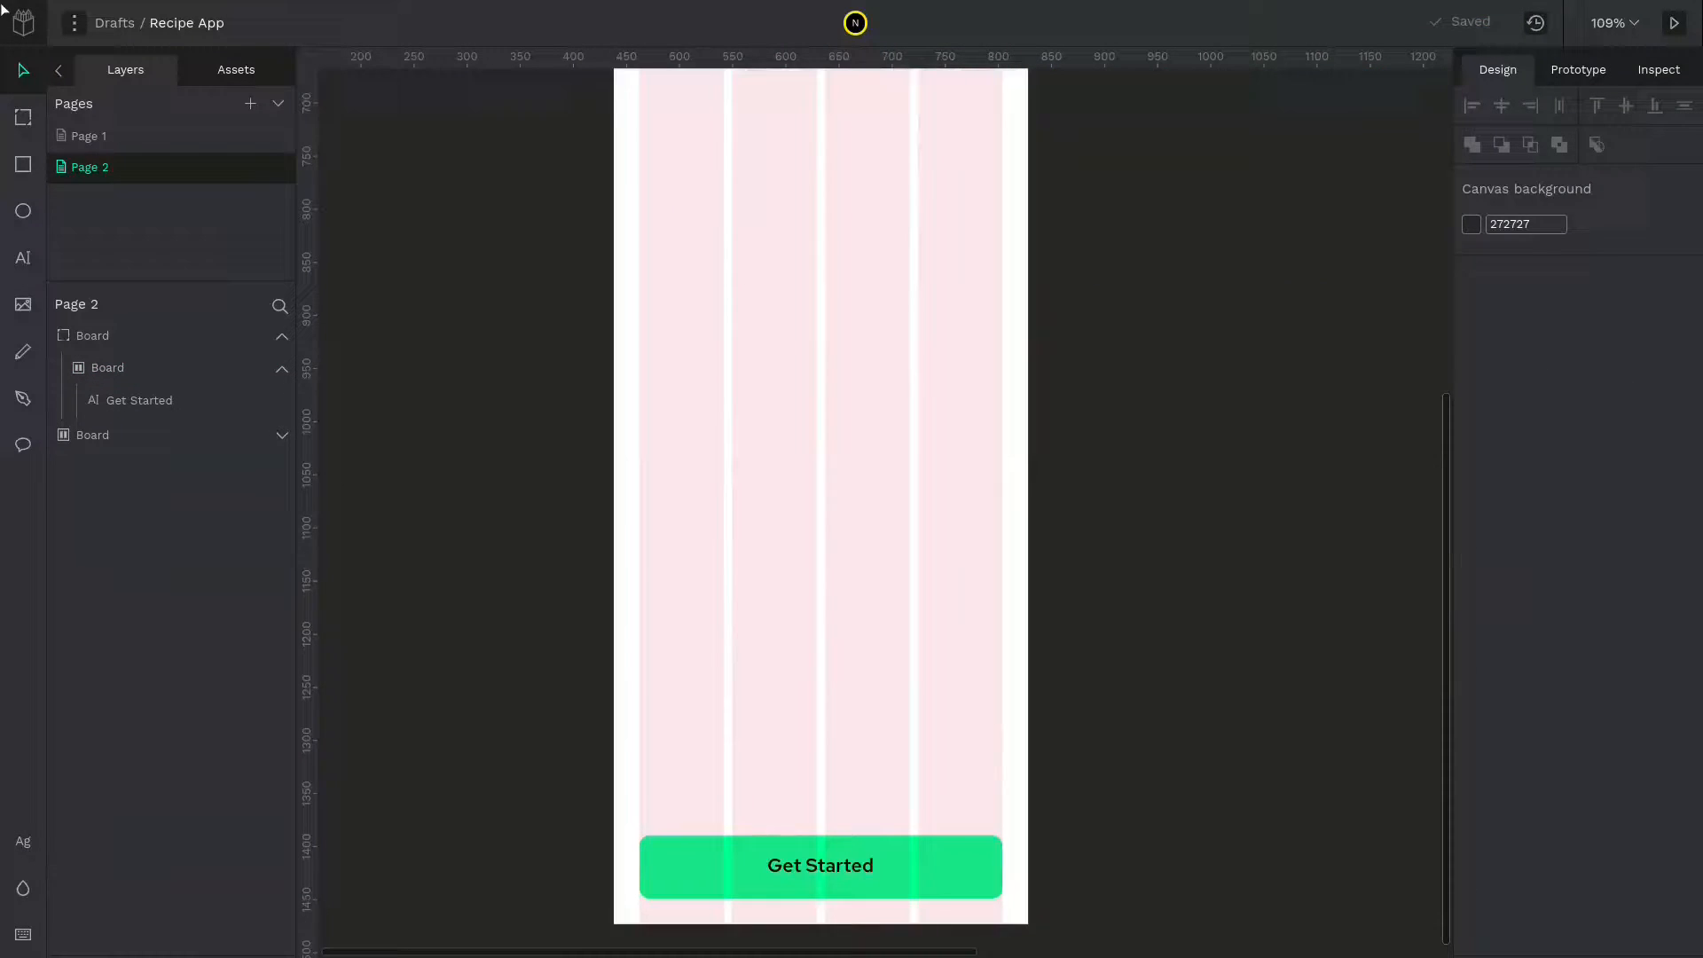
Save the Get Started label's style as the Button Text typography
{"action": "left_click", "coordinate": [819, 865]}
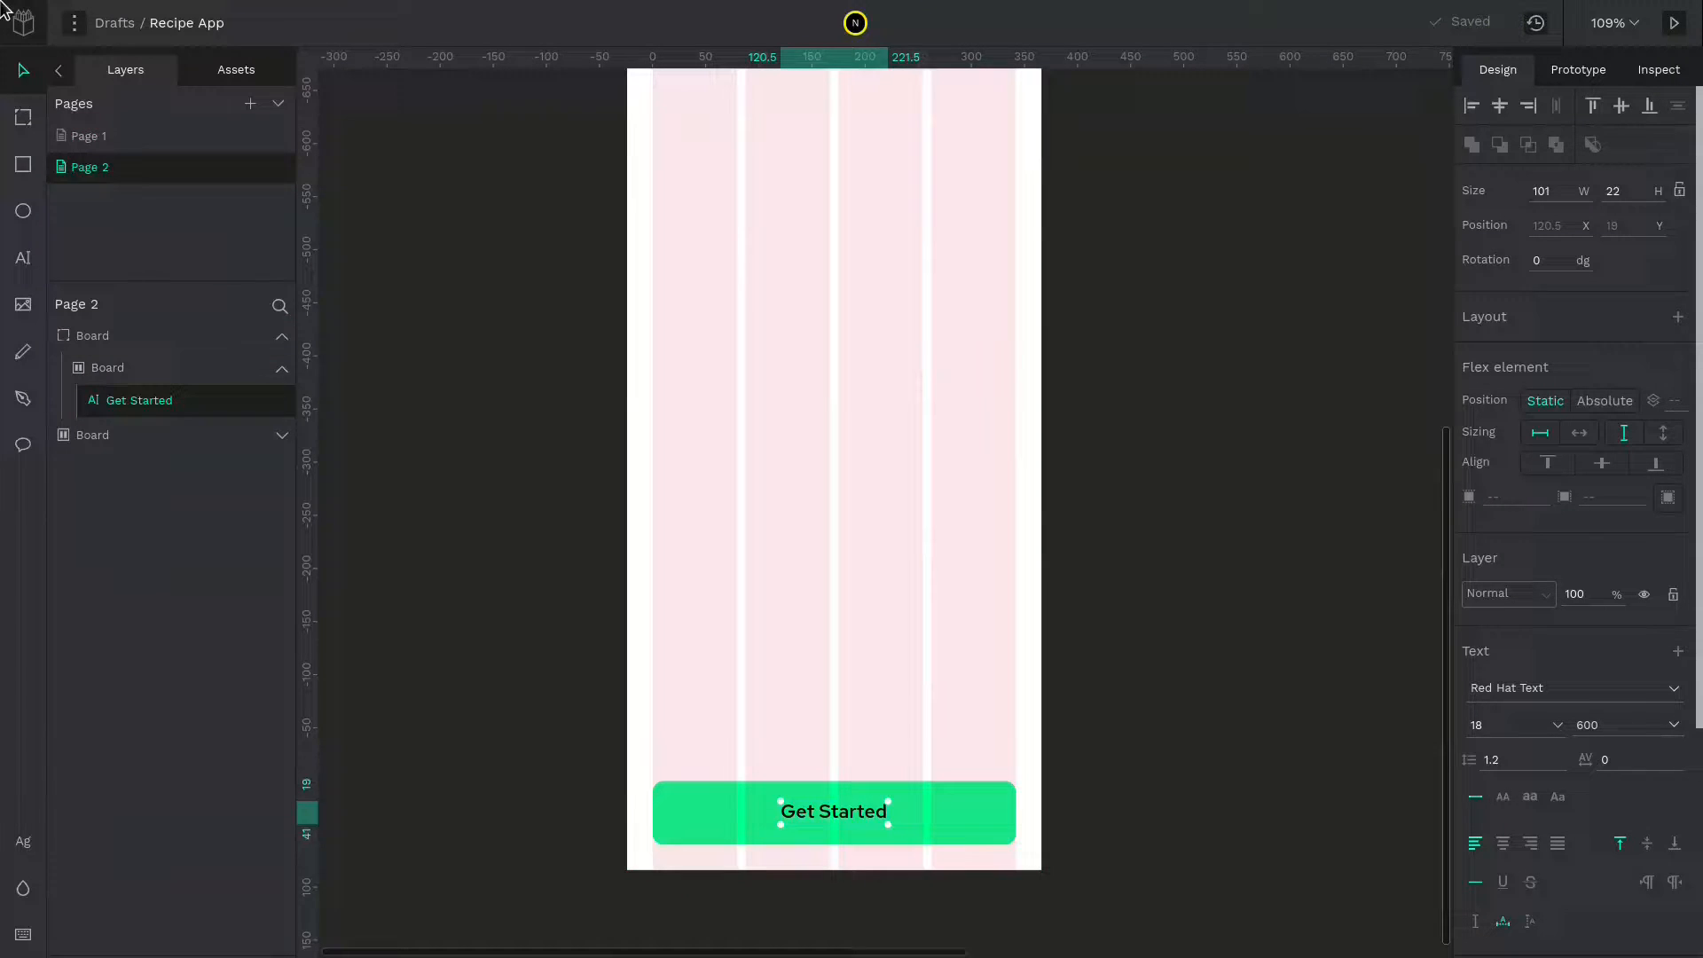
{"action": "left_click", "coordinate": [236, 69]}
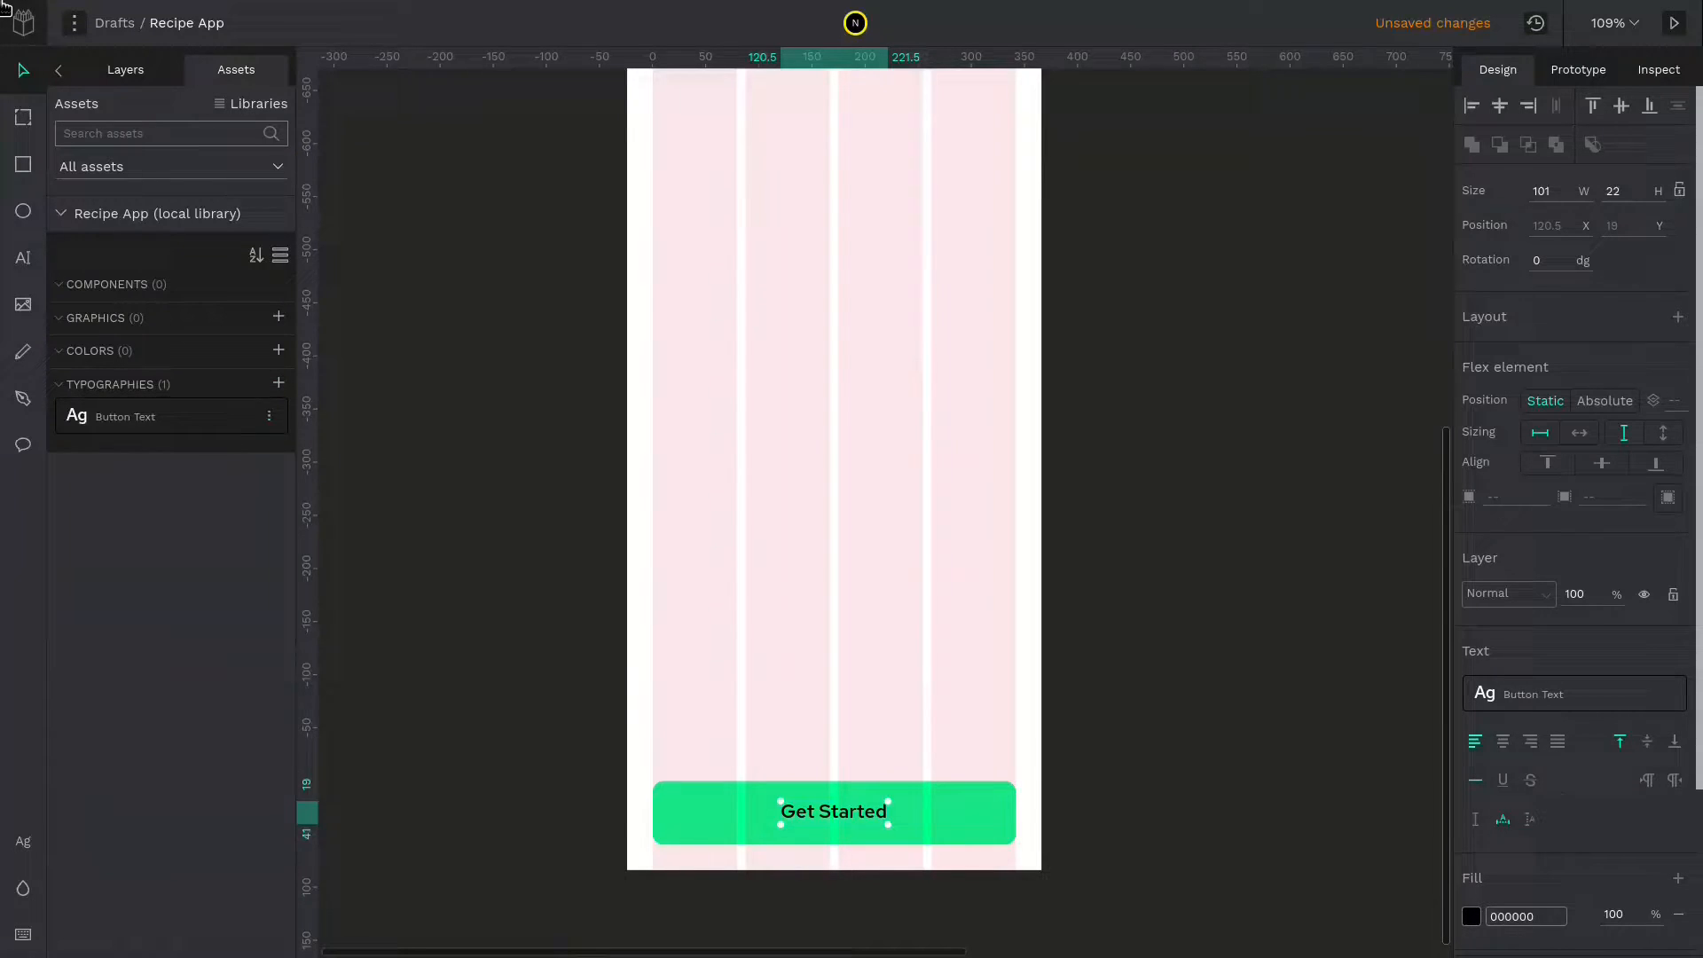
{"action": "left_click", "coordinate": [124, 415]}
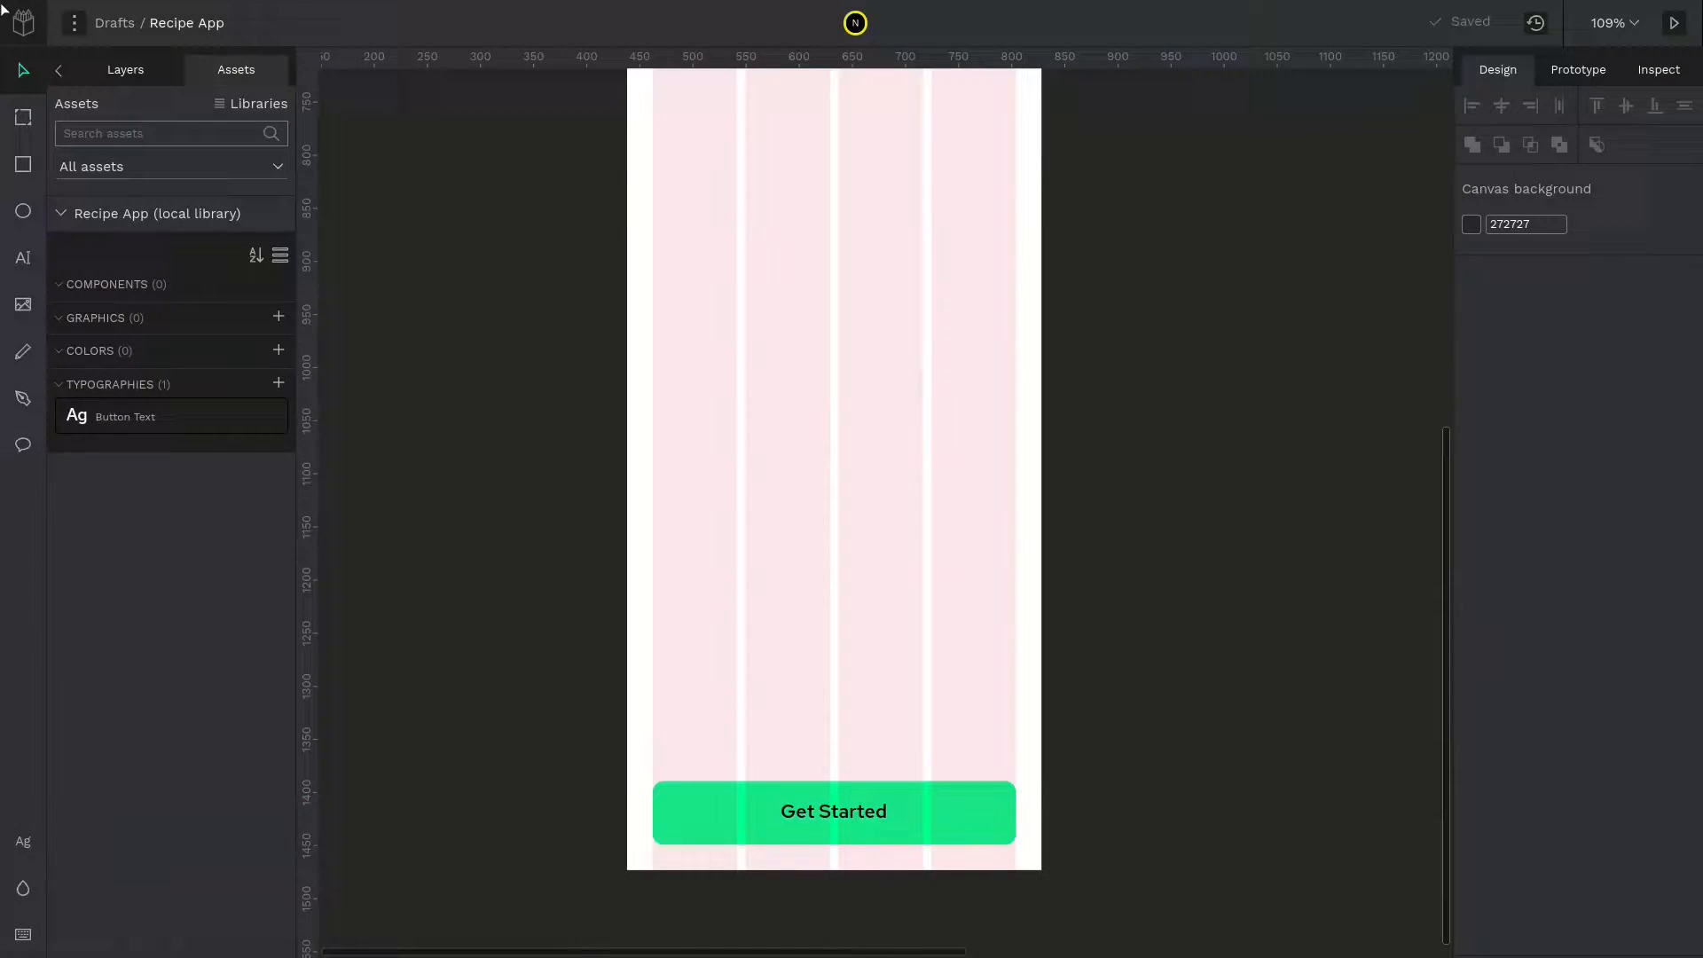
Make the green button a component named 'Call to Action'
{"action": "left_click", "coordinate": [833, 810]}
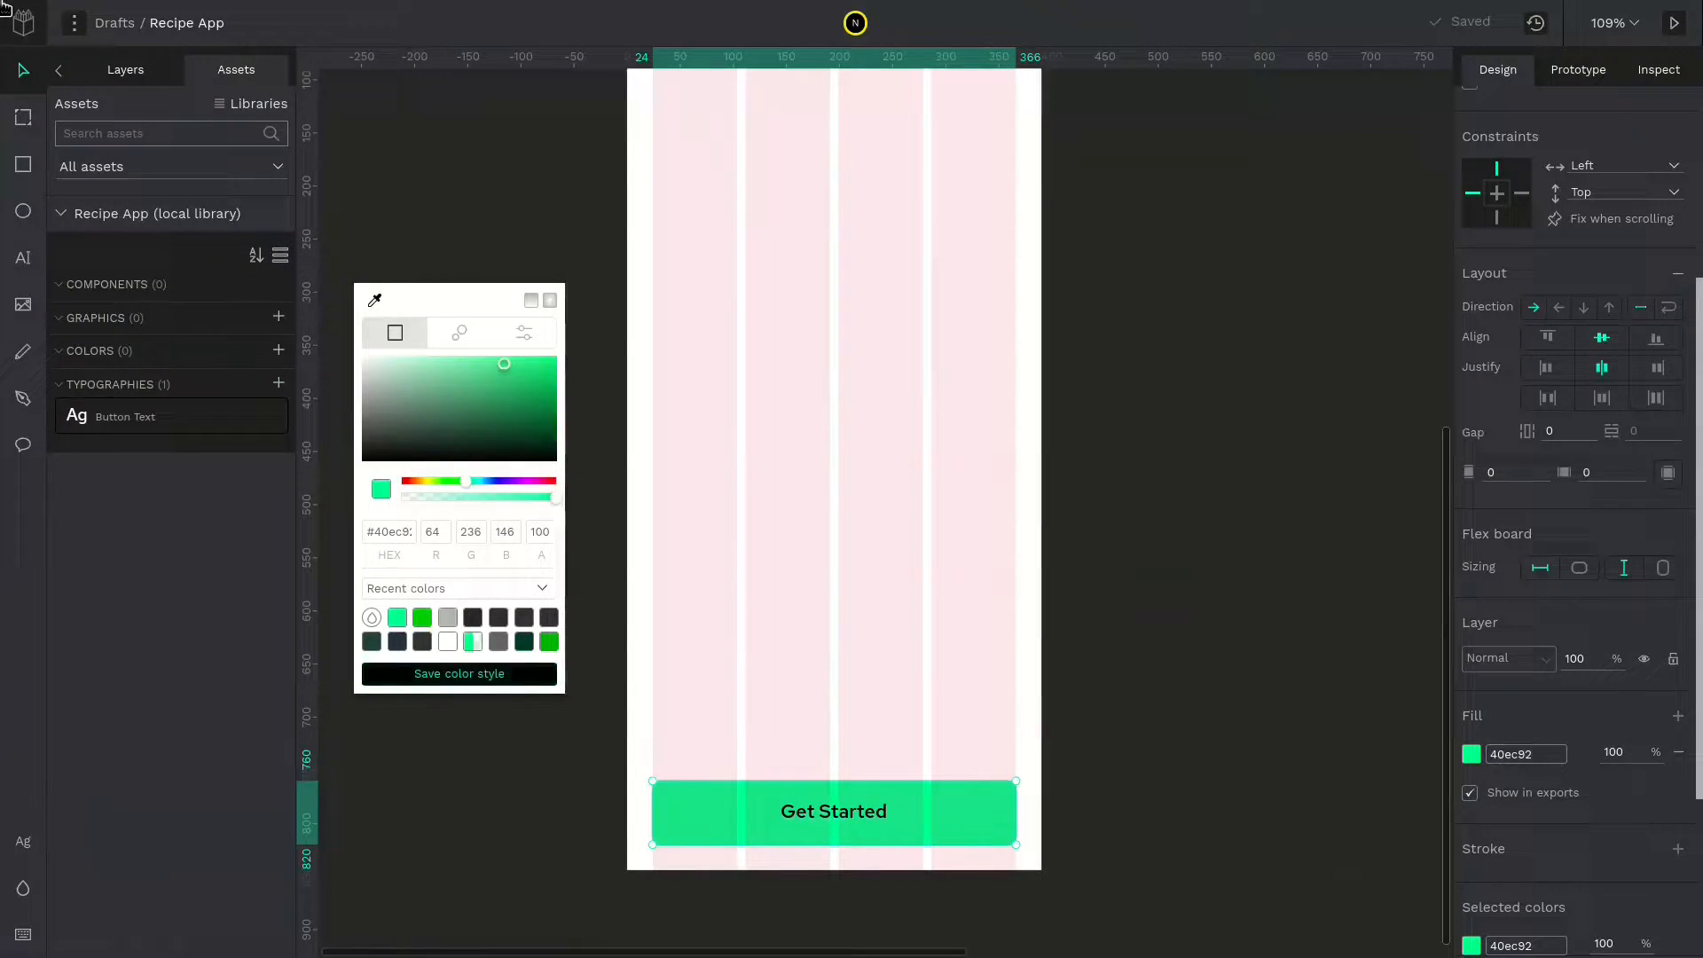
{"action": "right_click", "coordinate": [833, 810]}
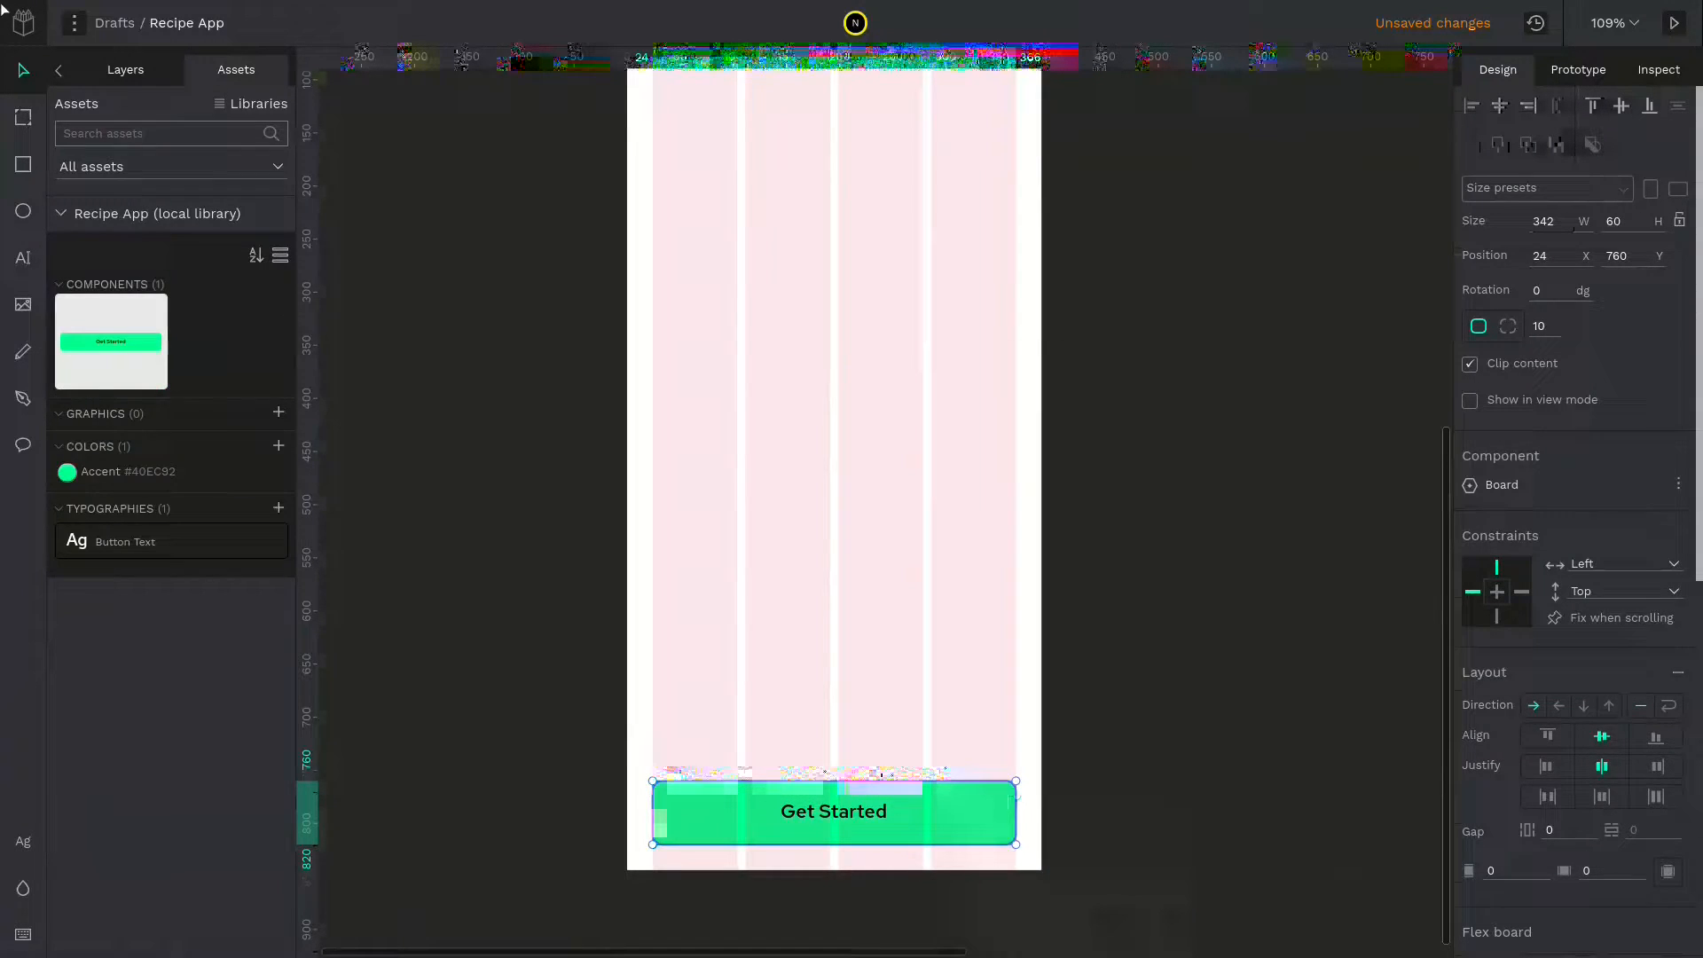
{"action": "type", "text": "Call to Action"}
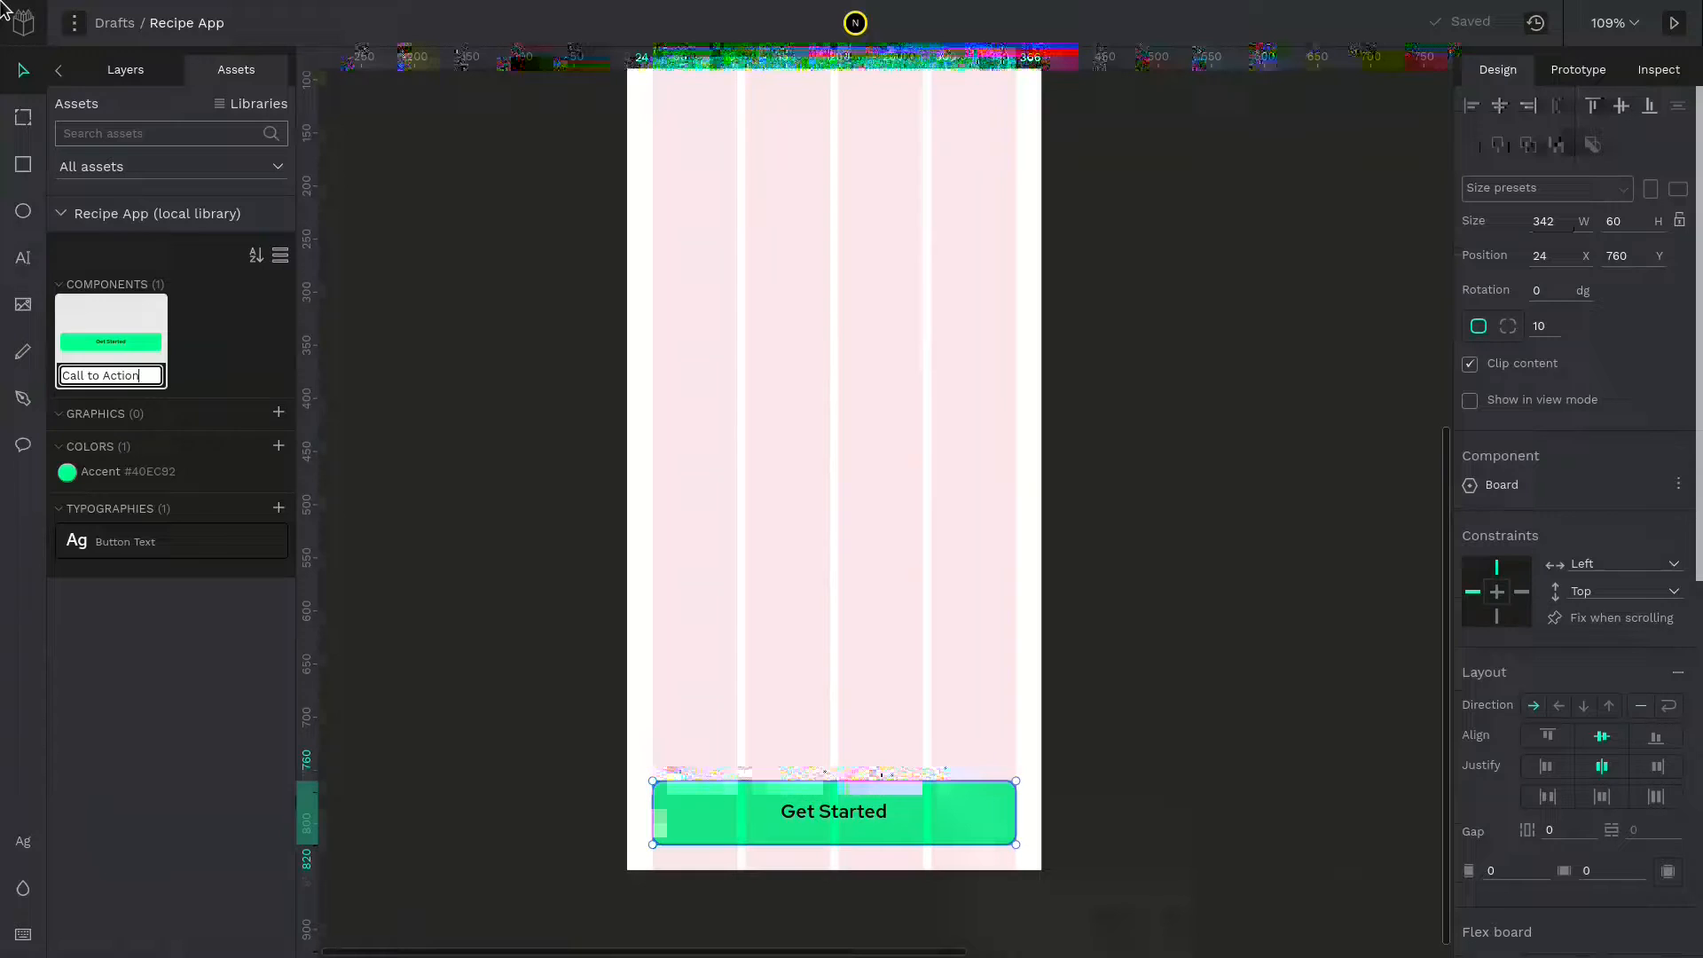
{"action": "right_click", "coordinate": [834, 811]}
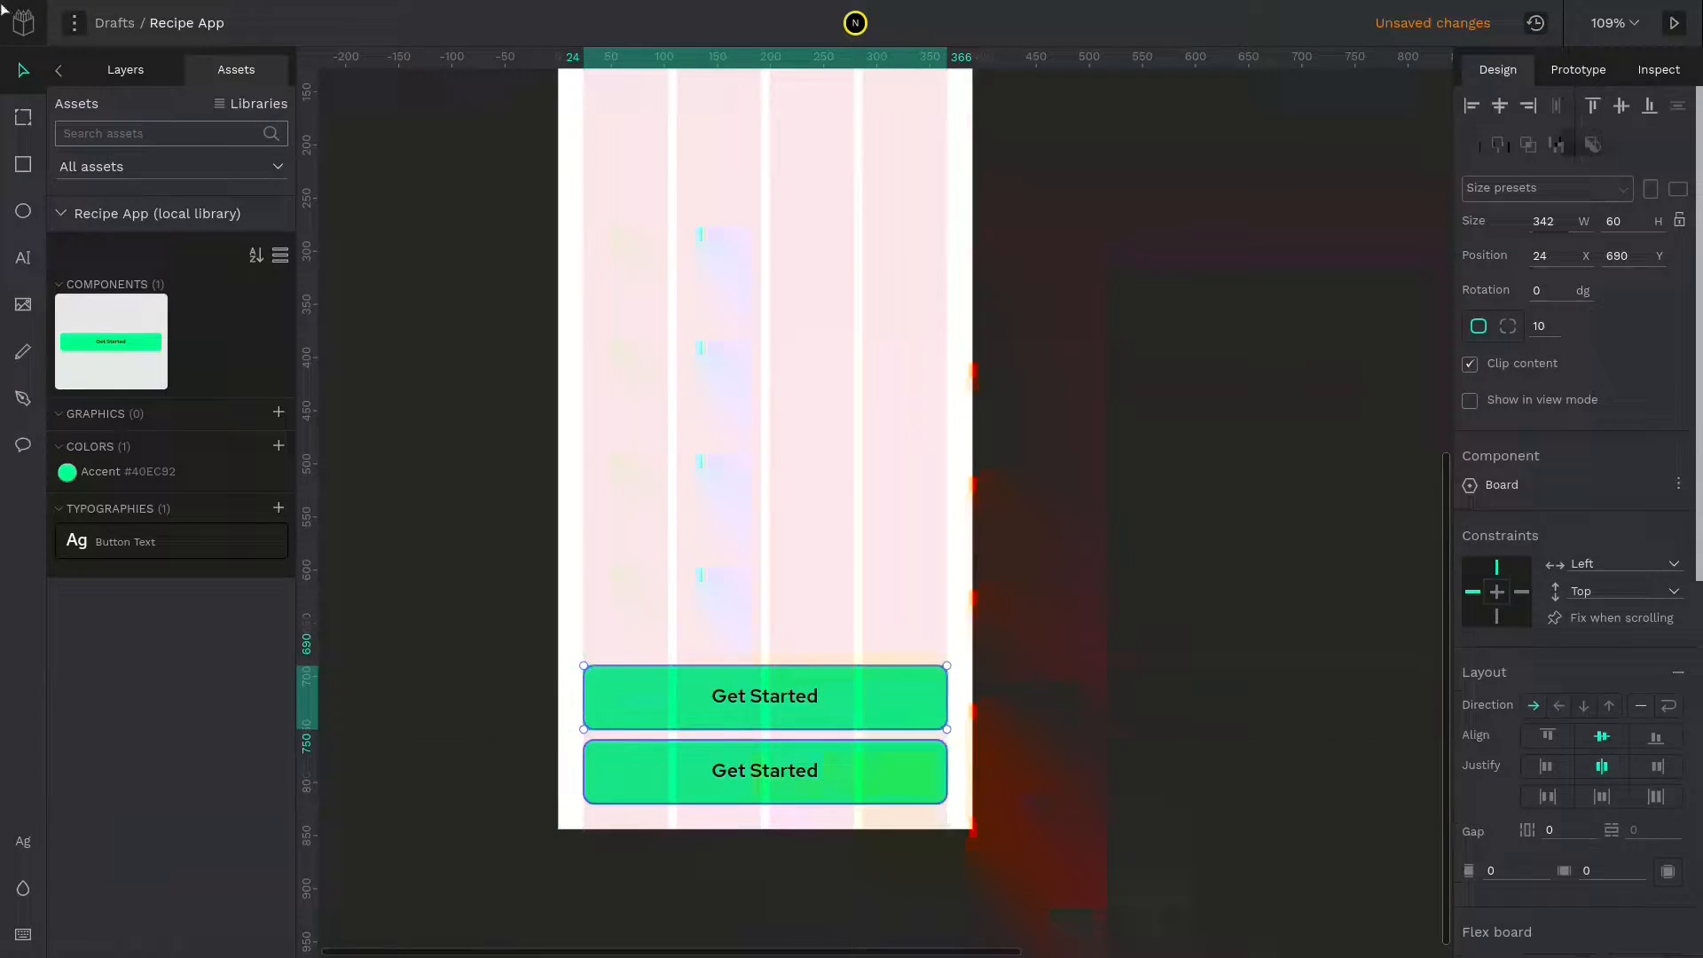
Duplicate the button above the original and give the copy a light translucent green fill
{"action": "right_click", "coordinate": [763, 695]}
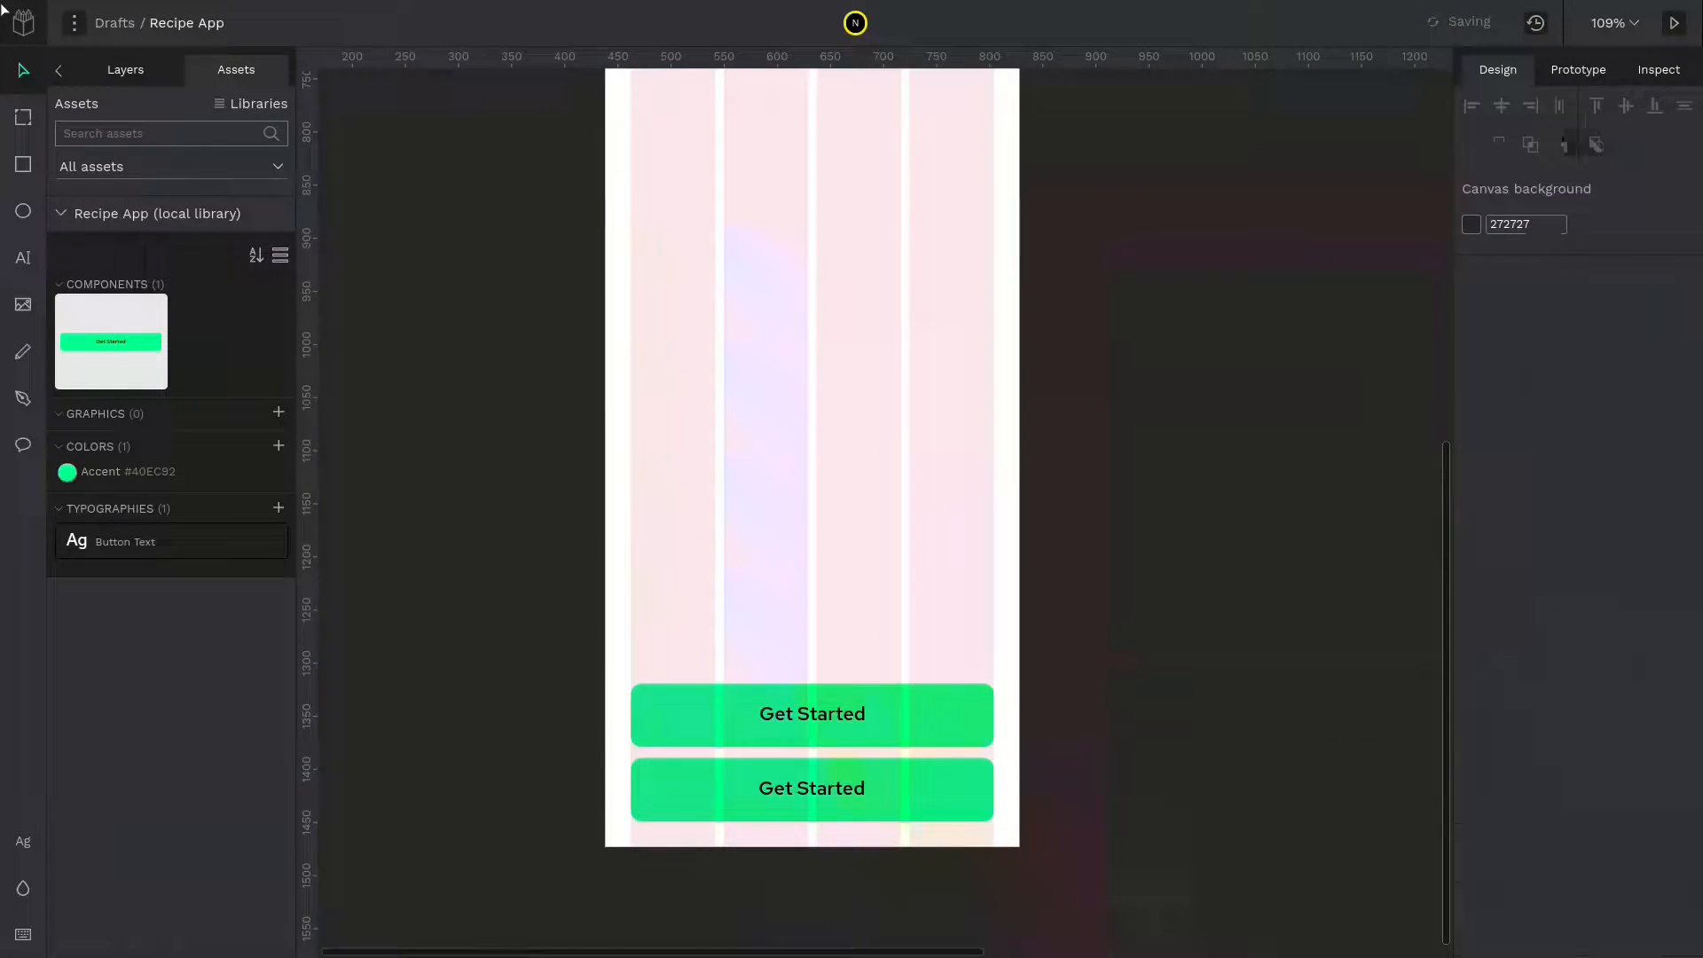
{"action": "left_click", "coordinate": [811, 713]}
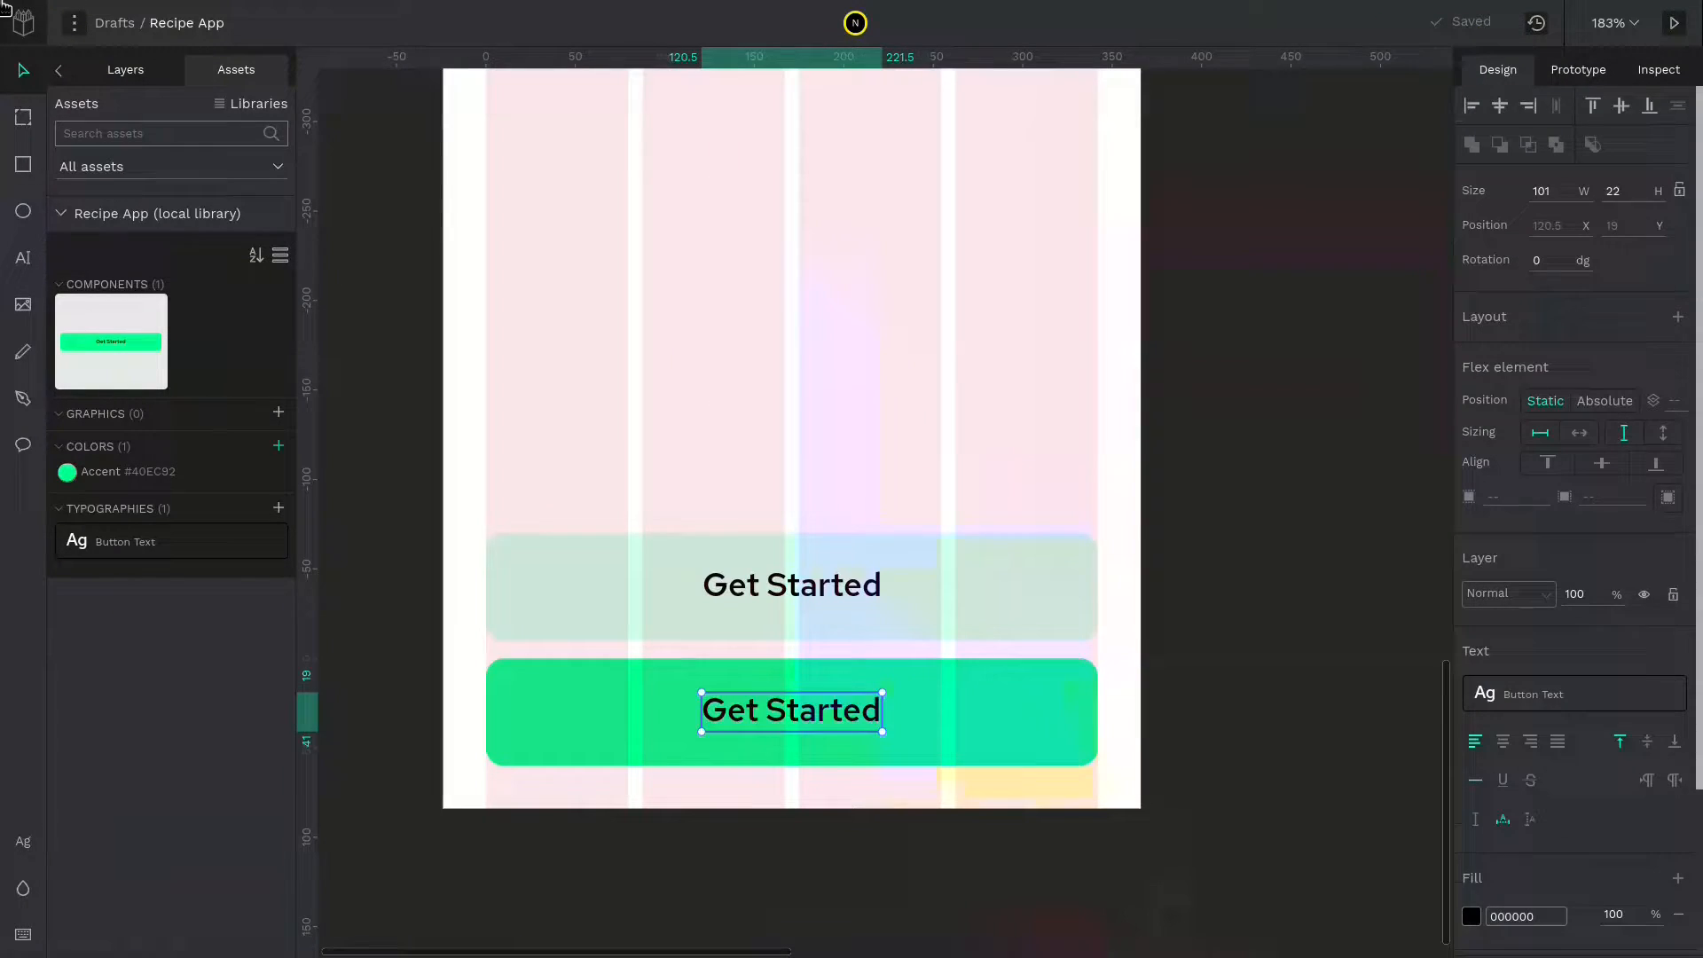
{"action": "left_click", "coordinate": [1470, 915]}
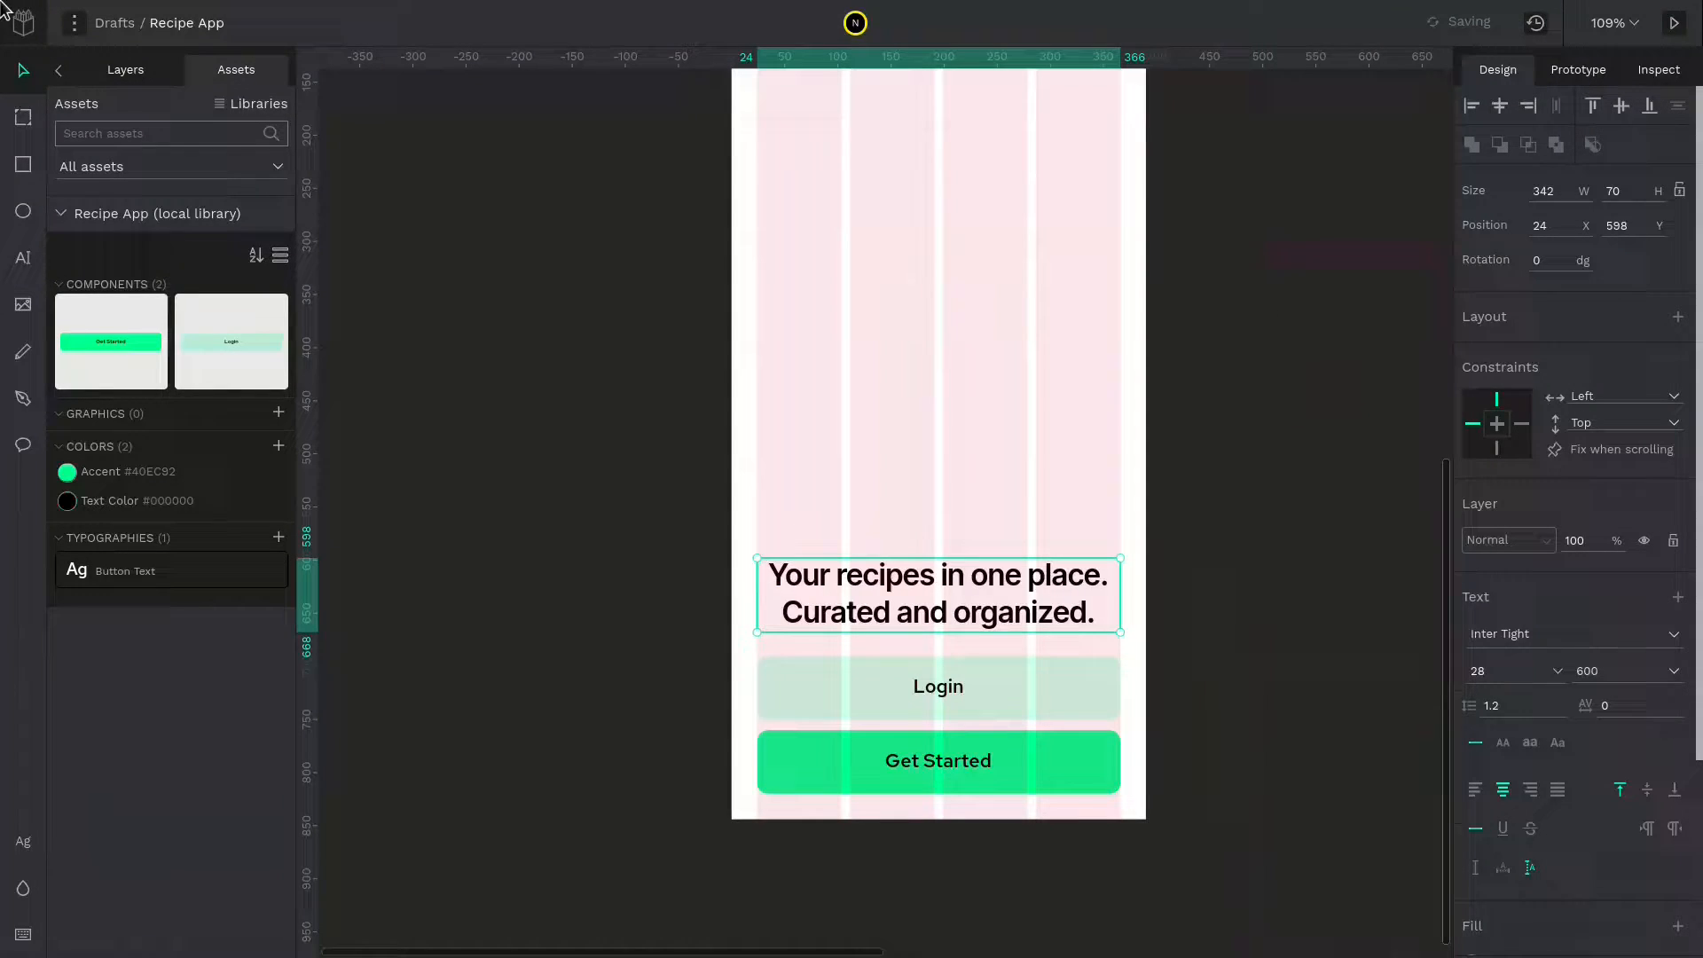
Save the headline's Inter Tight 28/600 style as a typography named 'Display Text'
{"action": "left_click", "coordinate": [277, 536]}
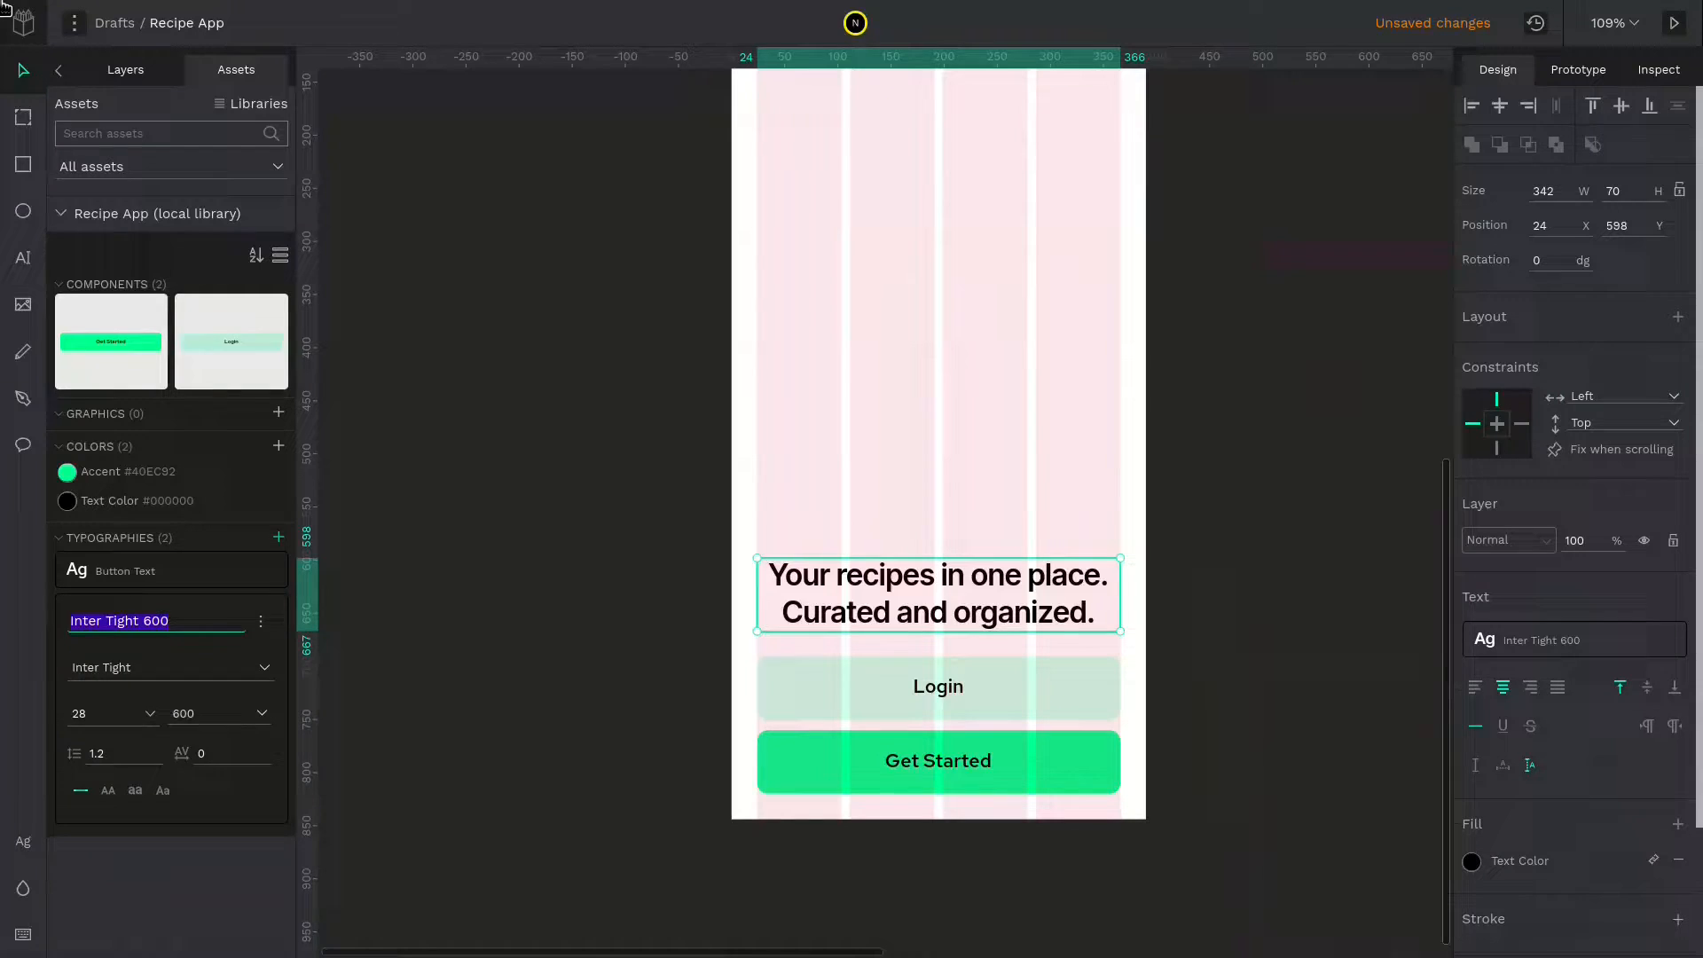
{"action": "type", "text": "Display Text"}
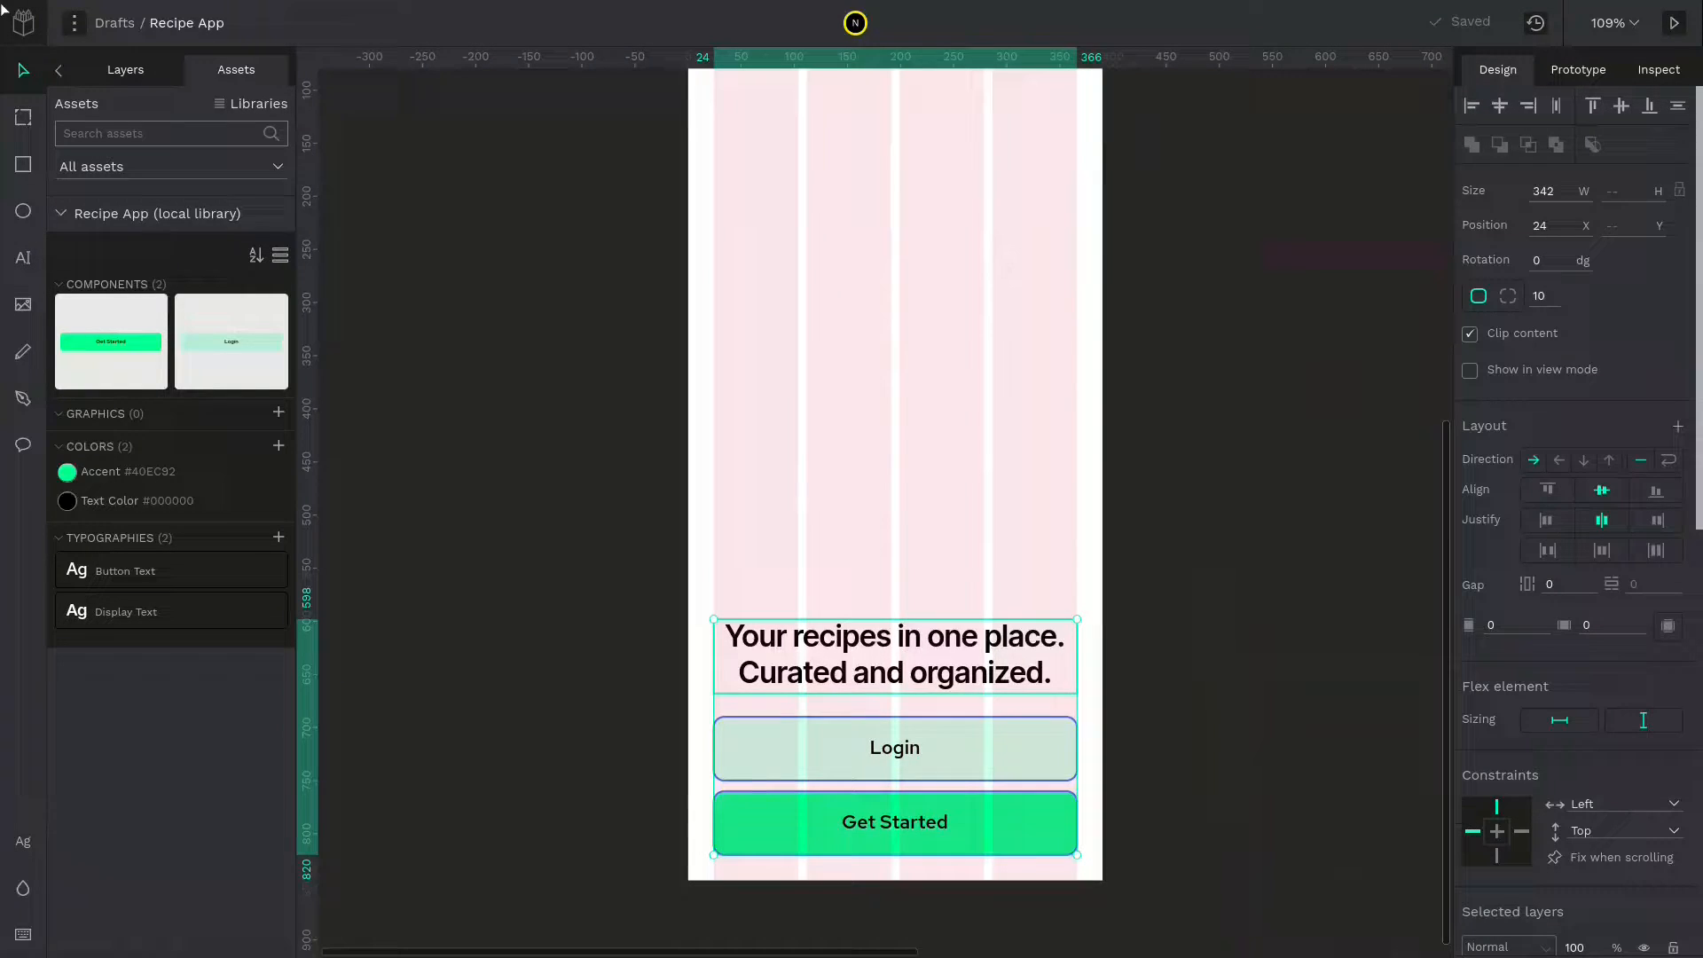
Wrap the headline and buttons in one board kept horizontally centred on screen
{"action": "right_click", "coordinate": [894, 651]}
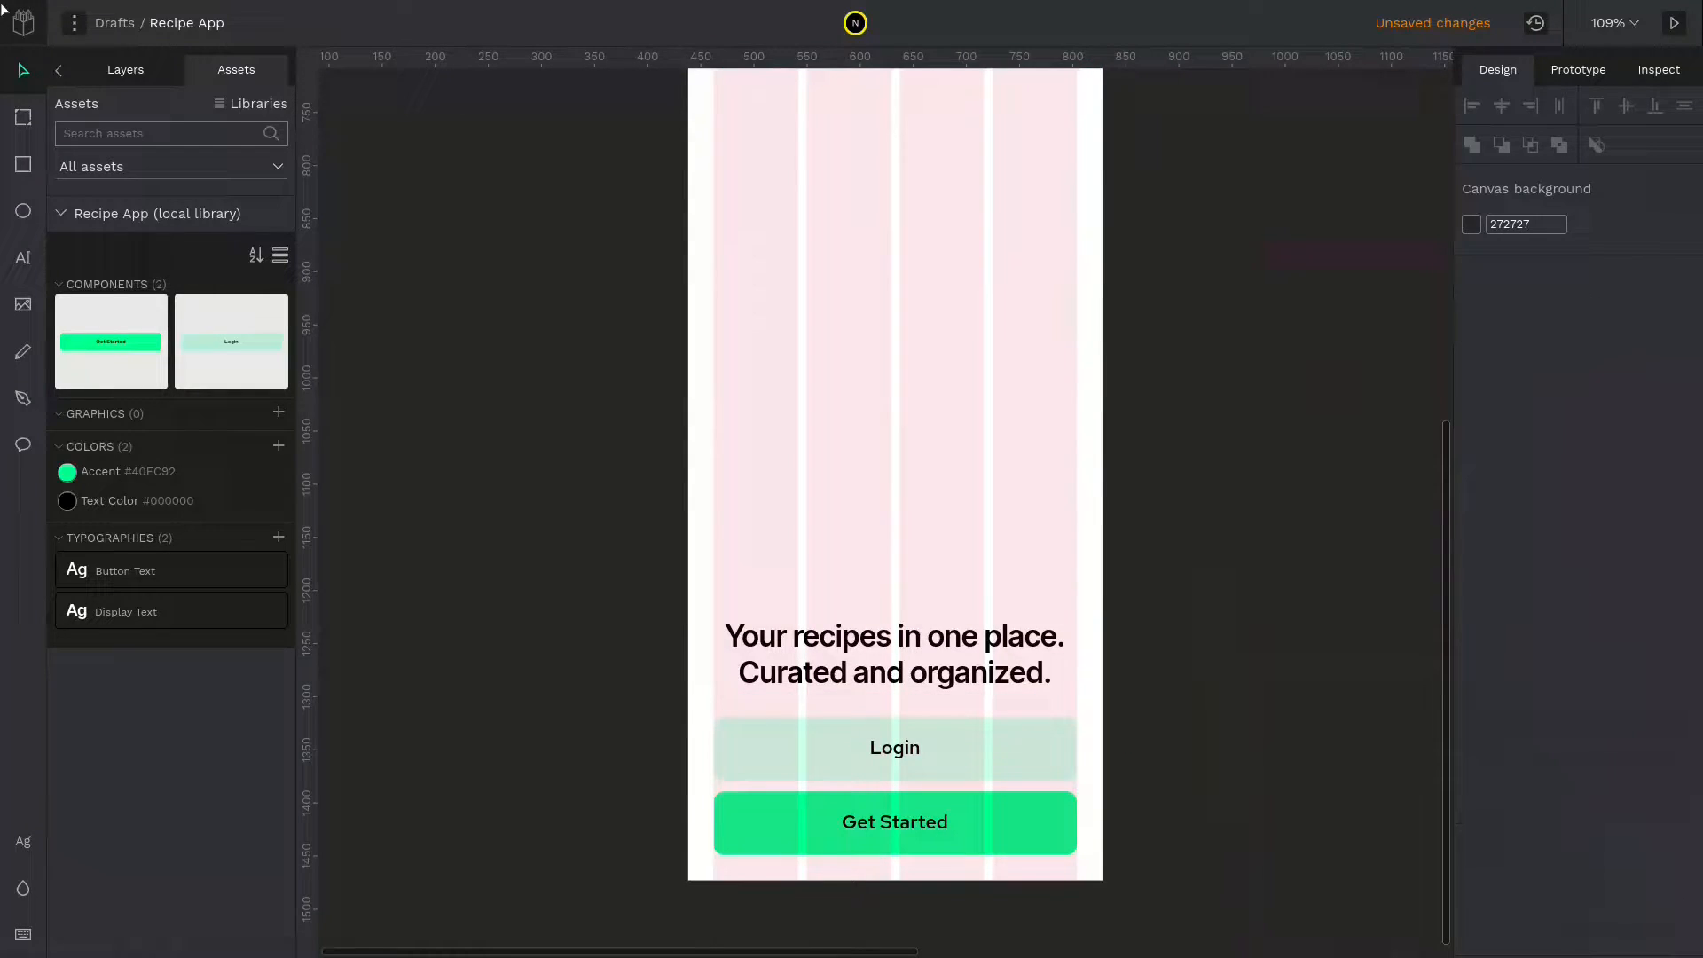
{"action": "left_click", "coordinate": [894, 748]}
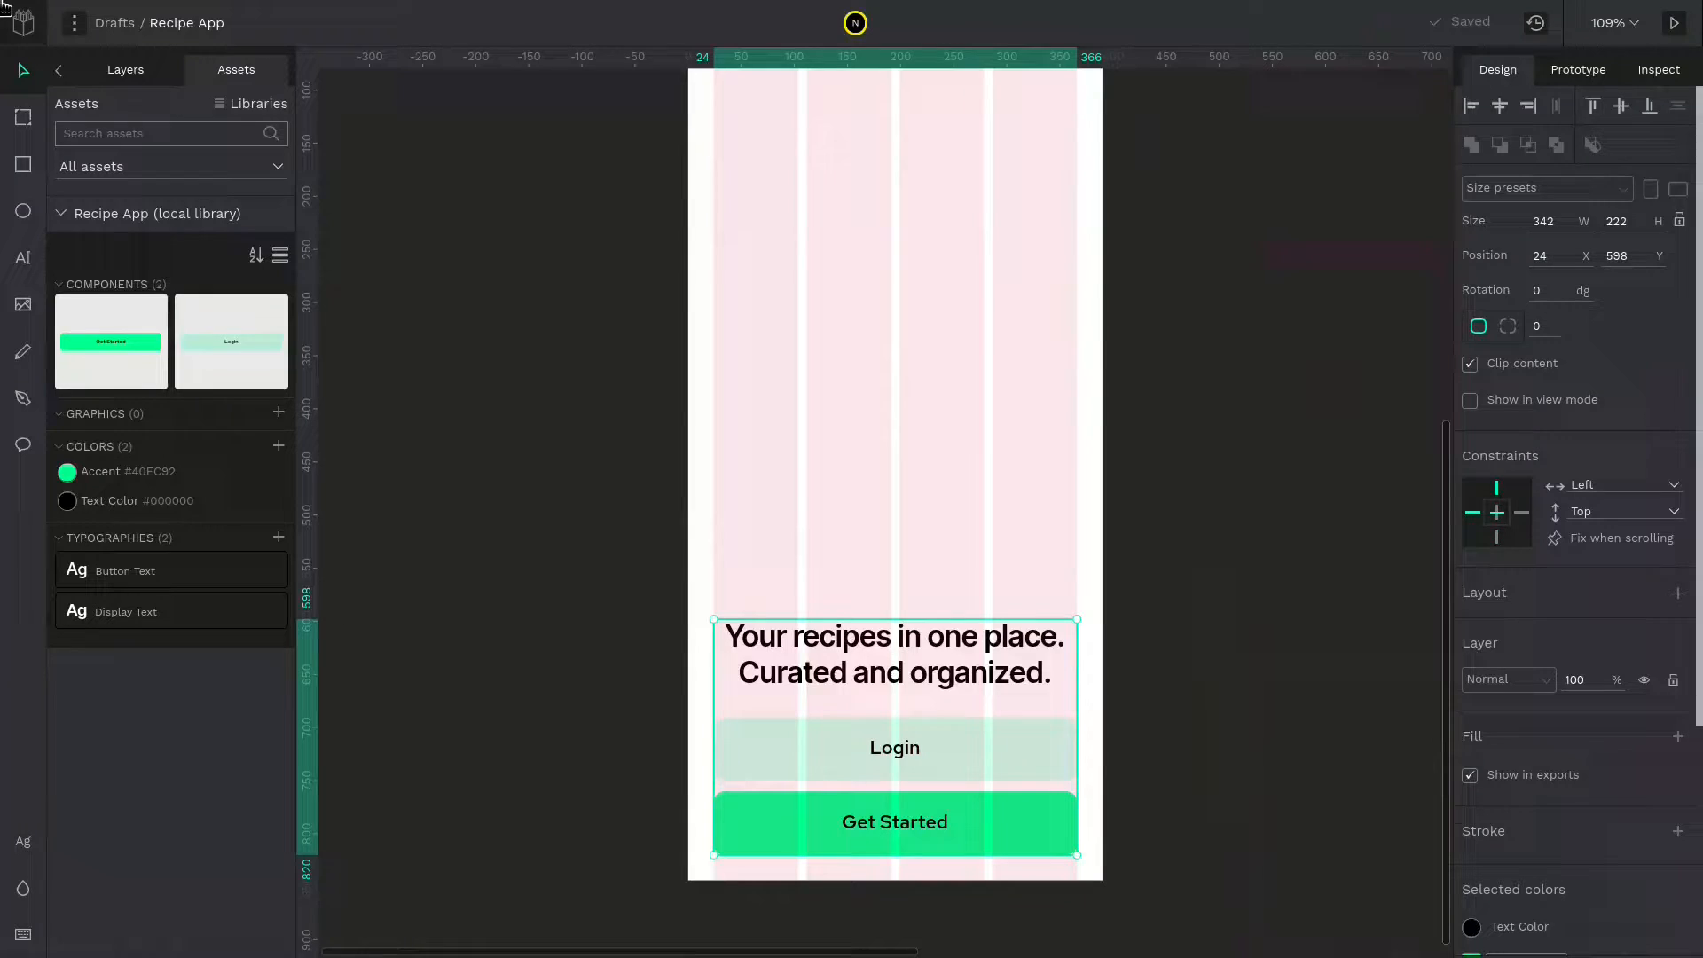
{"action": "left_click", "coordinate": [1612, 484]}
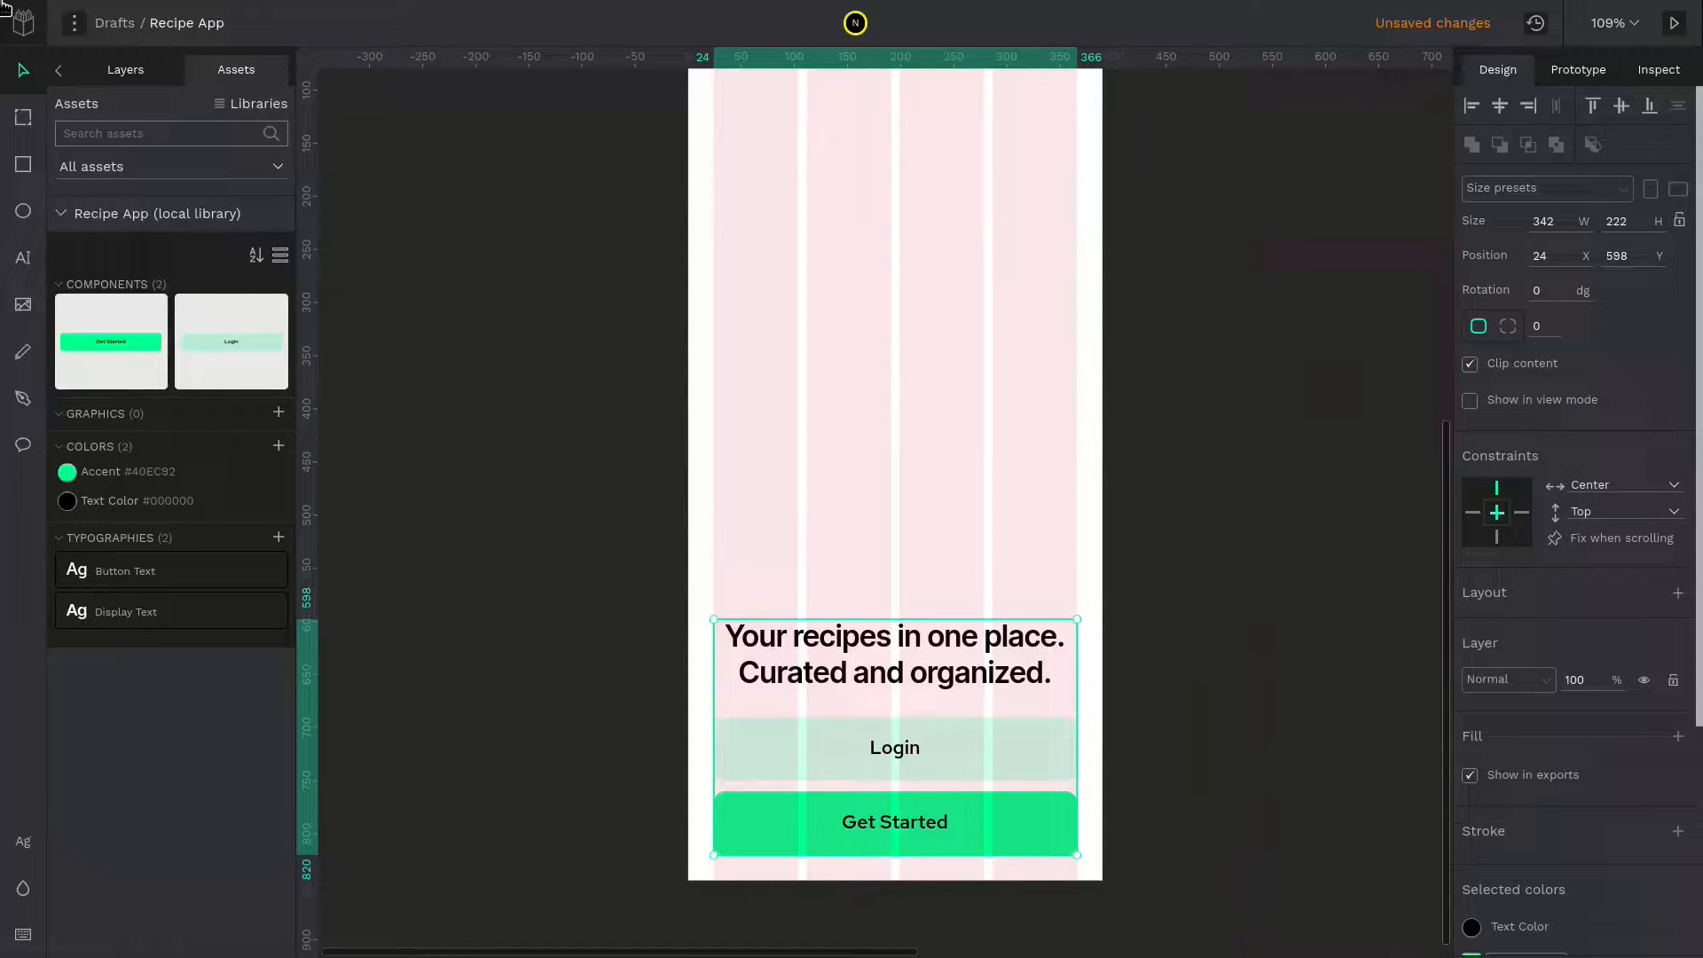
{"action": "left_click", "coordinate": [1618, 511]}
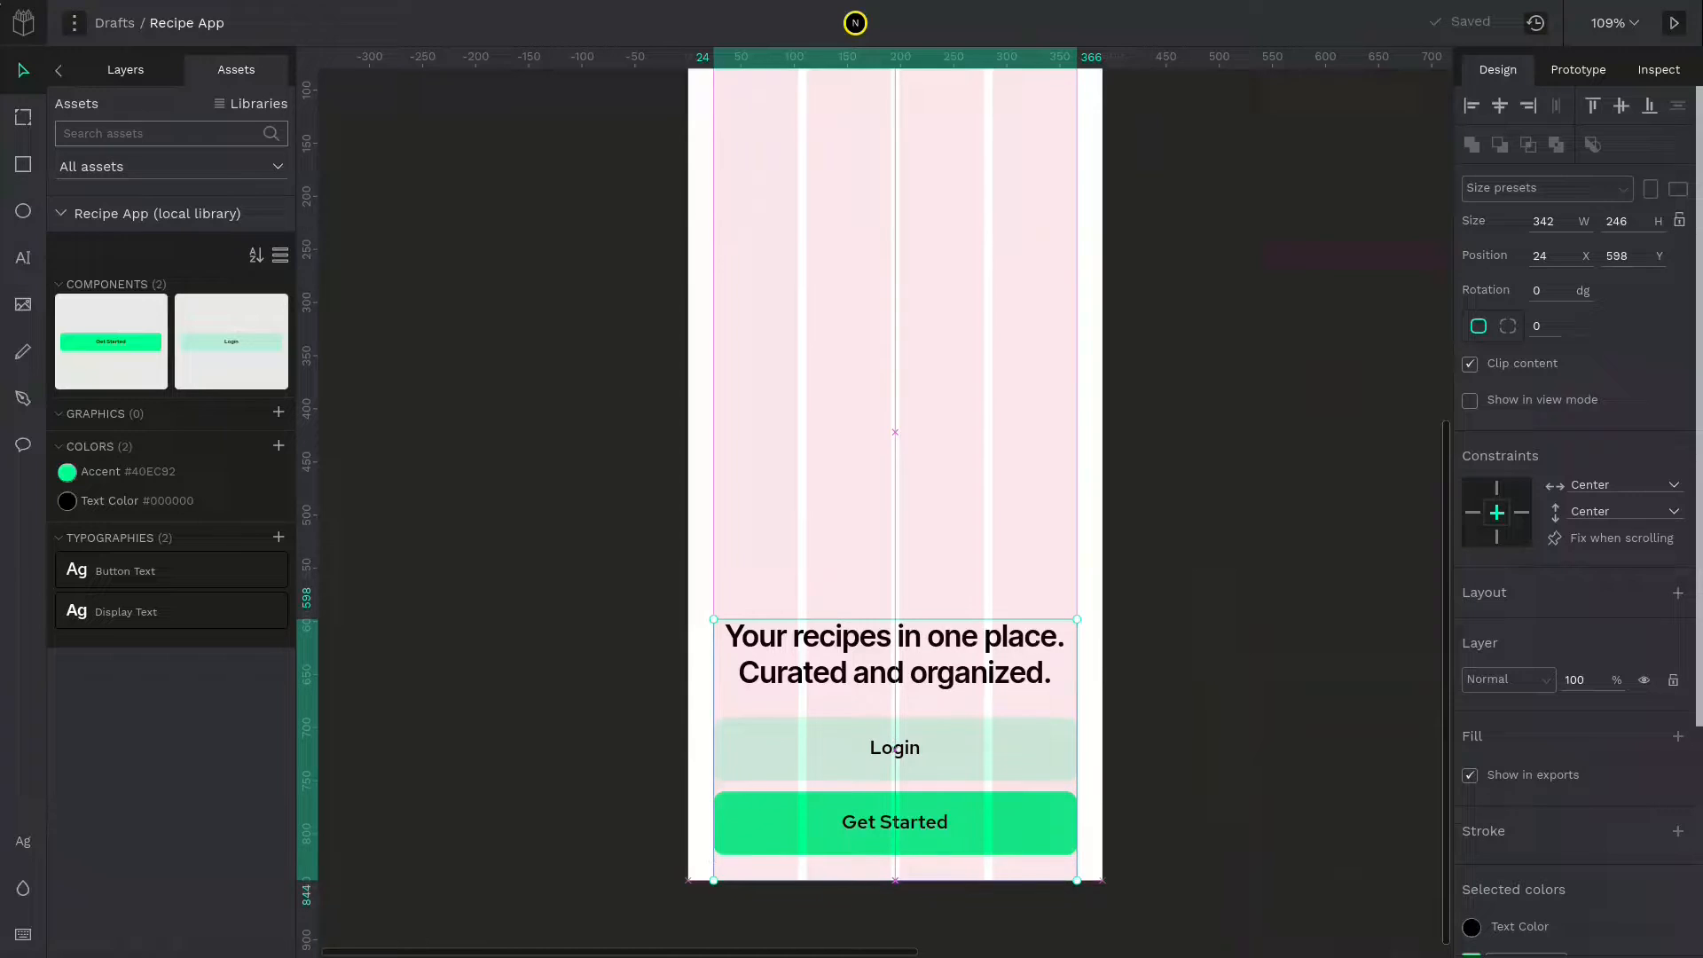
Shrink the container to fit its contents and give it a column flex layout
{"action": "left_click_drag", "start_coordinate": [894, 880], "coordinate": [894, 855]}
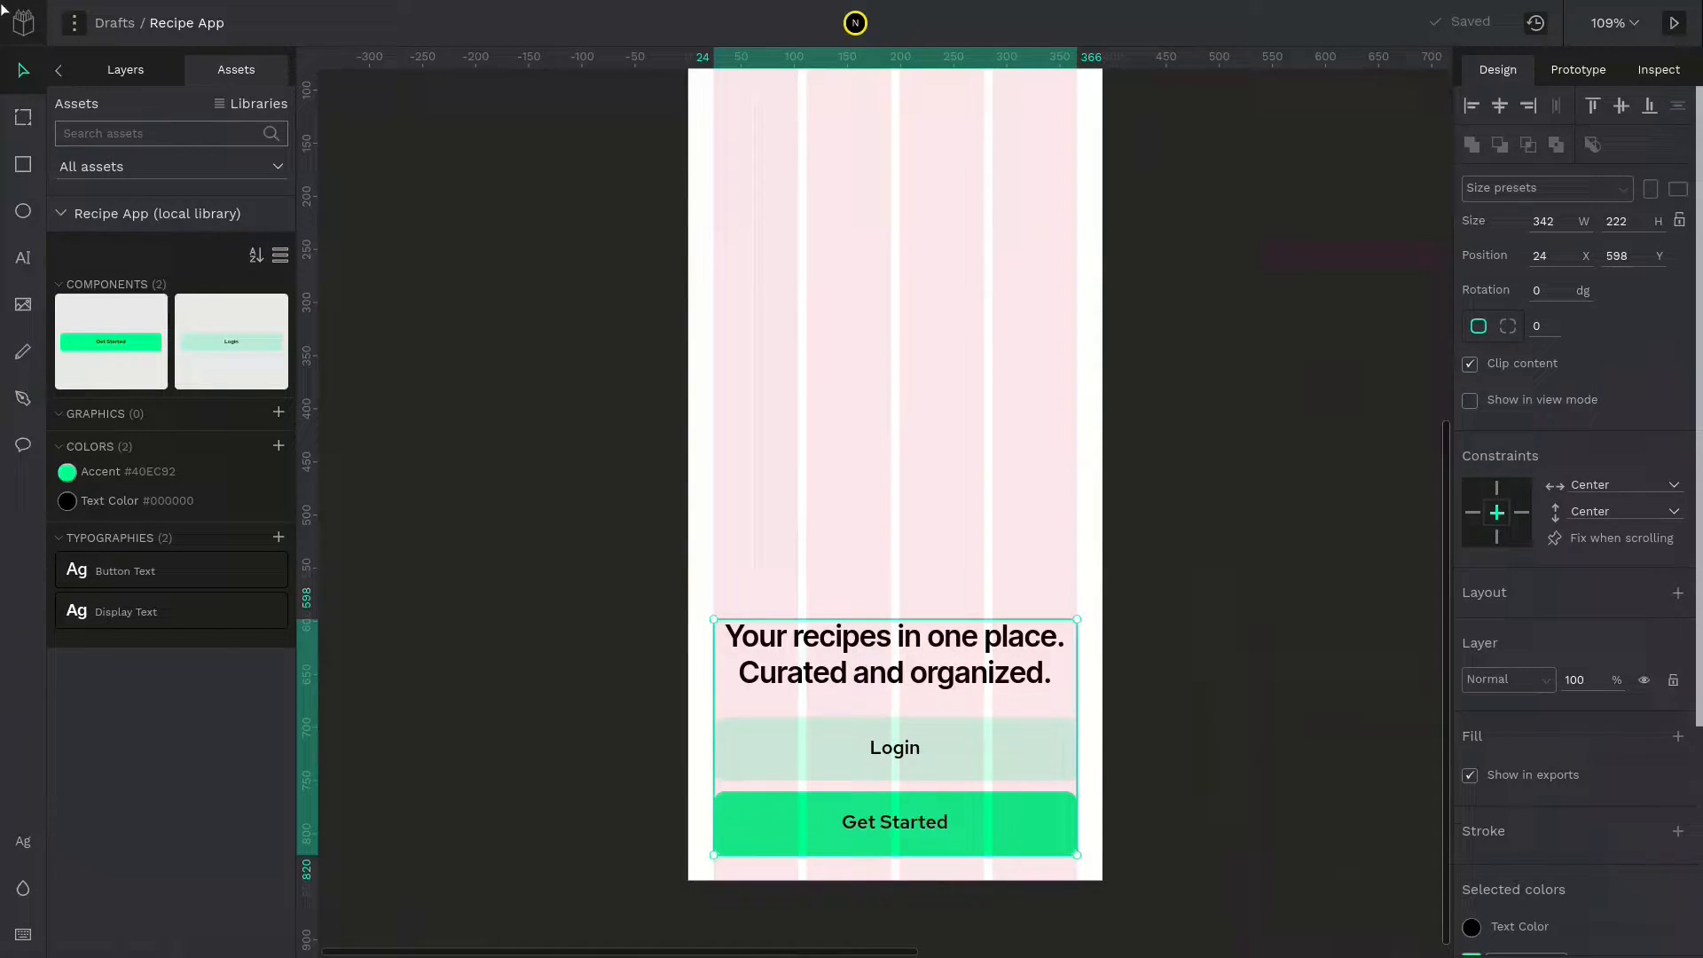
{"action": "left_click", "coordinate": [894, 747]}
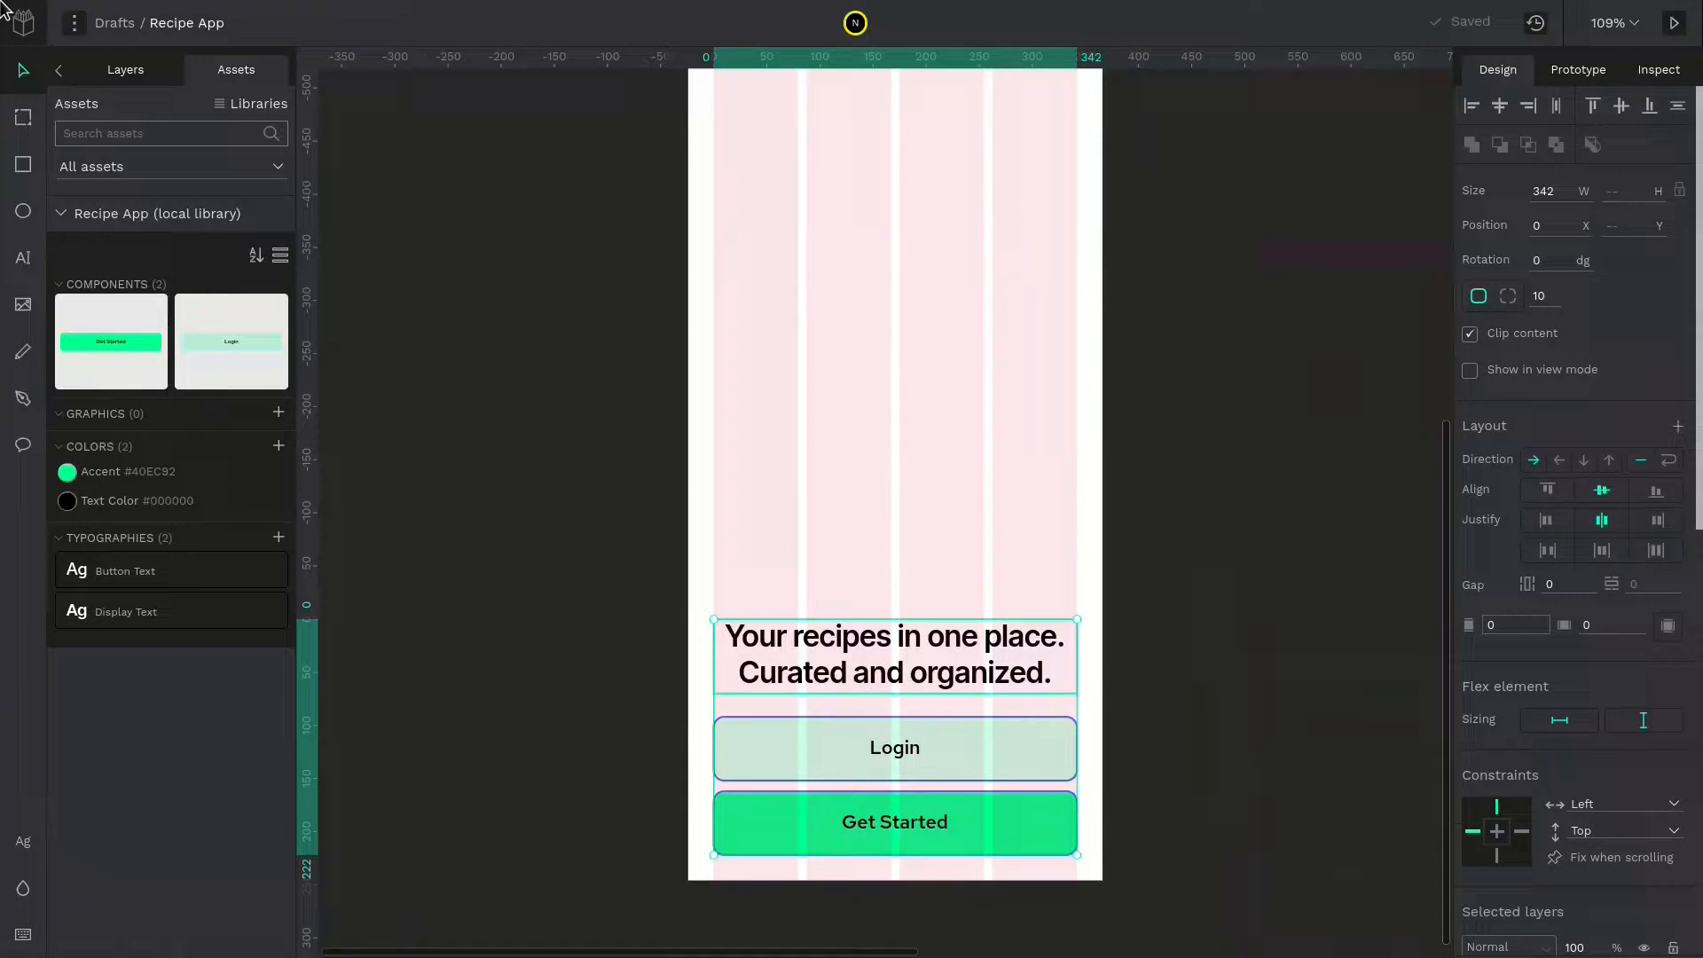
{"action": "left_click", "coordinate": [1612, 804]}
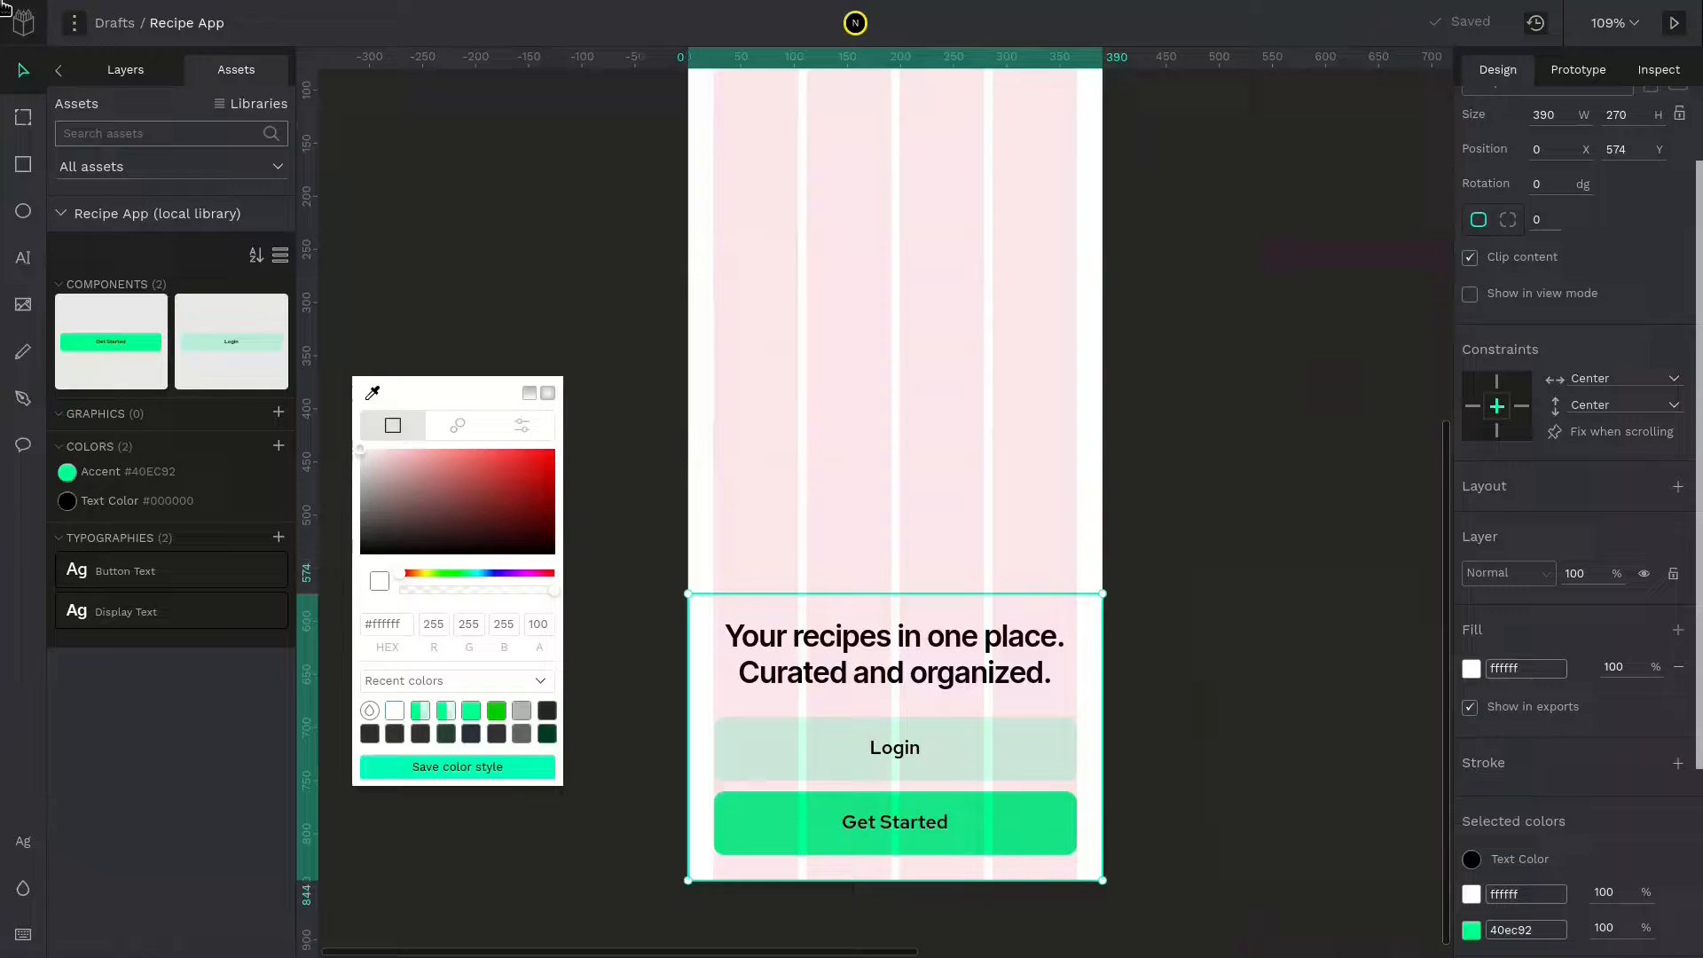
Save the white FFFFFF fill as a library colour named 'Background'
{"action": "left_click", "coordinate": [456, 766]}
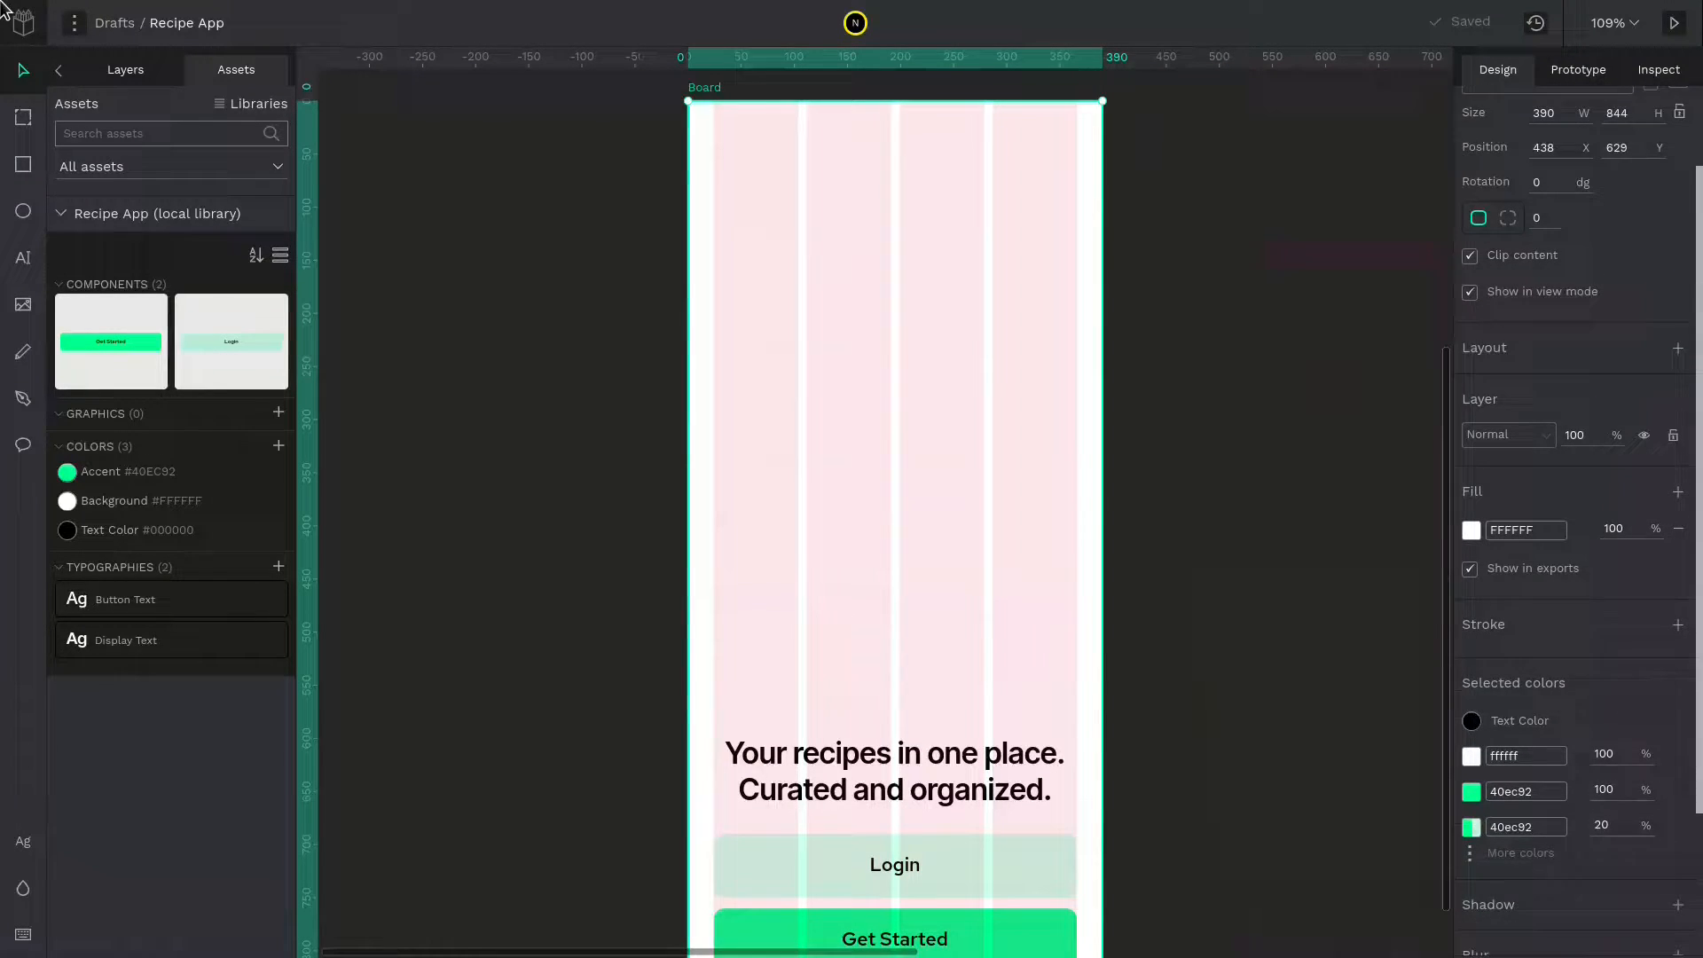
{"action": "left_click", "coordinate": [1472, 530]}
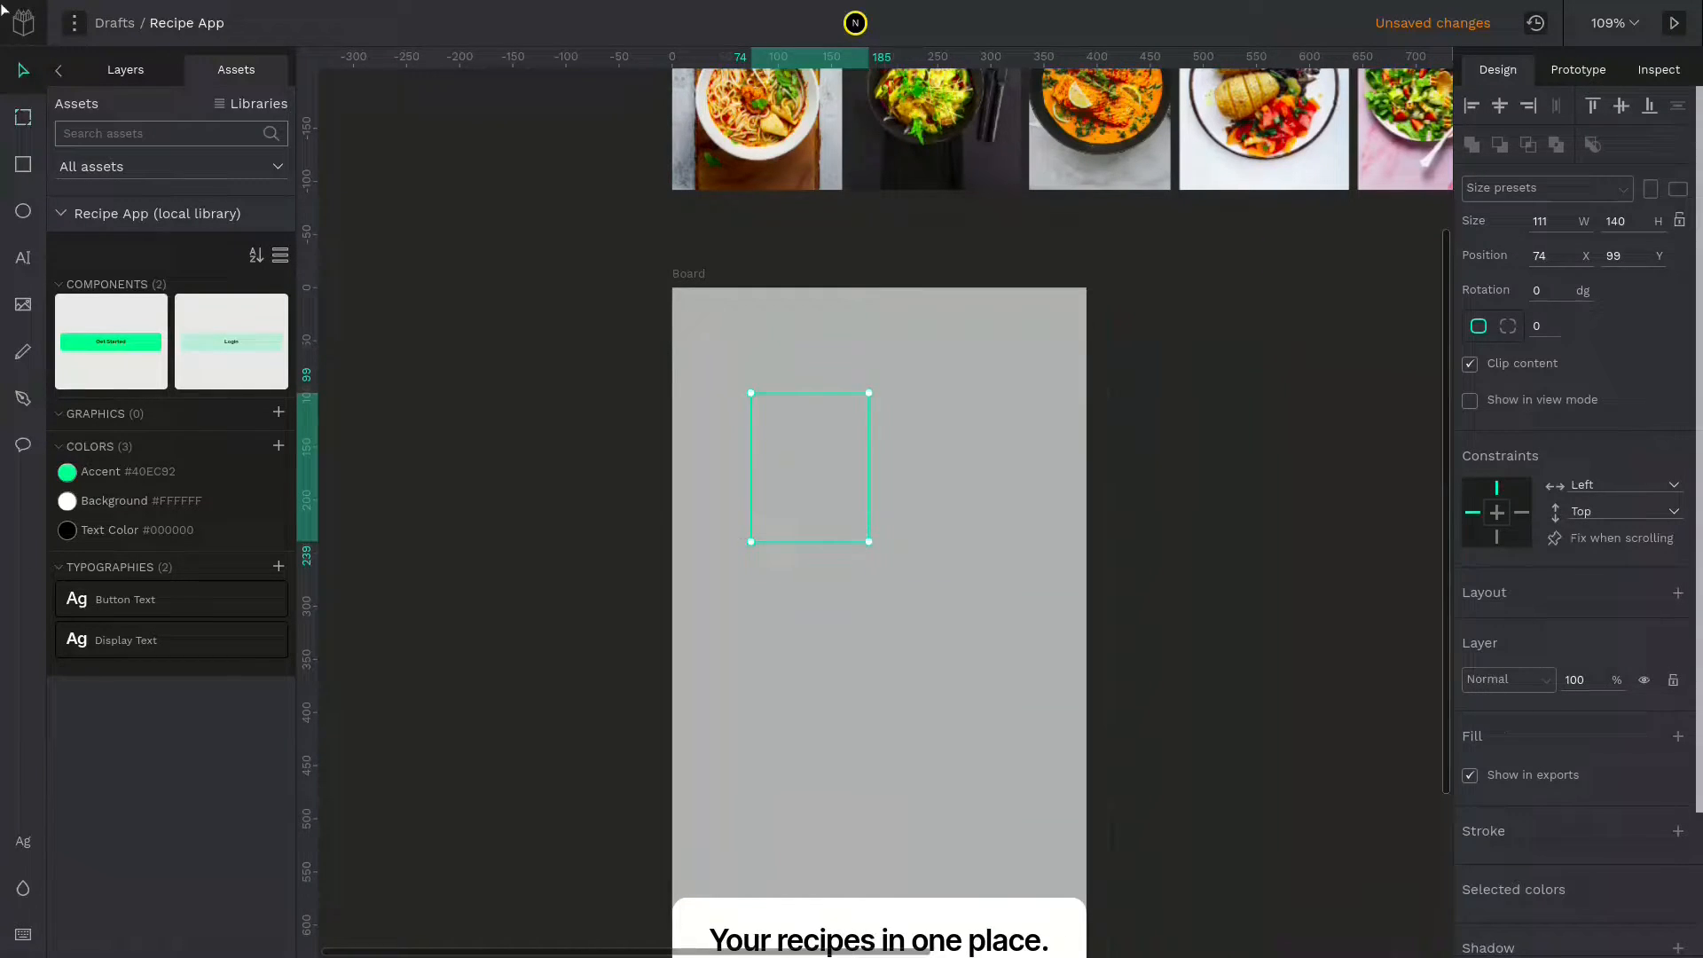
Draw small boards and place one food photo inside each
{"action": "left_click_drag", "start_coordinate": [809, 466], "coordinate": [894, 532]}
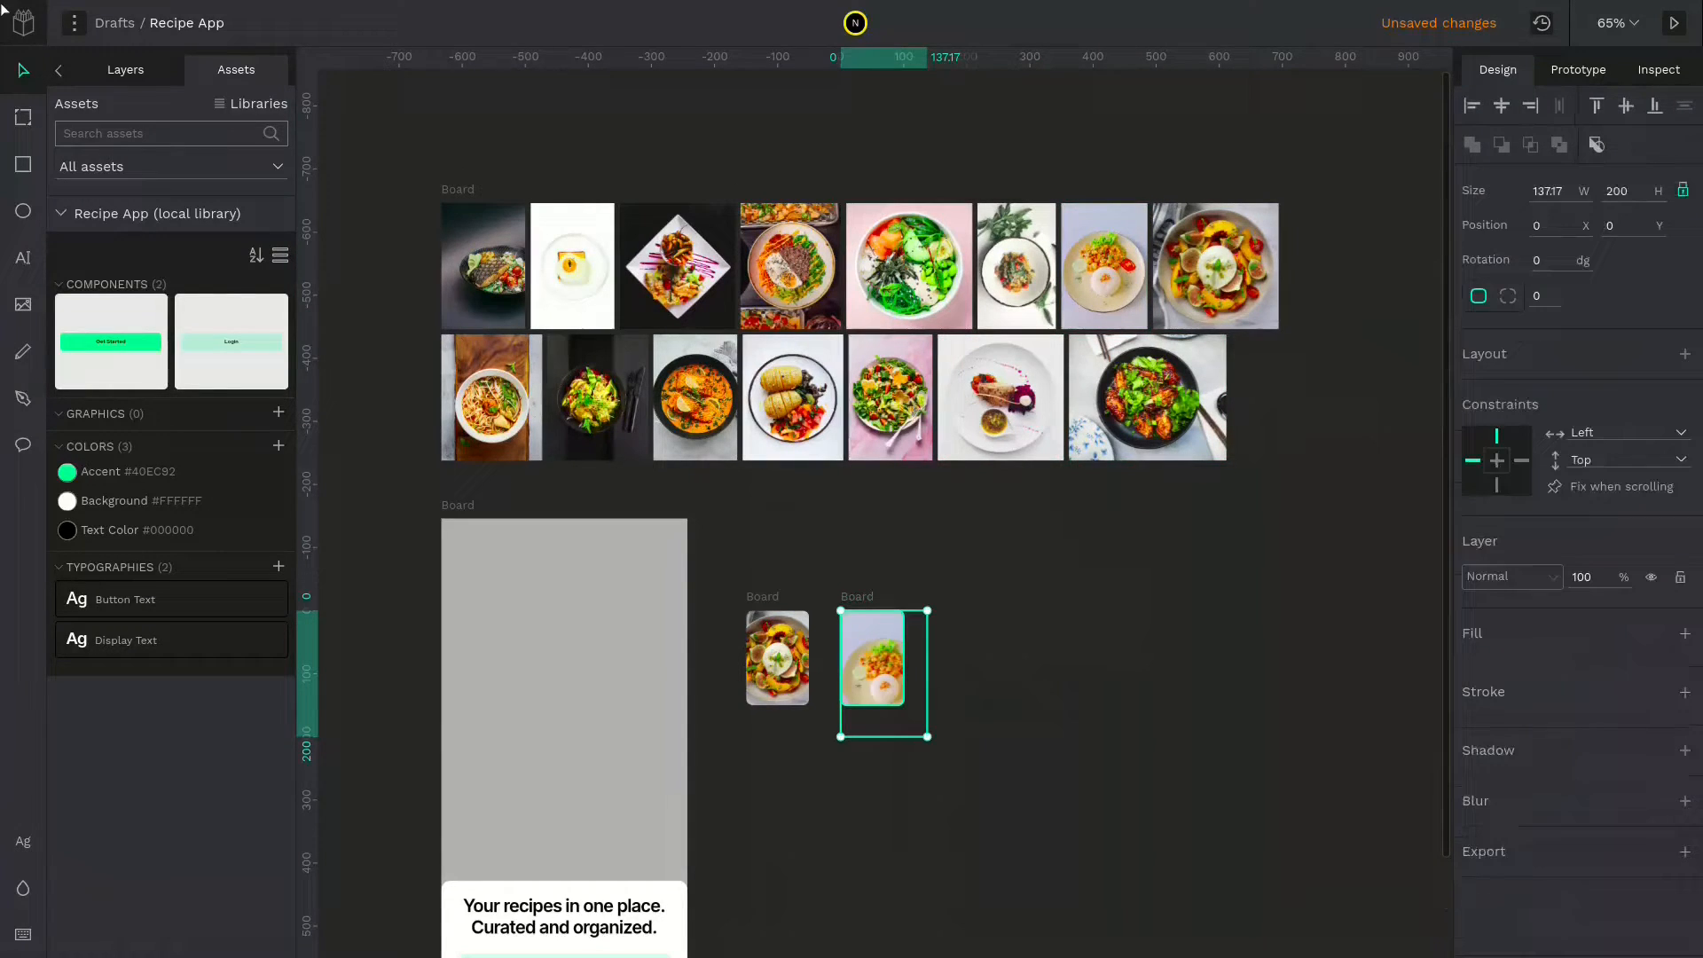
{"action": "left_click_drag", "start_coordinate": [926, 734], "coordinate": [908, 695]}
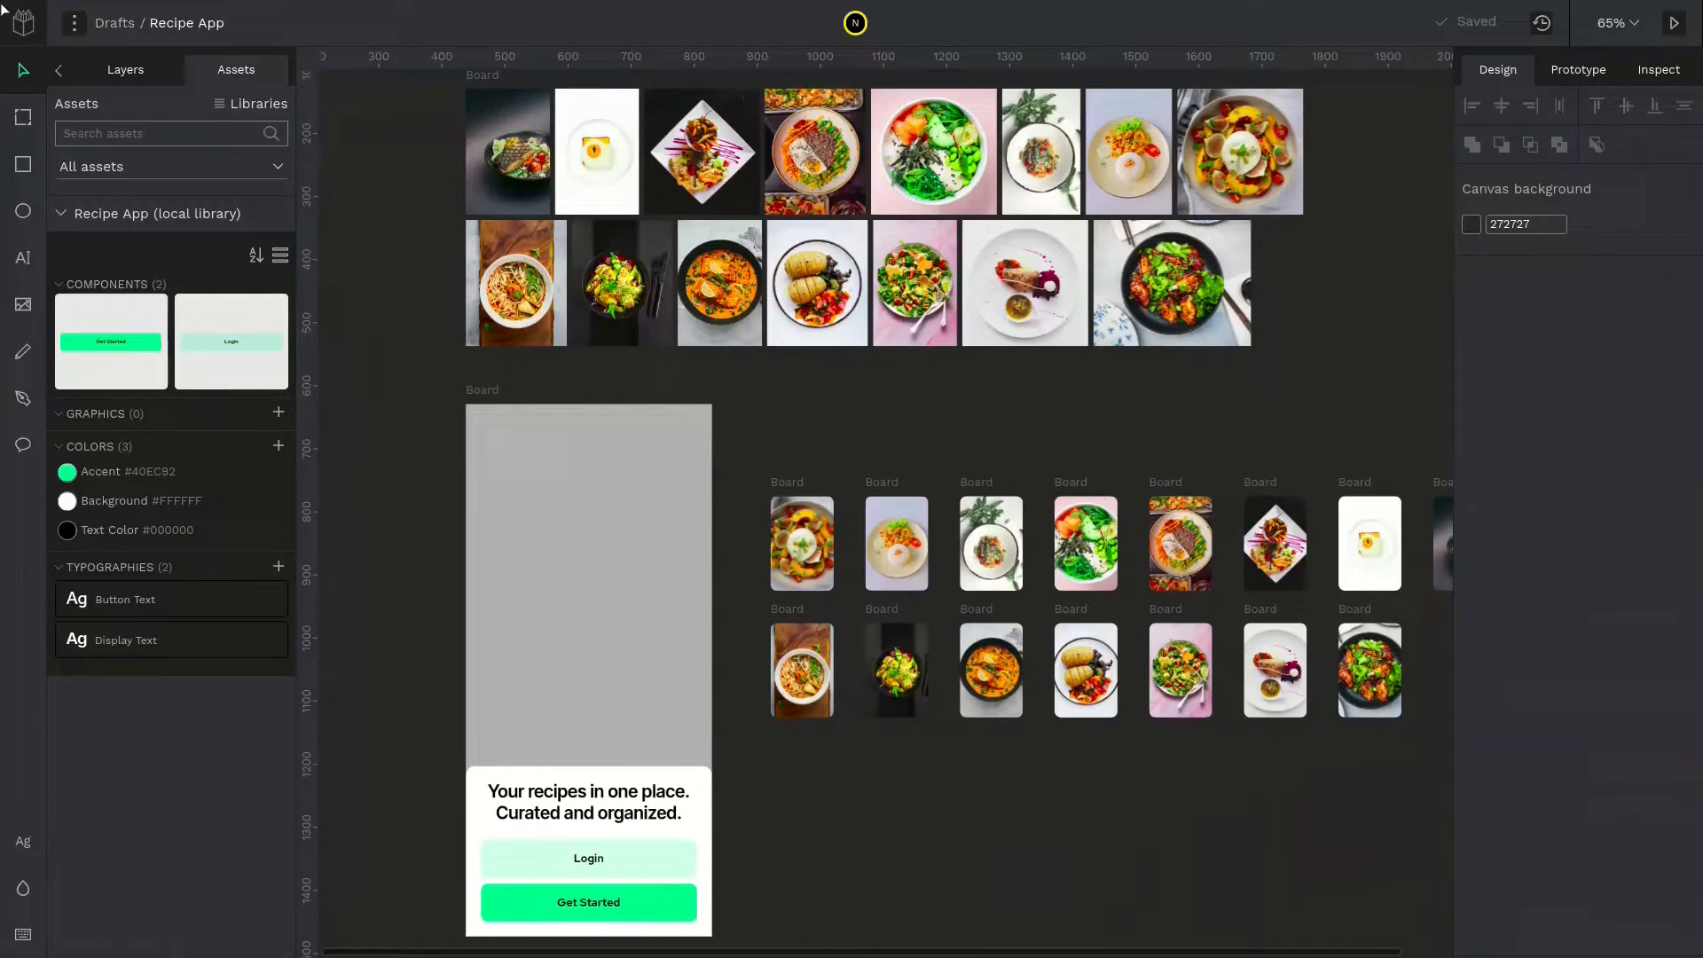
Give the photo boards a column flex layout with gap 8 so the photos stack vertically
{"action": "left_click", "coordinate": [800, 543]}
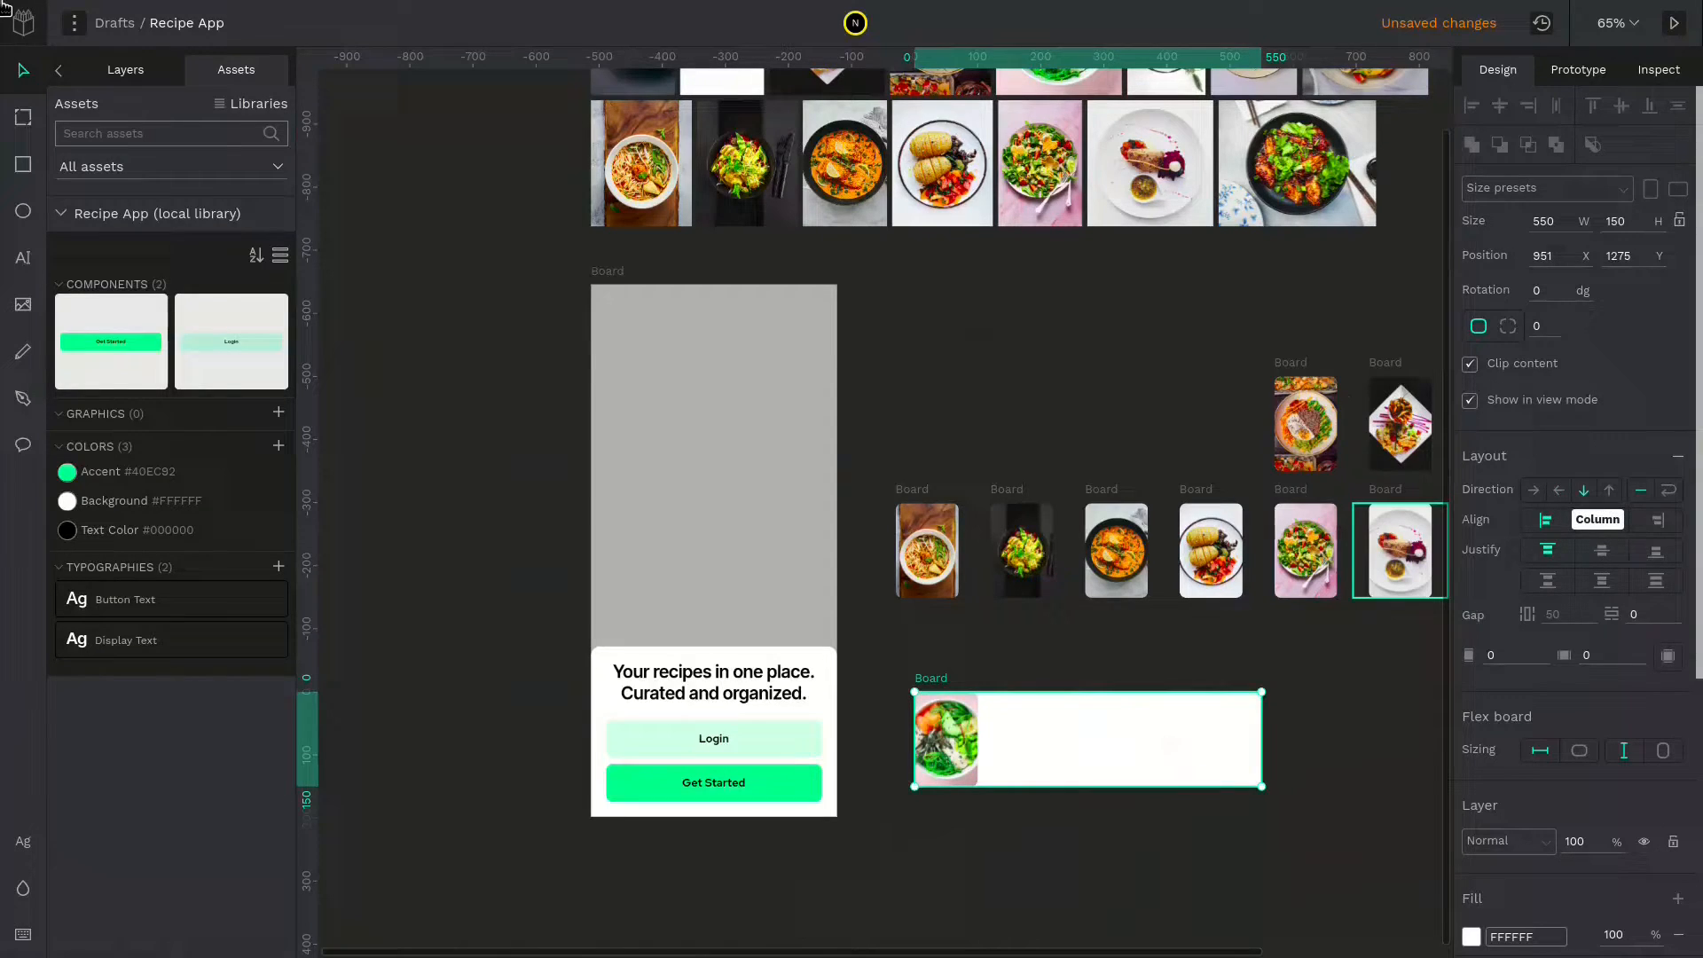
{"action": "left_click", "coordinate": [1578, 751]}
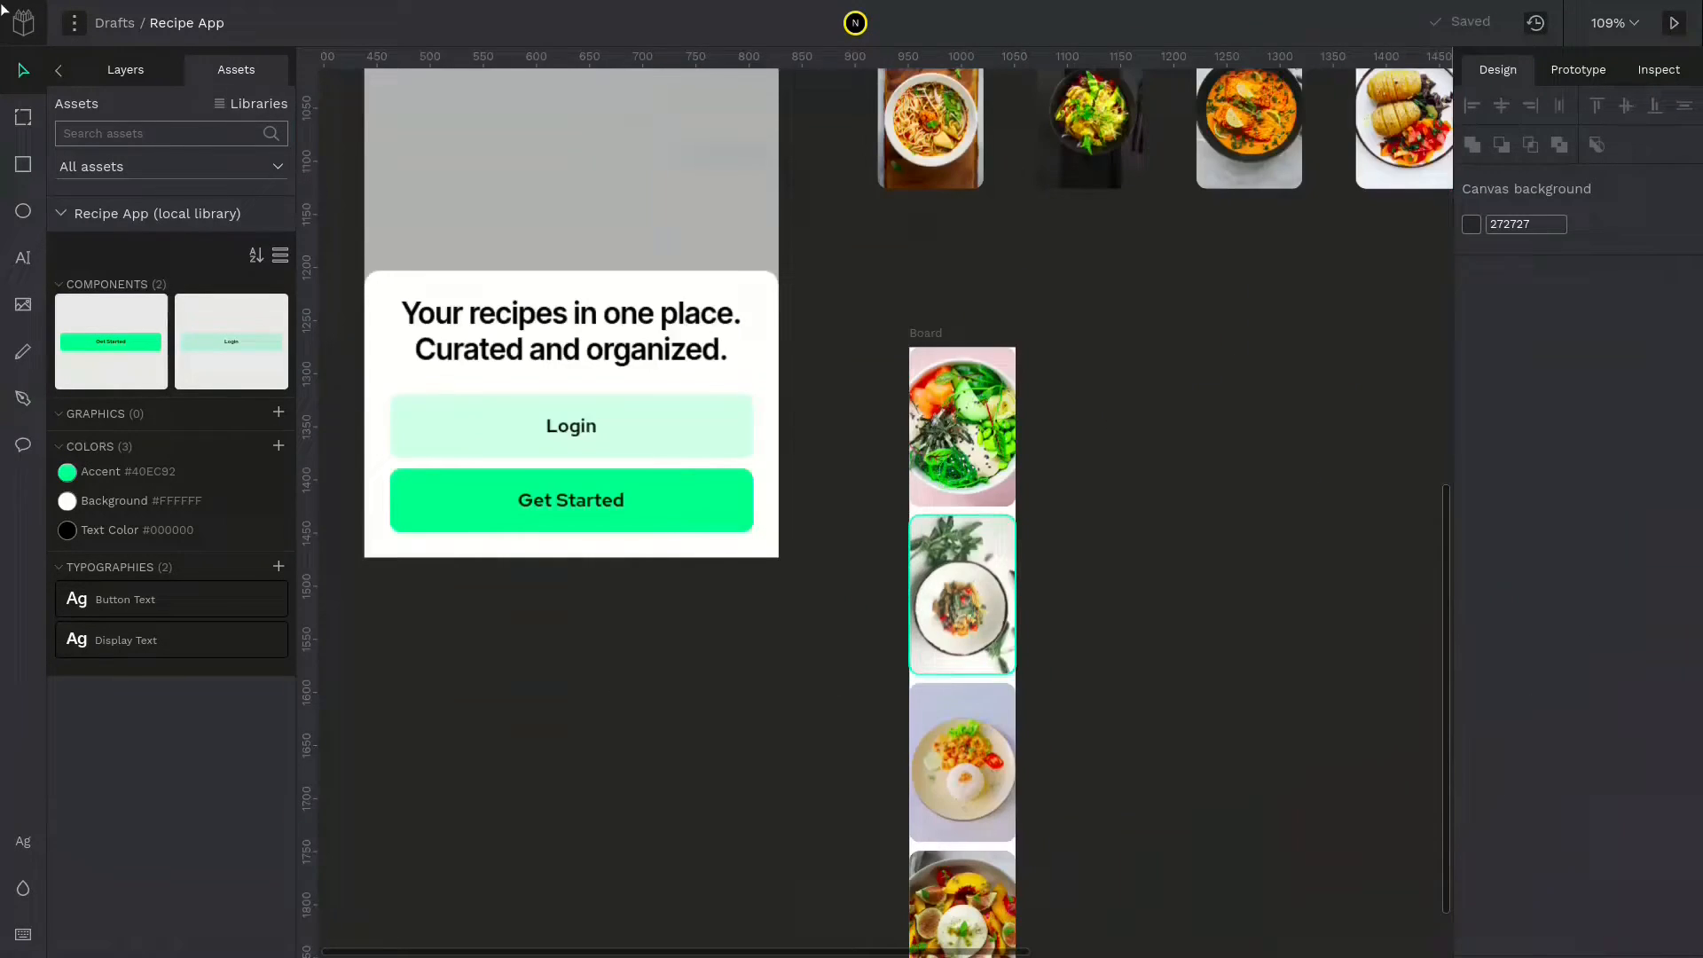
{"action": "left_click", "coordinate": [960, 427]}
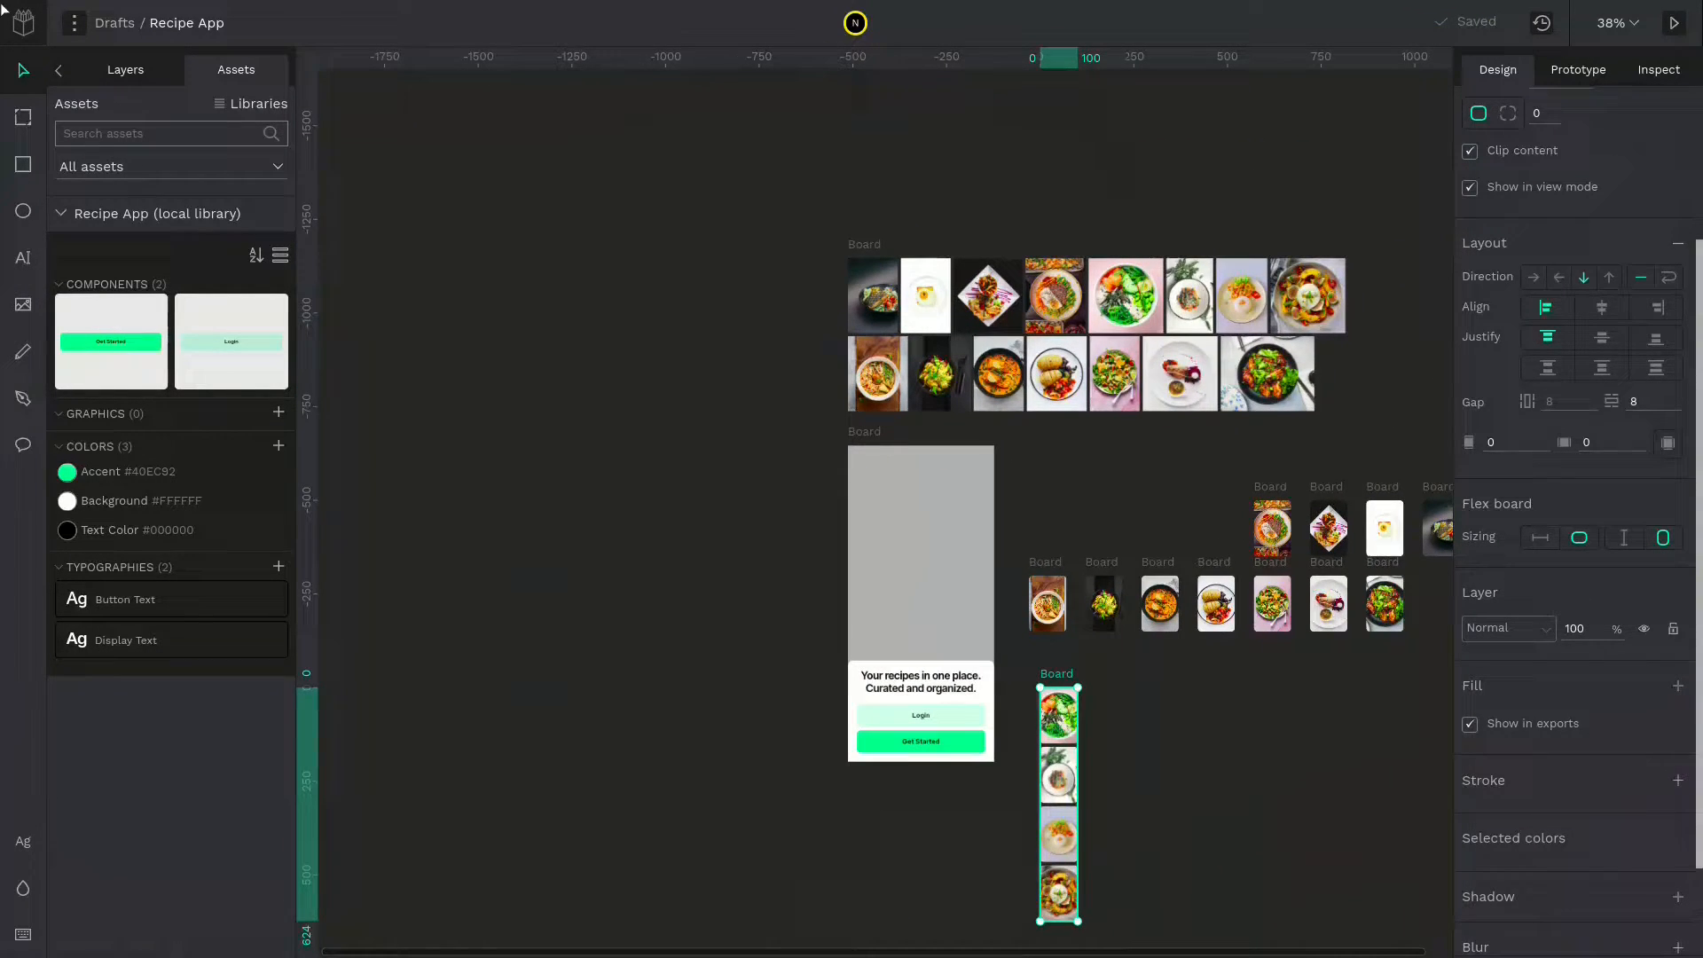
{"action": "left_click", "coordinate": [124, 69]}
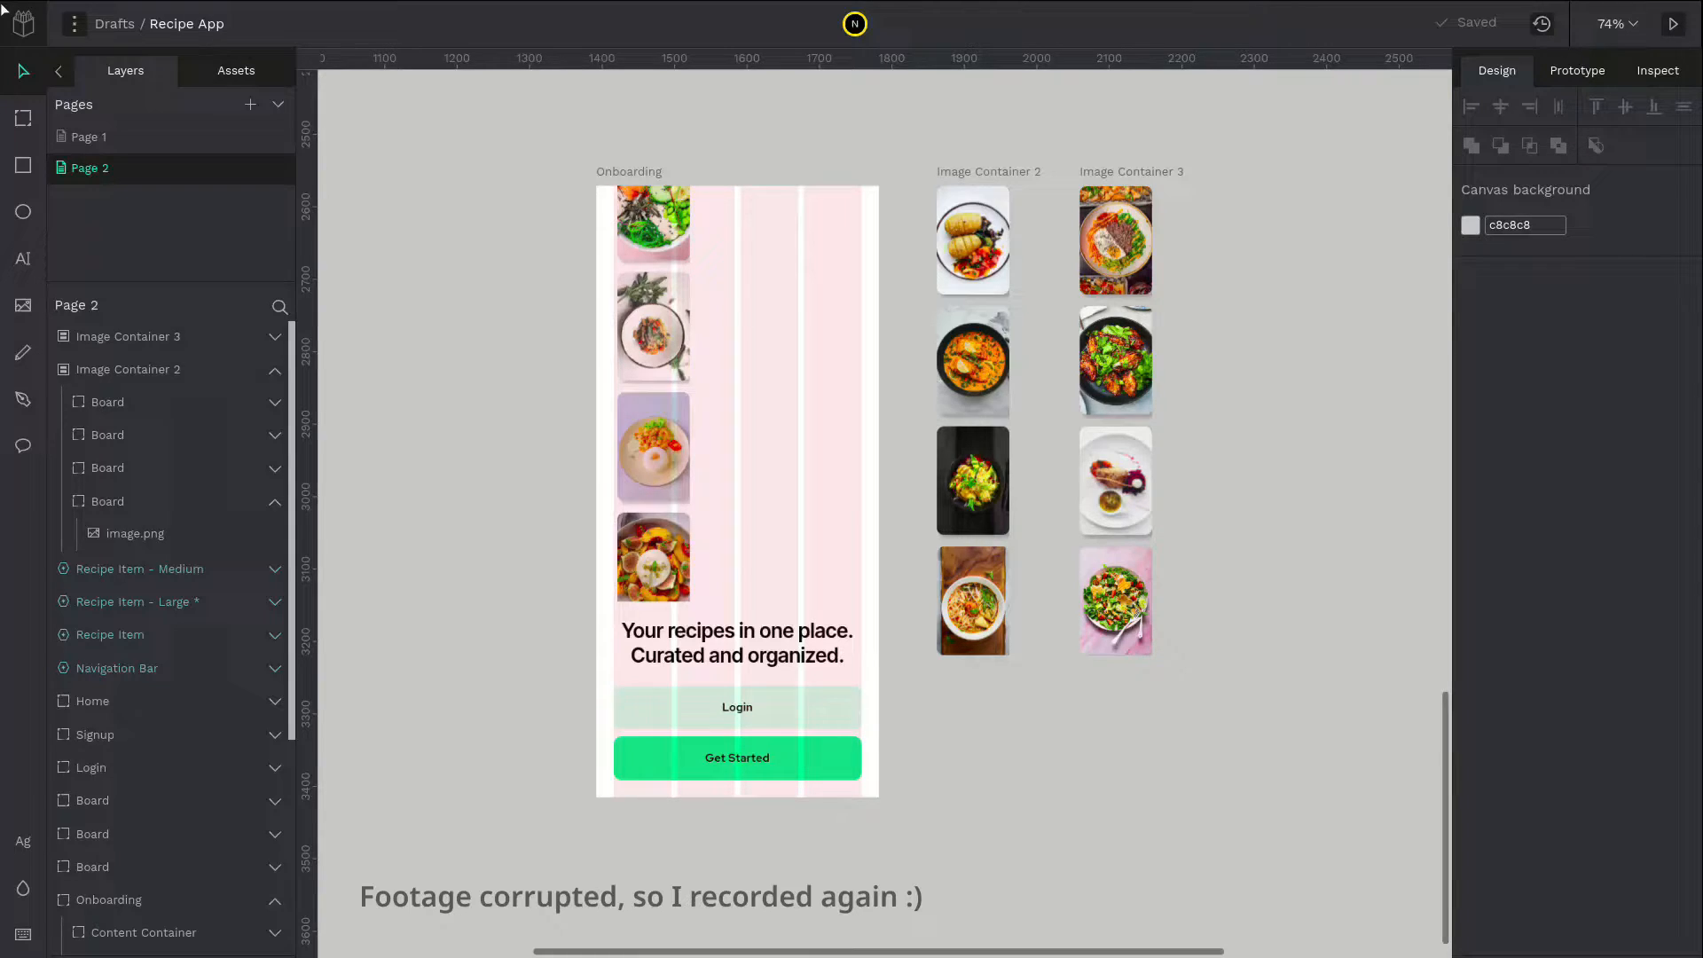
Select the first photo in Image Container 2 and switch to Page 2
{"action": "left_click", "coordinate": [970, 239]}
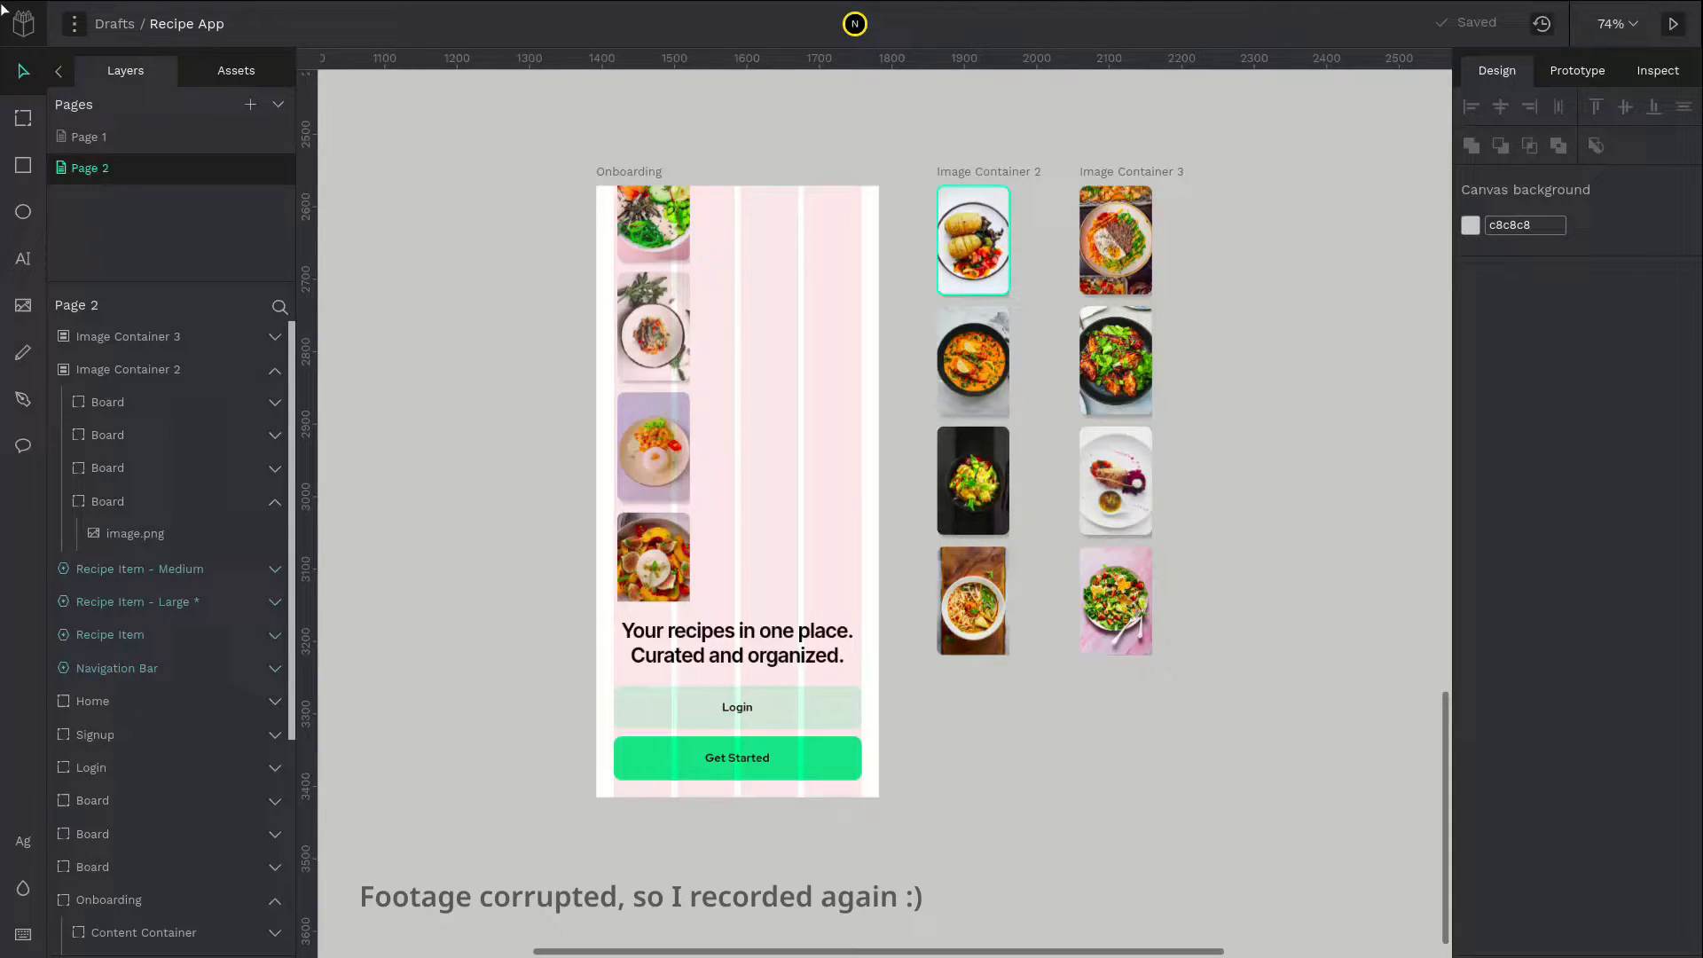
{"action": "left_click", "coordinate": [128, 369]}
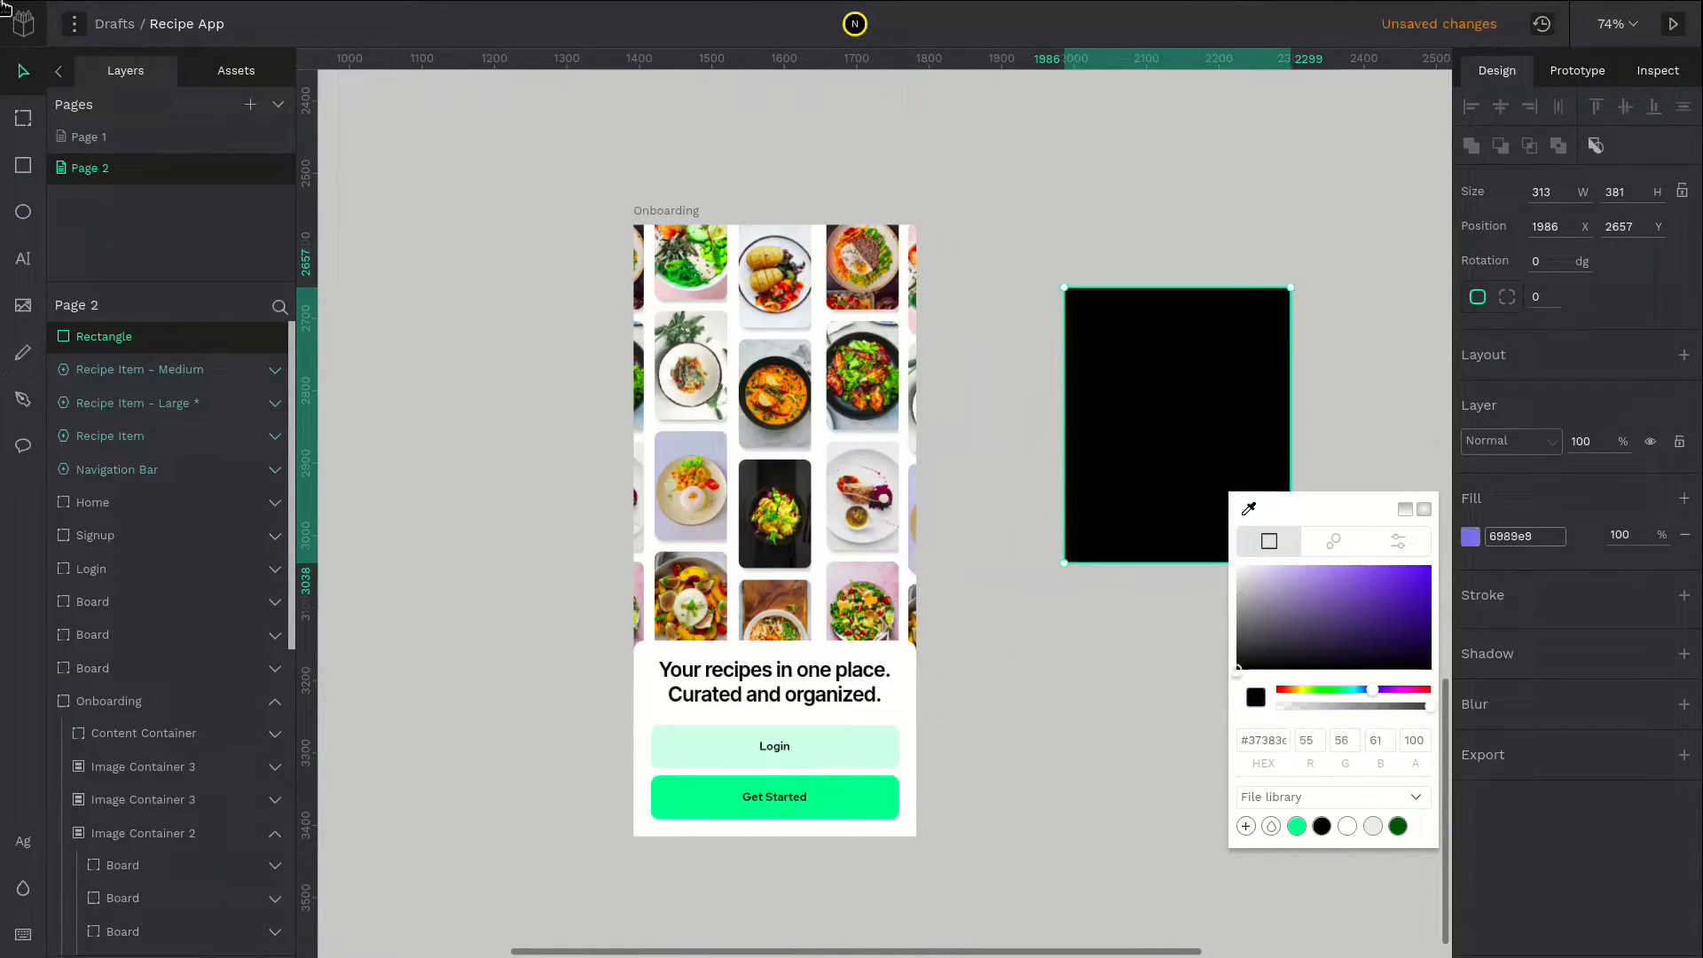
Give the rectangle a black linear-gradient fill and place it over the photo grid
{"action": "left_click", "coordinate": [1319, 826]}
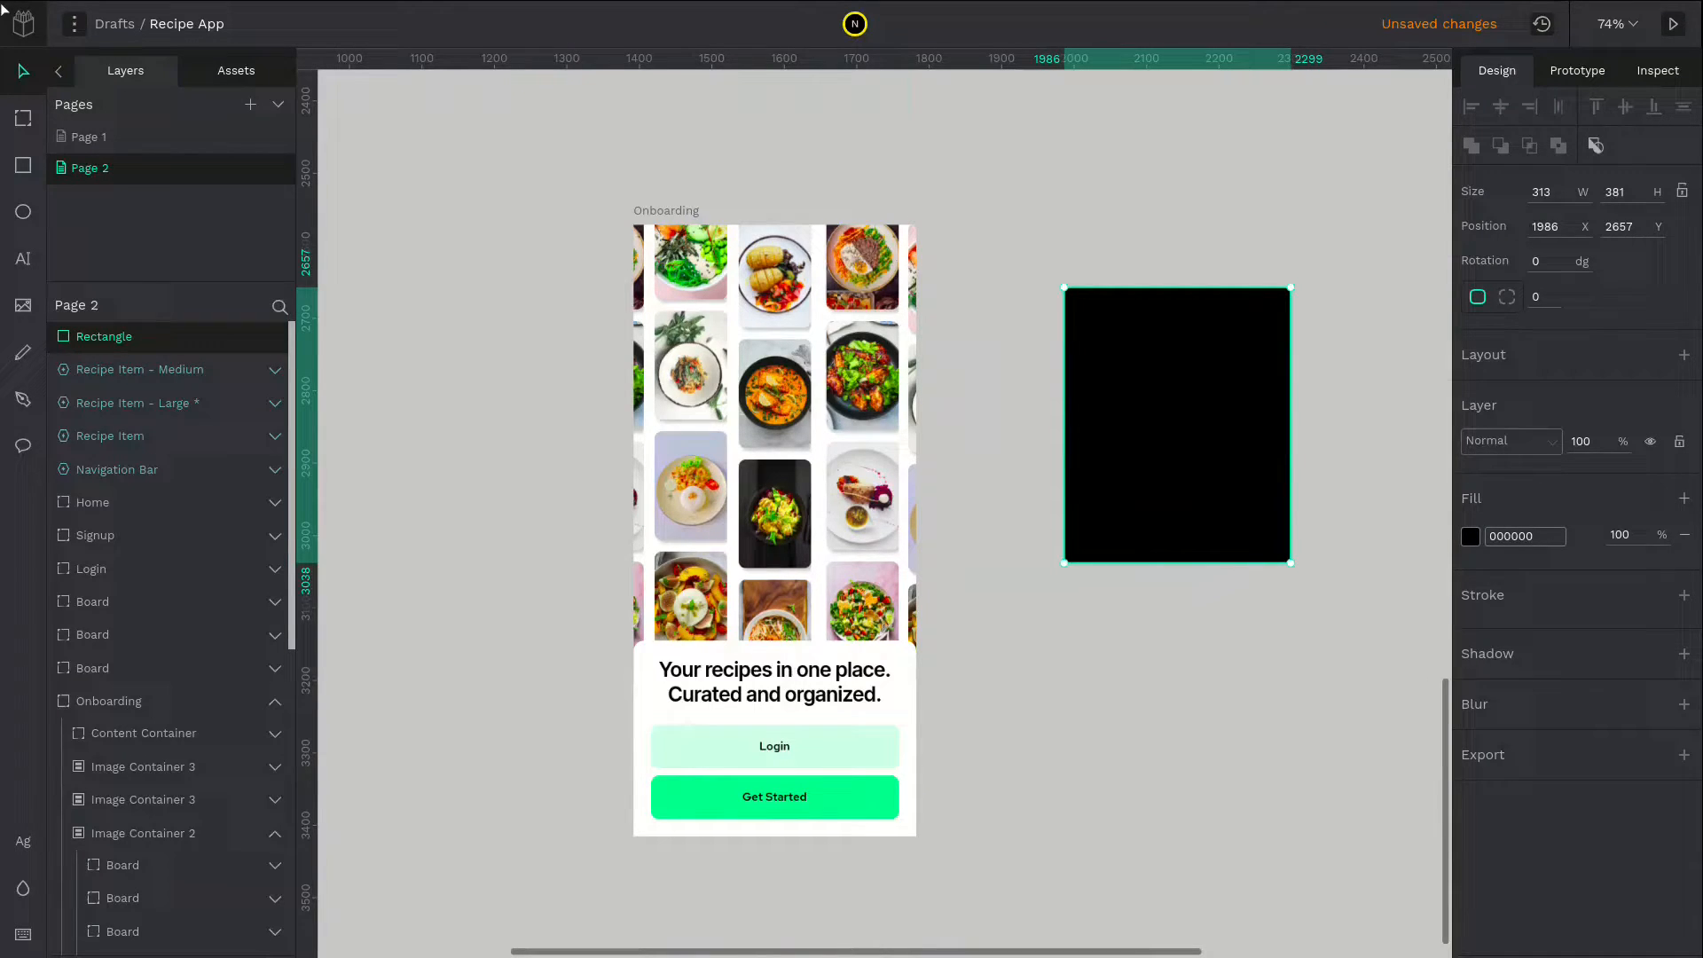
{"action": "left_click", "coordinate": [1469, 534]}
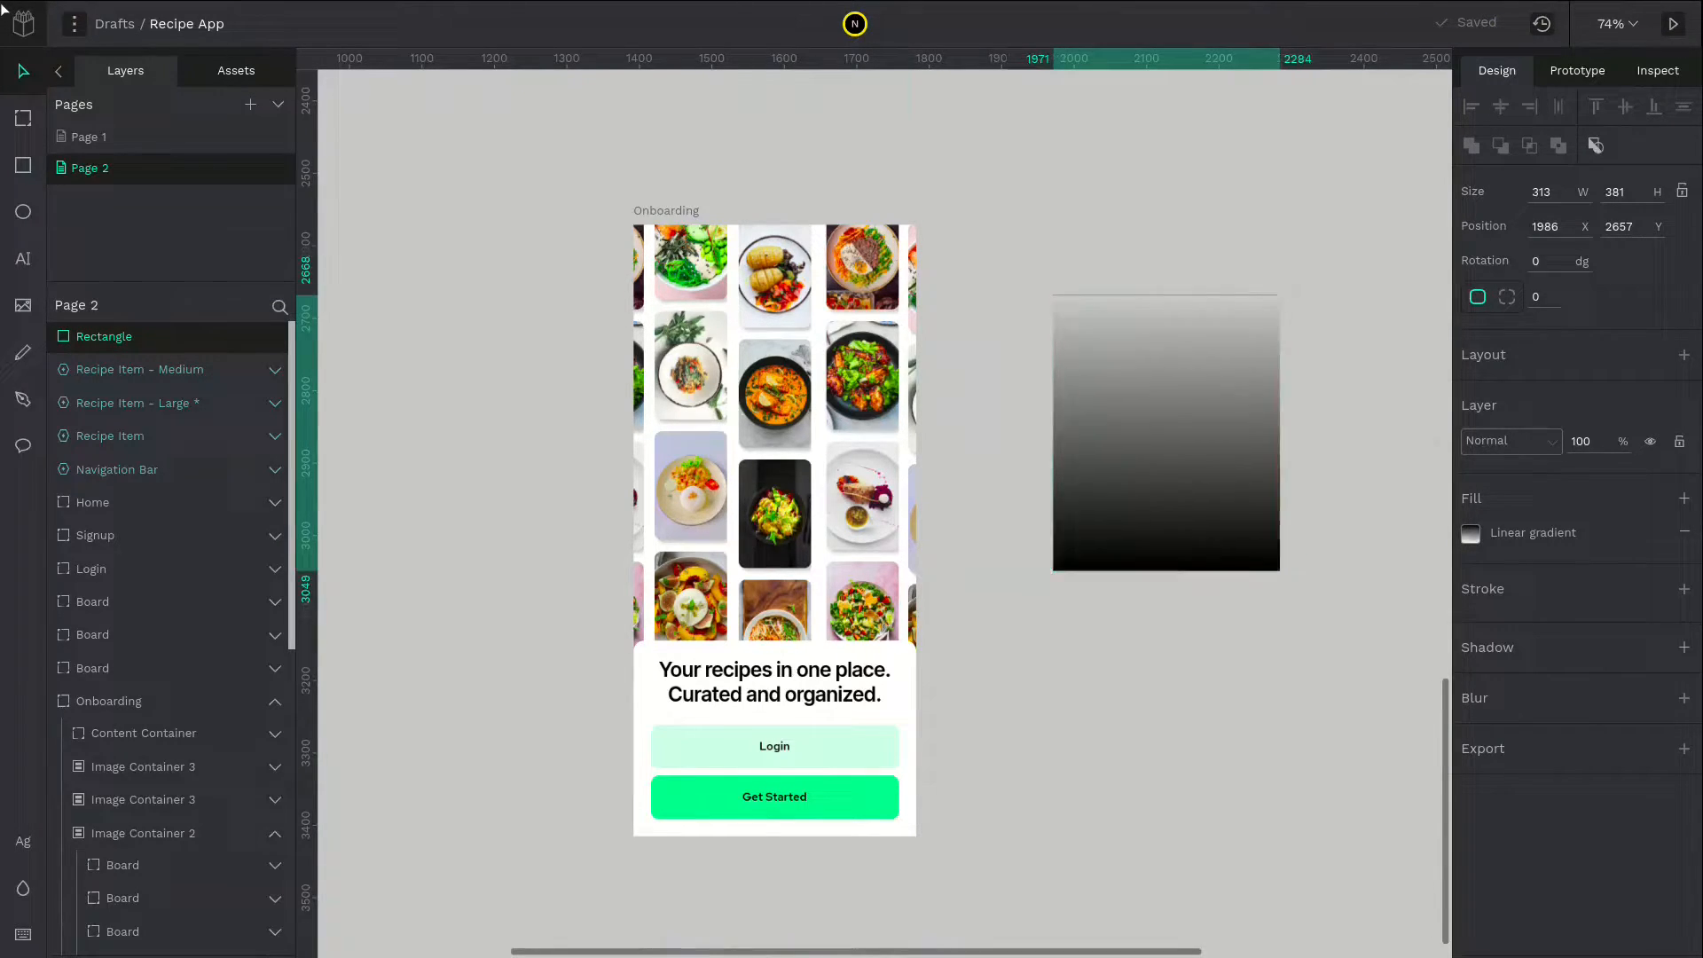
{"action": "left_click_drag", "start_coordinate": [1165, 433], "coordinate": [1120, 492]}
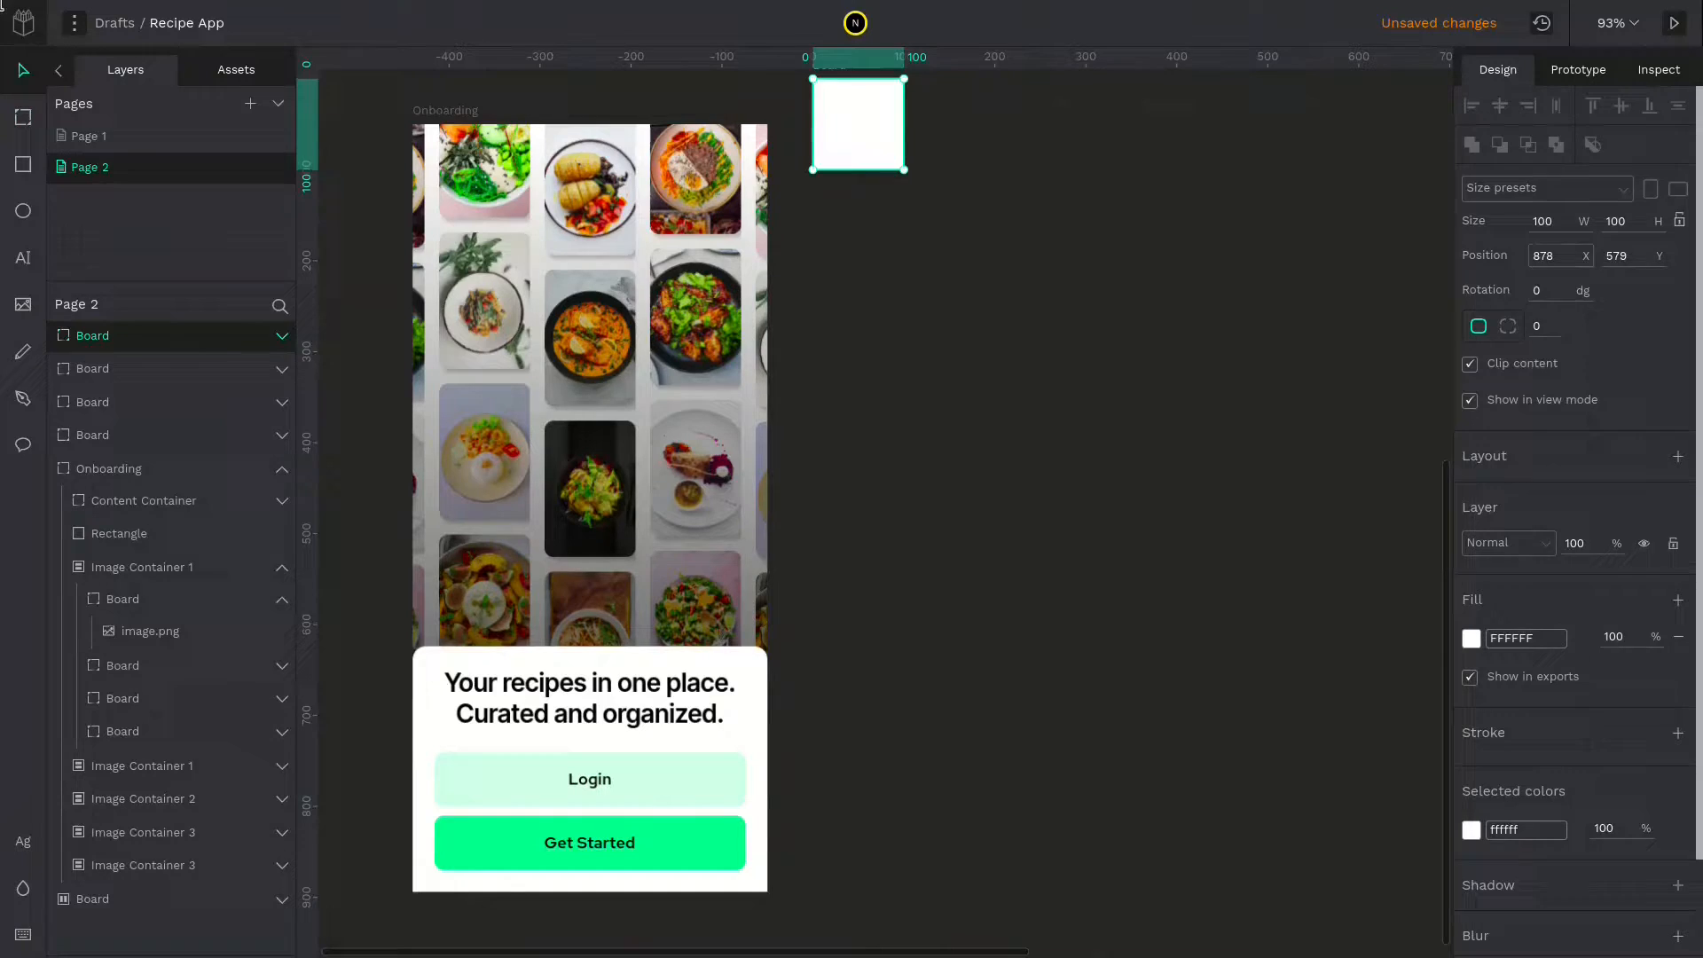
Create a new 390×844 board beside Onboarding and rename it 'Login'
{"action": "left_click_drag", "start_coordinate": [905, 168], "coordinate": [1164, 858]}
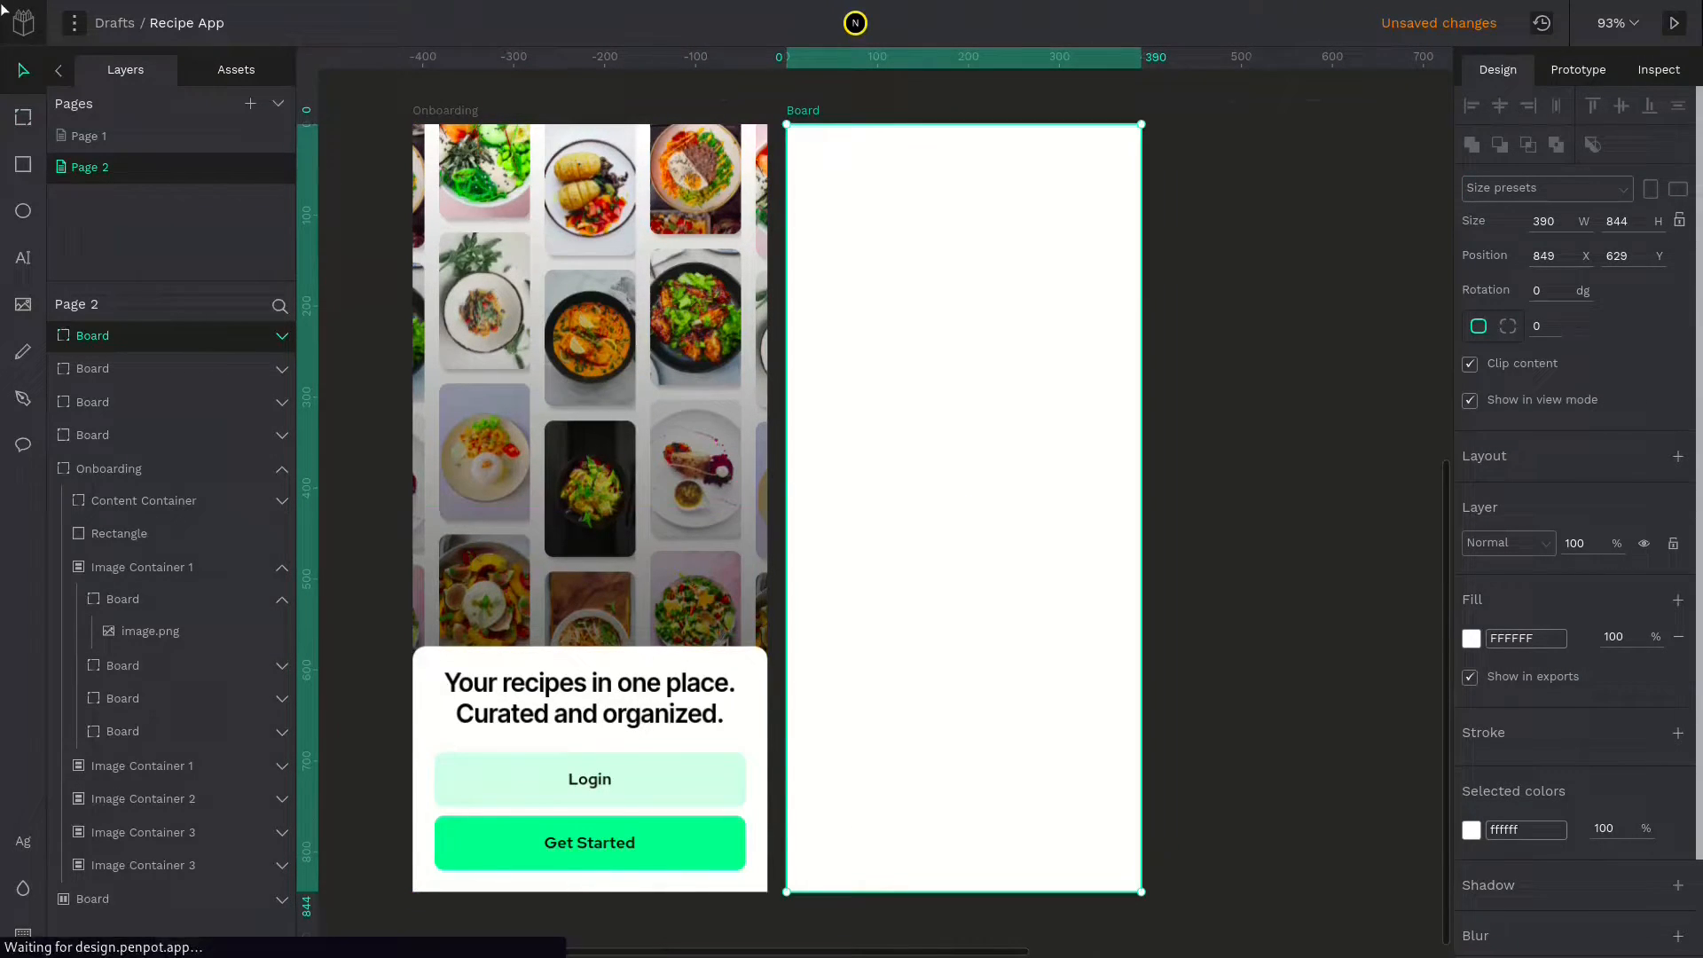
{"action": "double_click", "coordinate": [93, 335]}
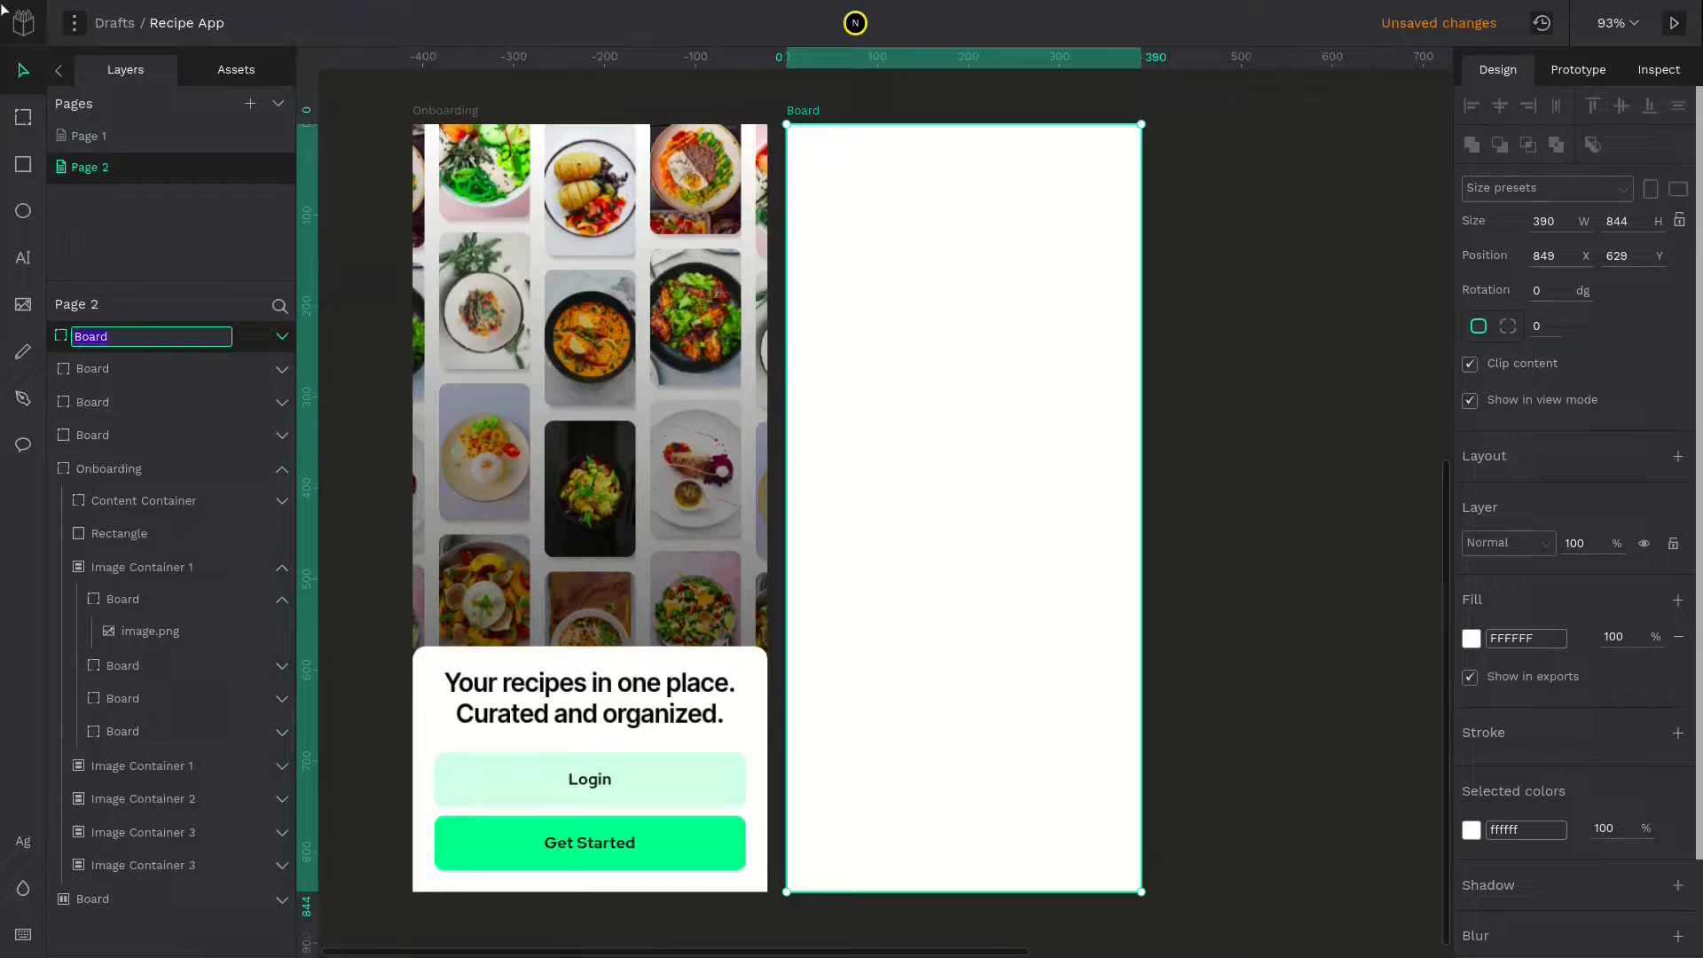
{"action": "type", "text": "Login"}
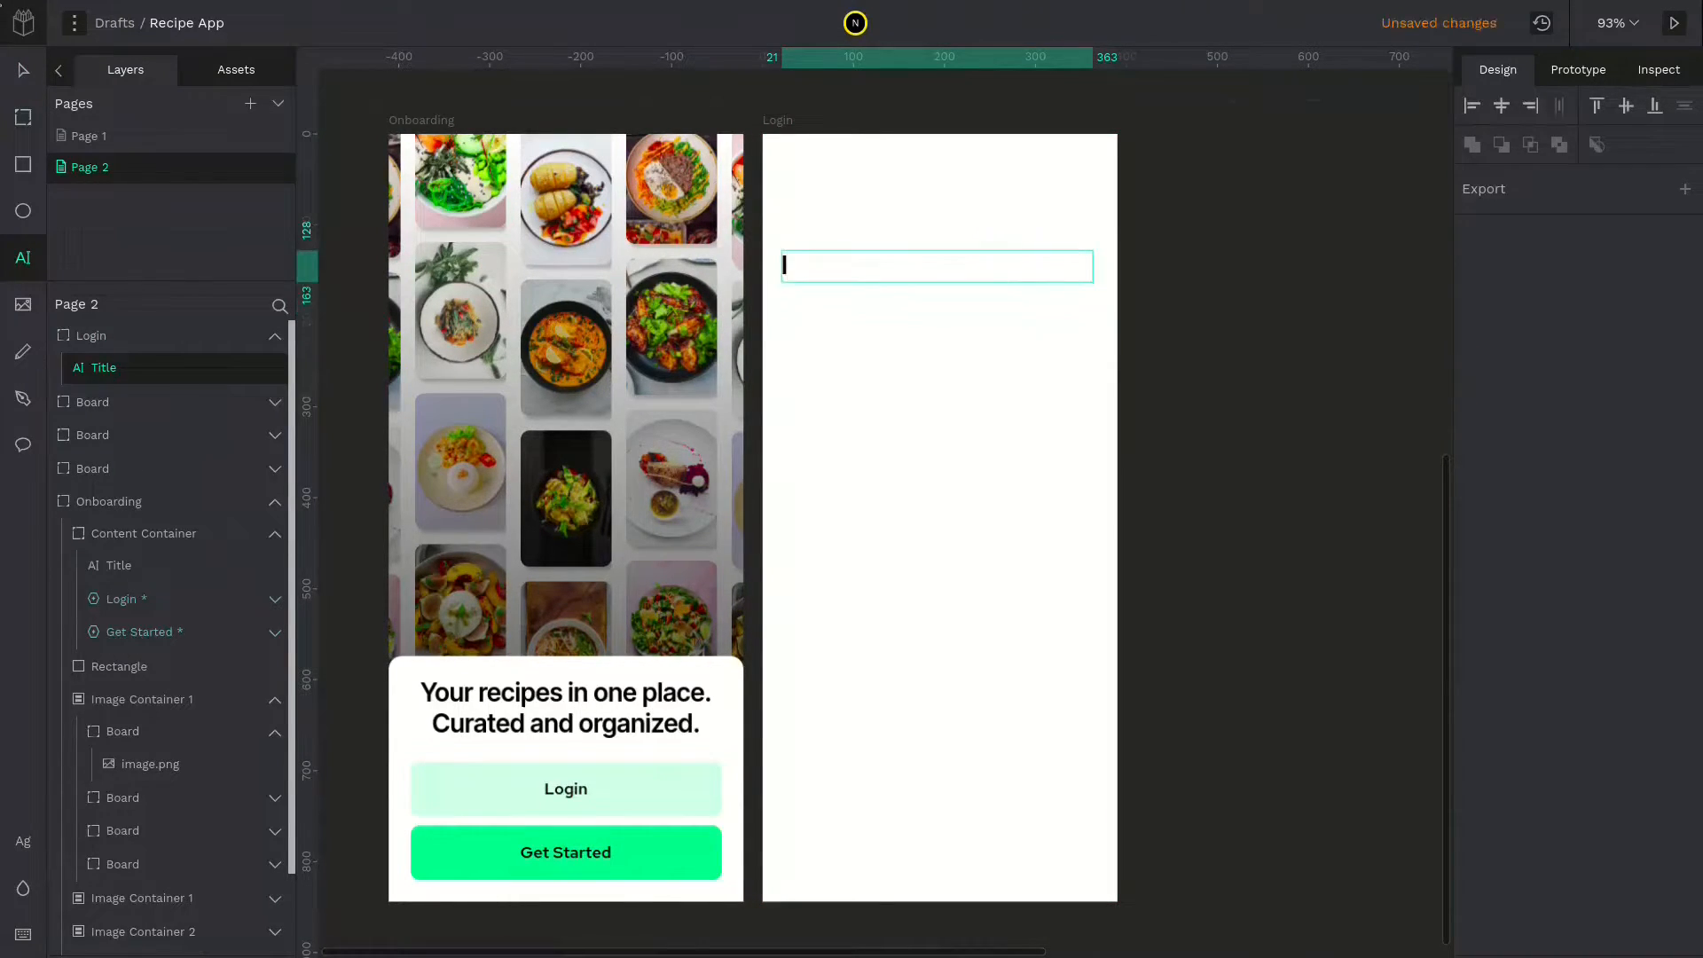
Add a 'Login' heading near the top of the screen and start the Username label
{"action": "type", "text": "Login"}
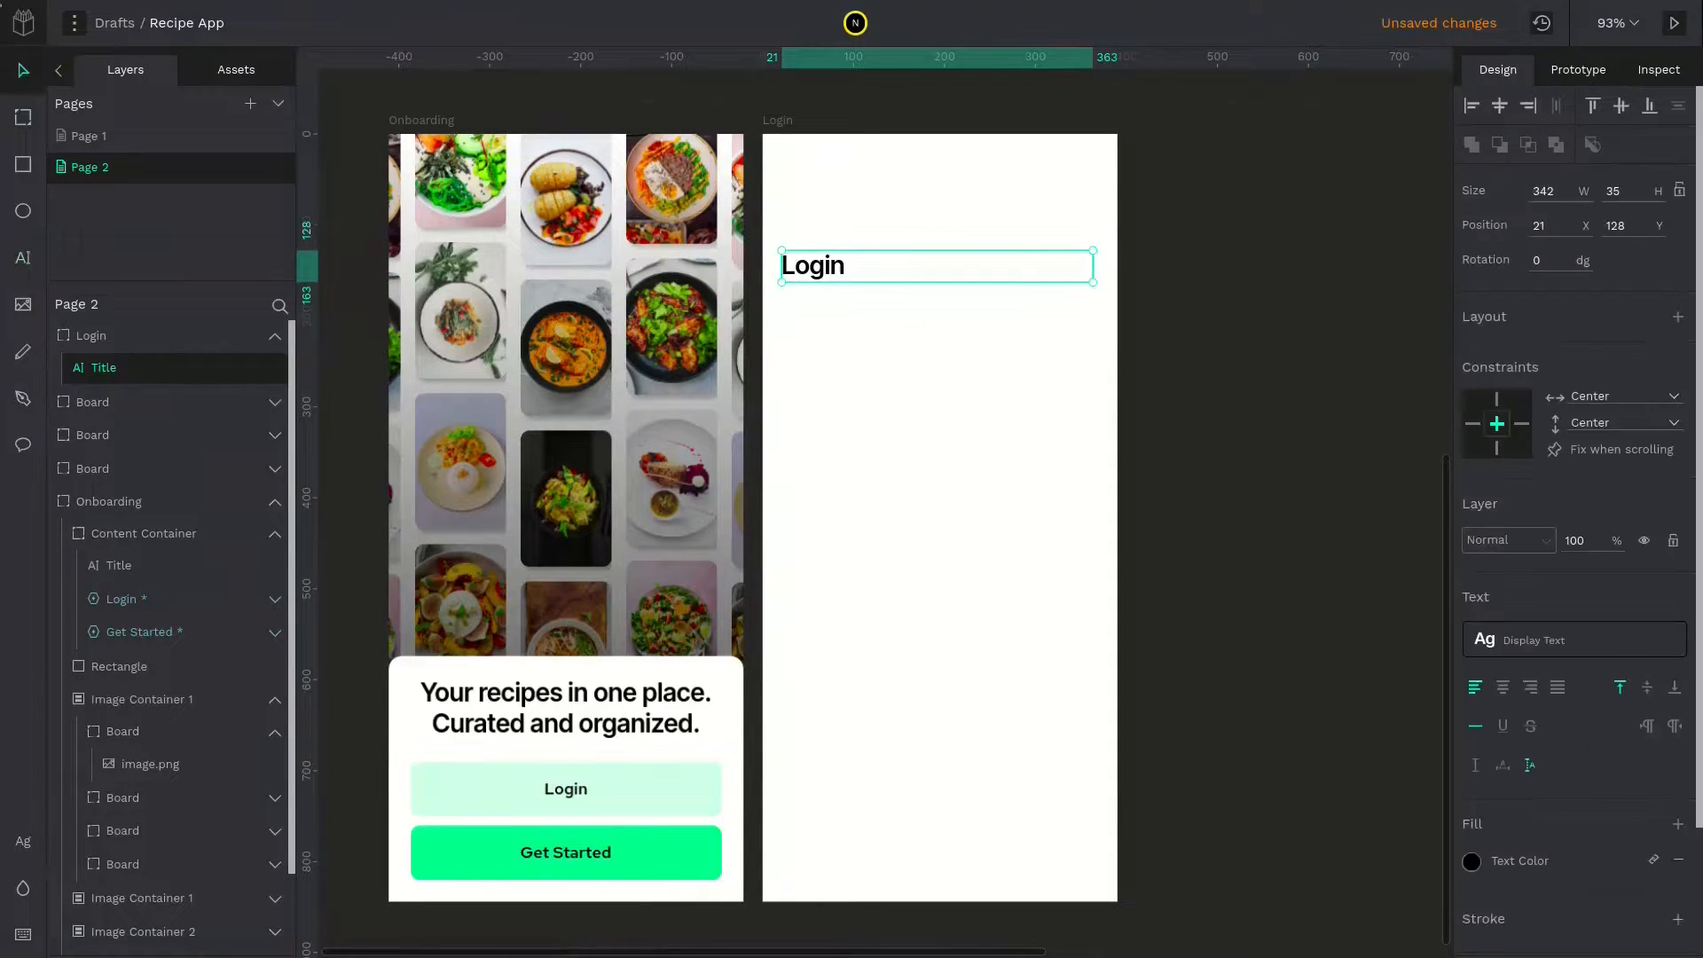
{"action": "left_click_drag", "start_coordinate": [935, 266], "coordinate": [814, 186]}
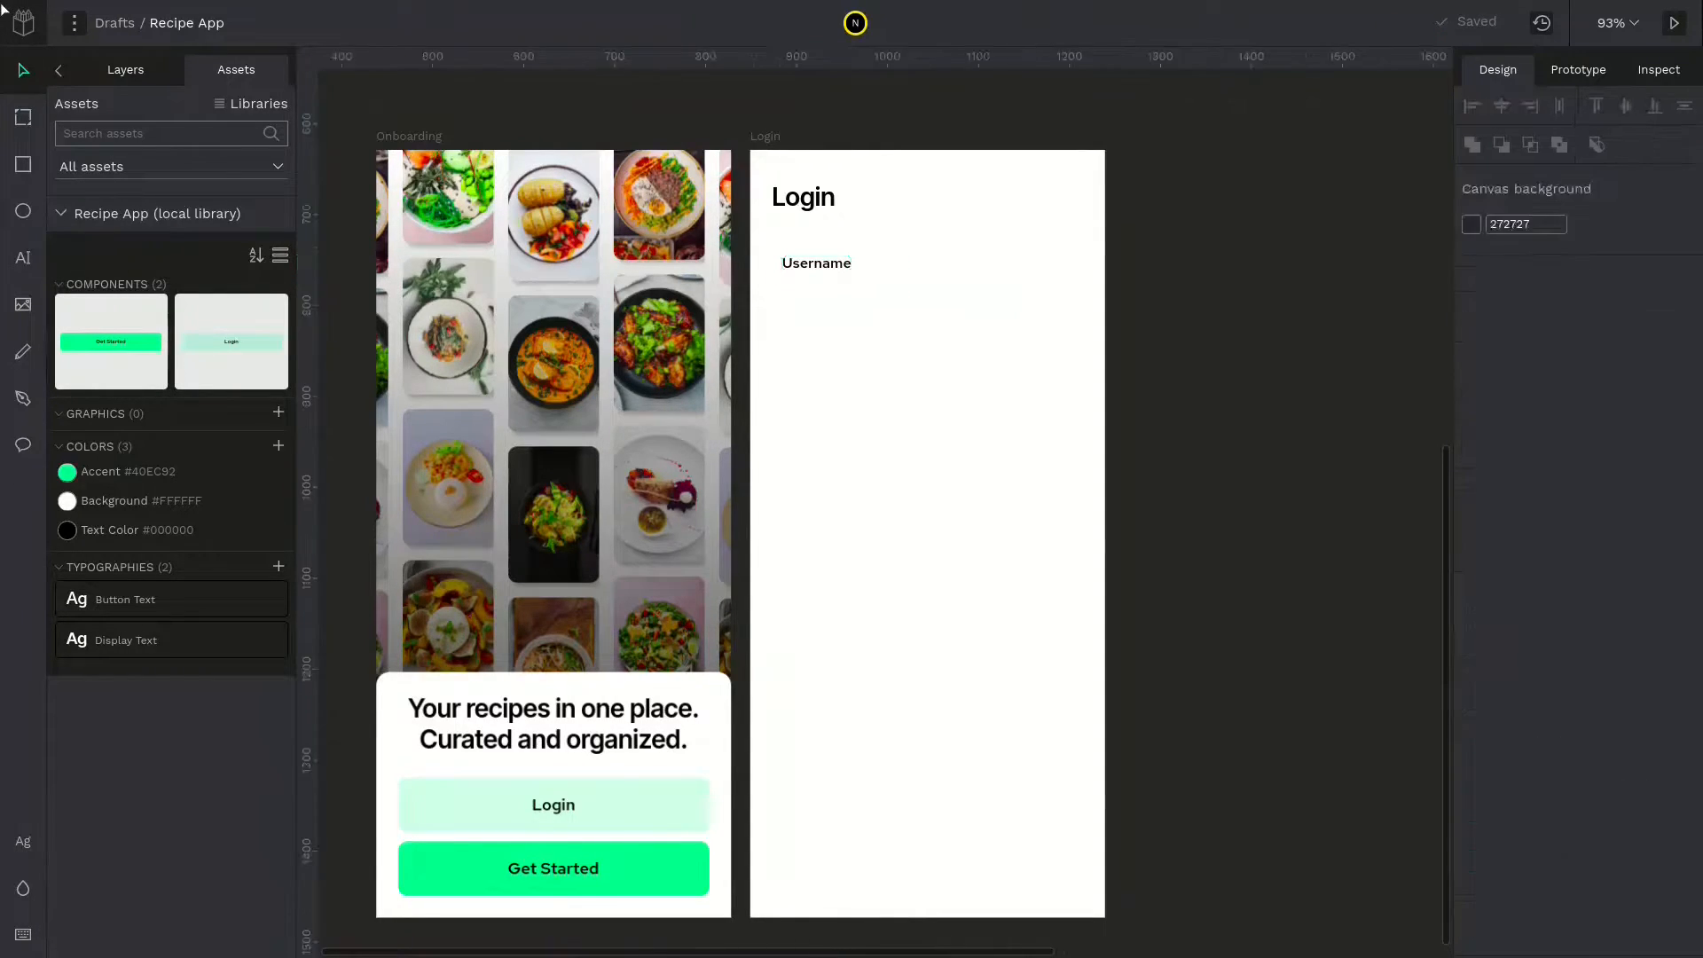
{"action": "left_click", "coordinate": [814, 262]}
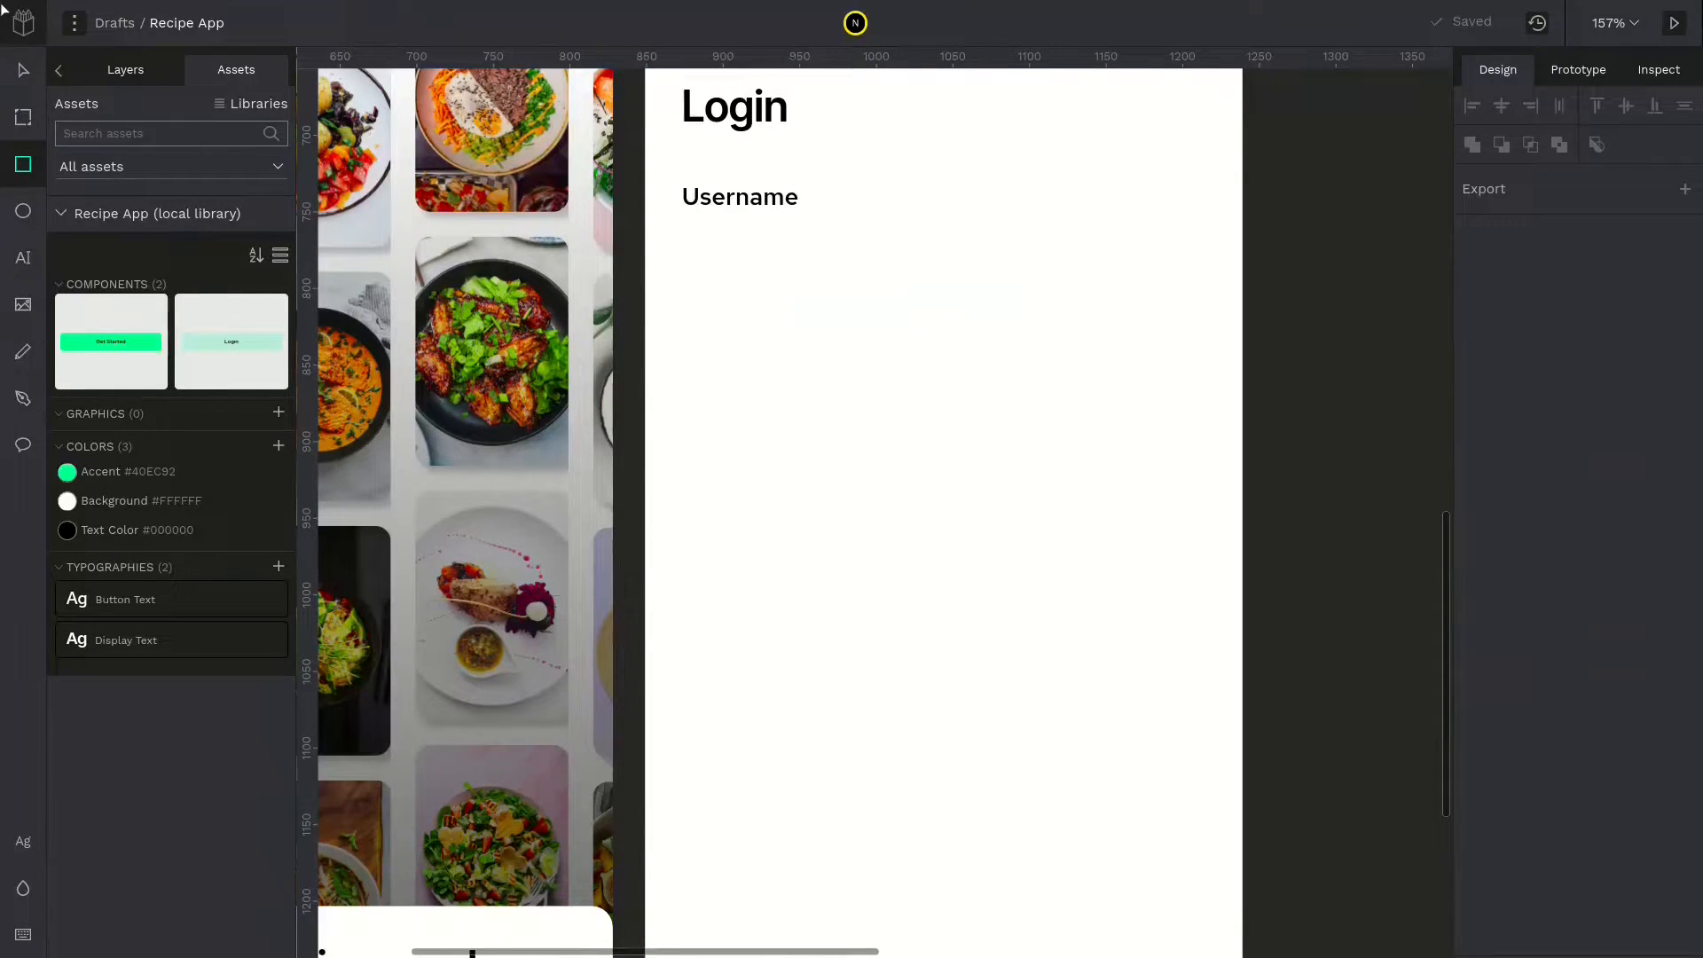
Draw a full-width input box under Username and make the label and box an Input component
{"action": "left_click", "coordinate": [883, 259]}
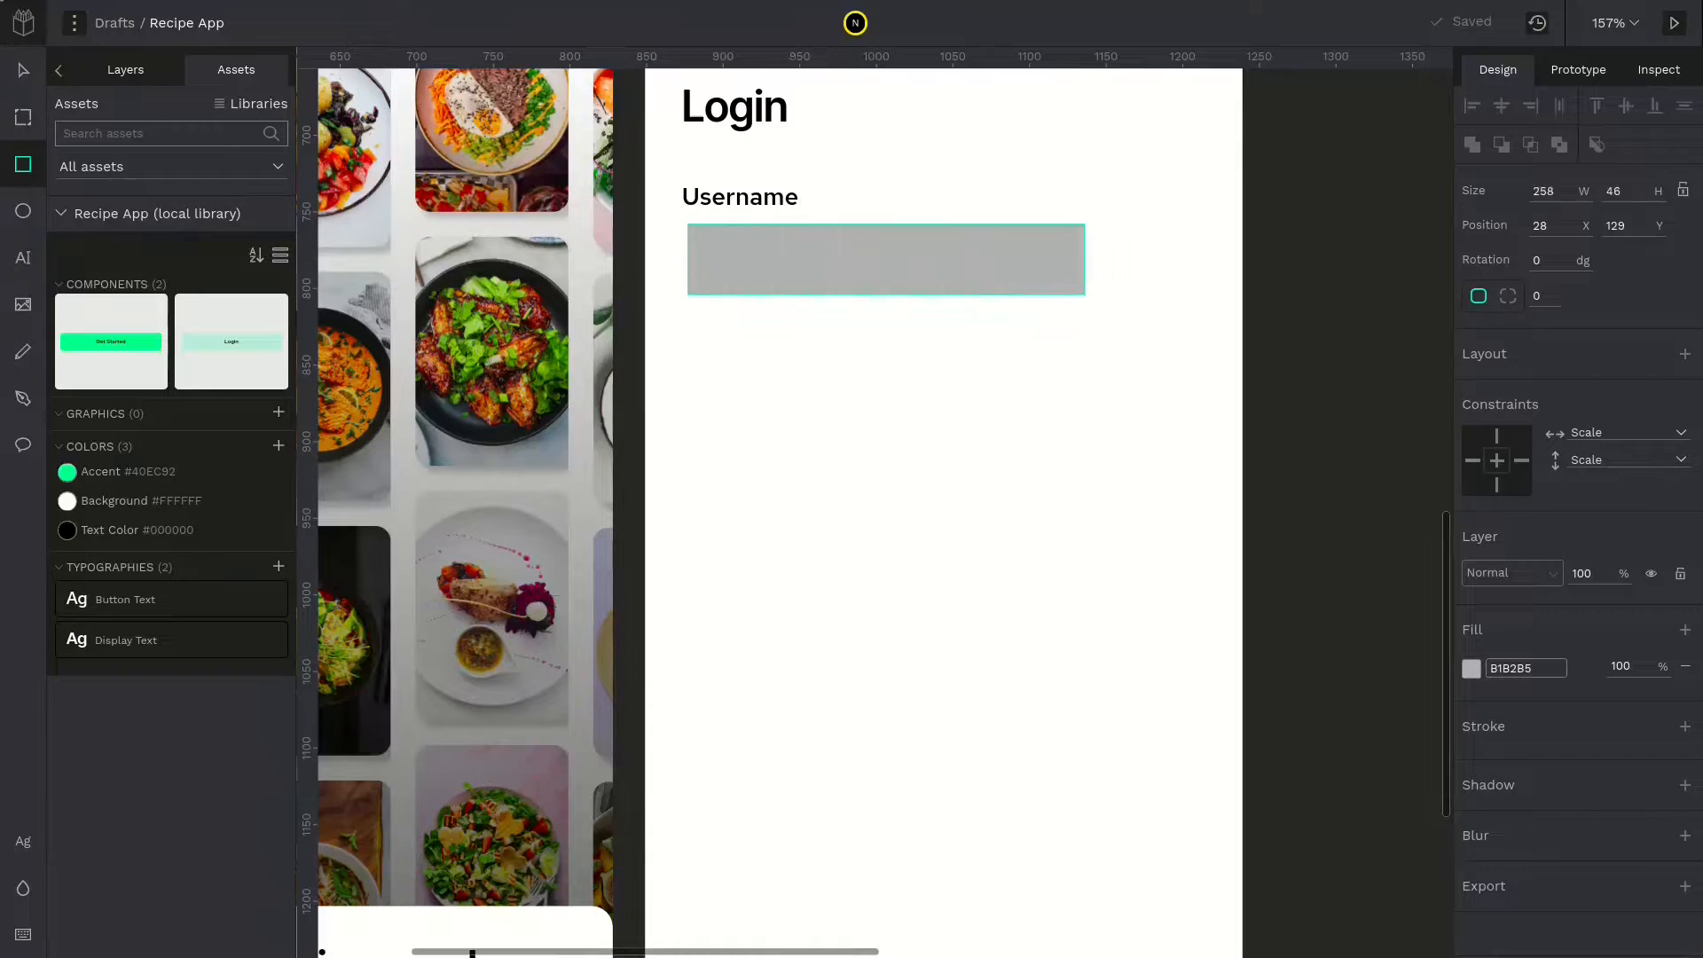
{"action": "left_click_drag", "start_coordinate": [1082, 259], "coordinate": [1206, 259]}
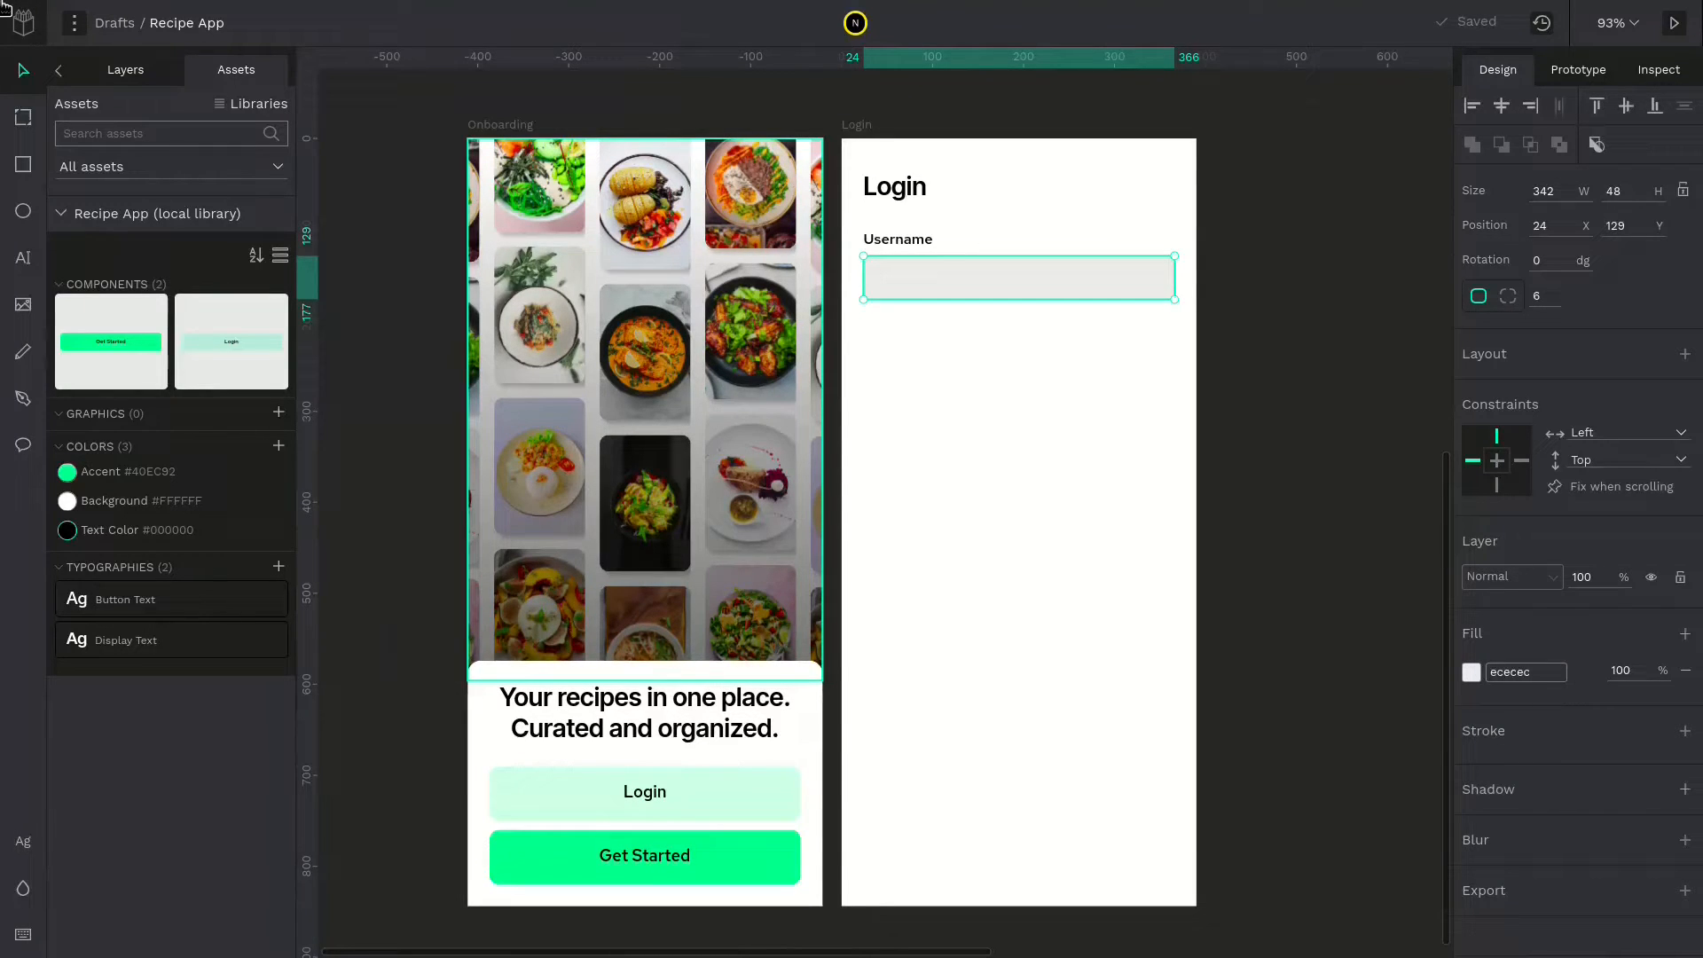
{"action": "left_click", "coordinate": [1470, 671]}
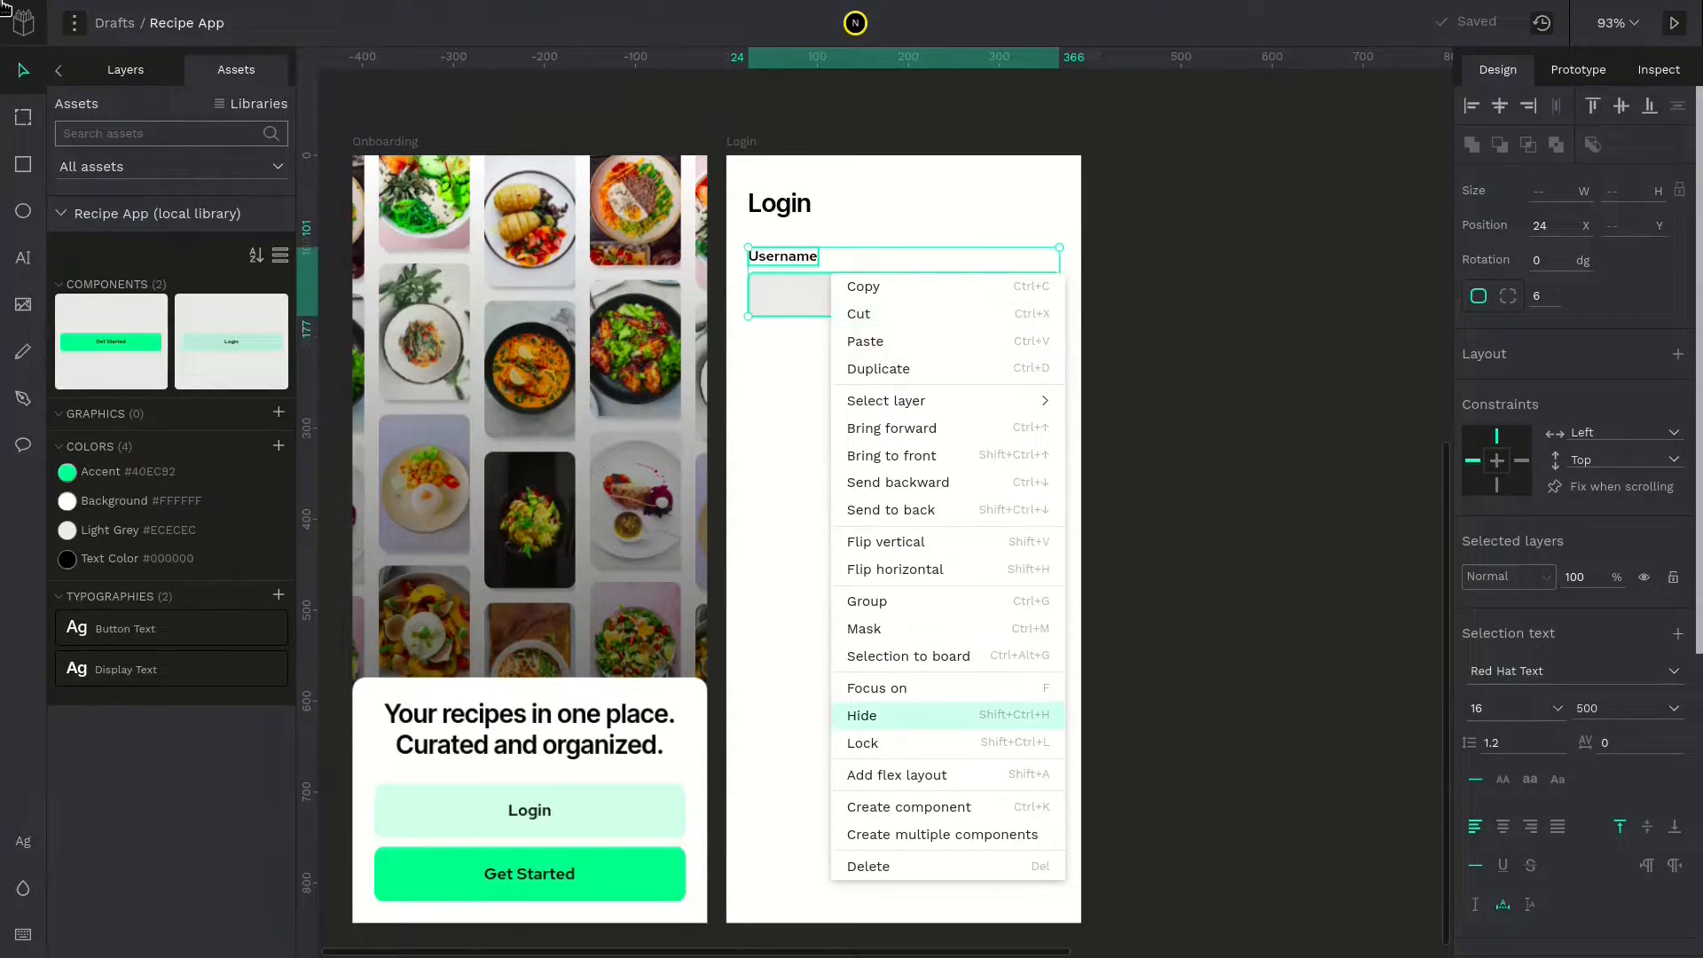
{"action": "left_click", "coordinate": [908, 805]}
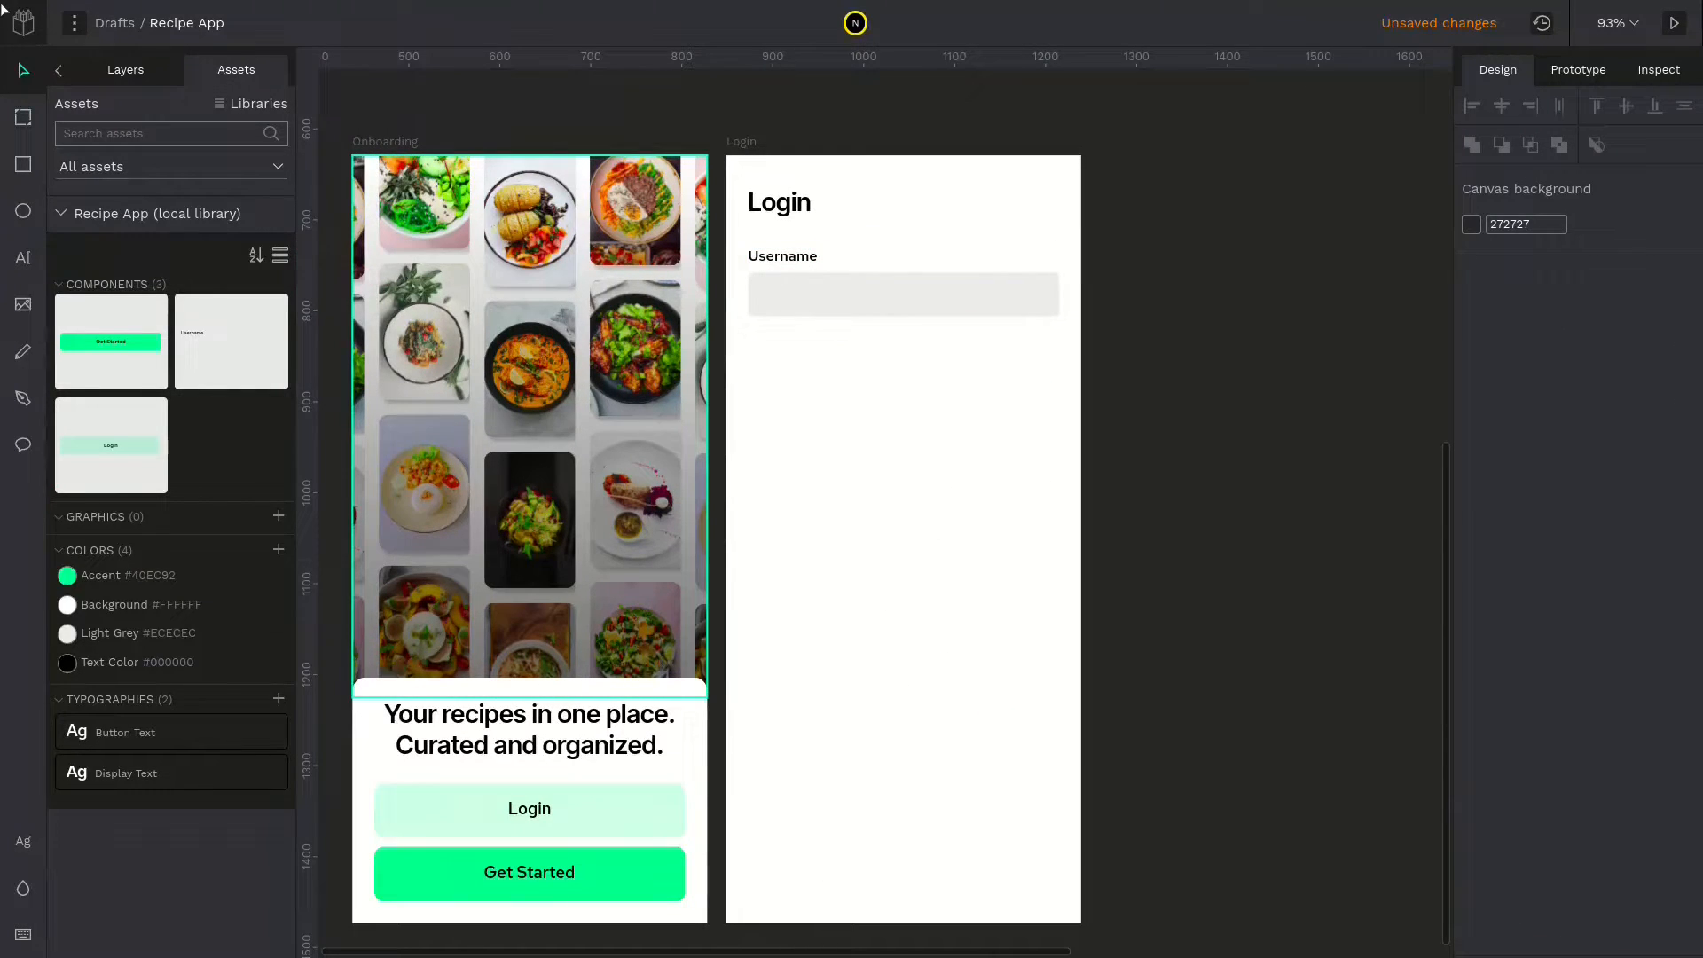
Place a second Input component on the Login screen for the Password field
{"action": "right_click", "coordinate": [231, 341]}
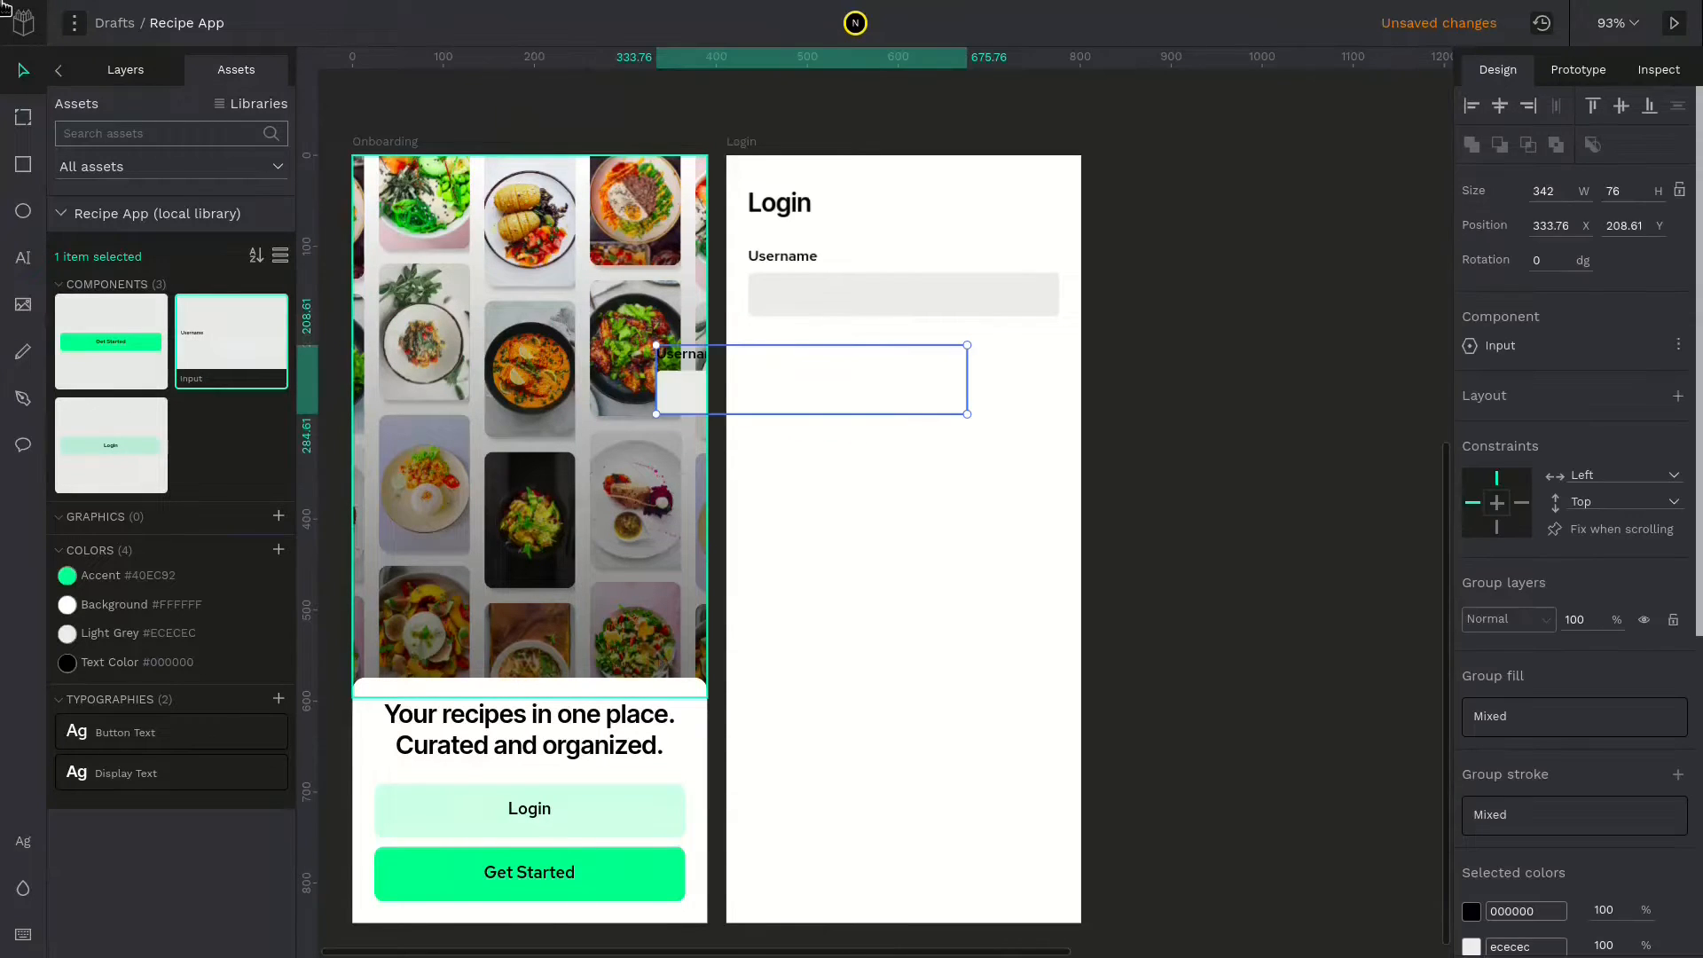
{"action": "left_click_drag", "start_coordinate": [810, 380], "coordinate": [896, 376]}
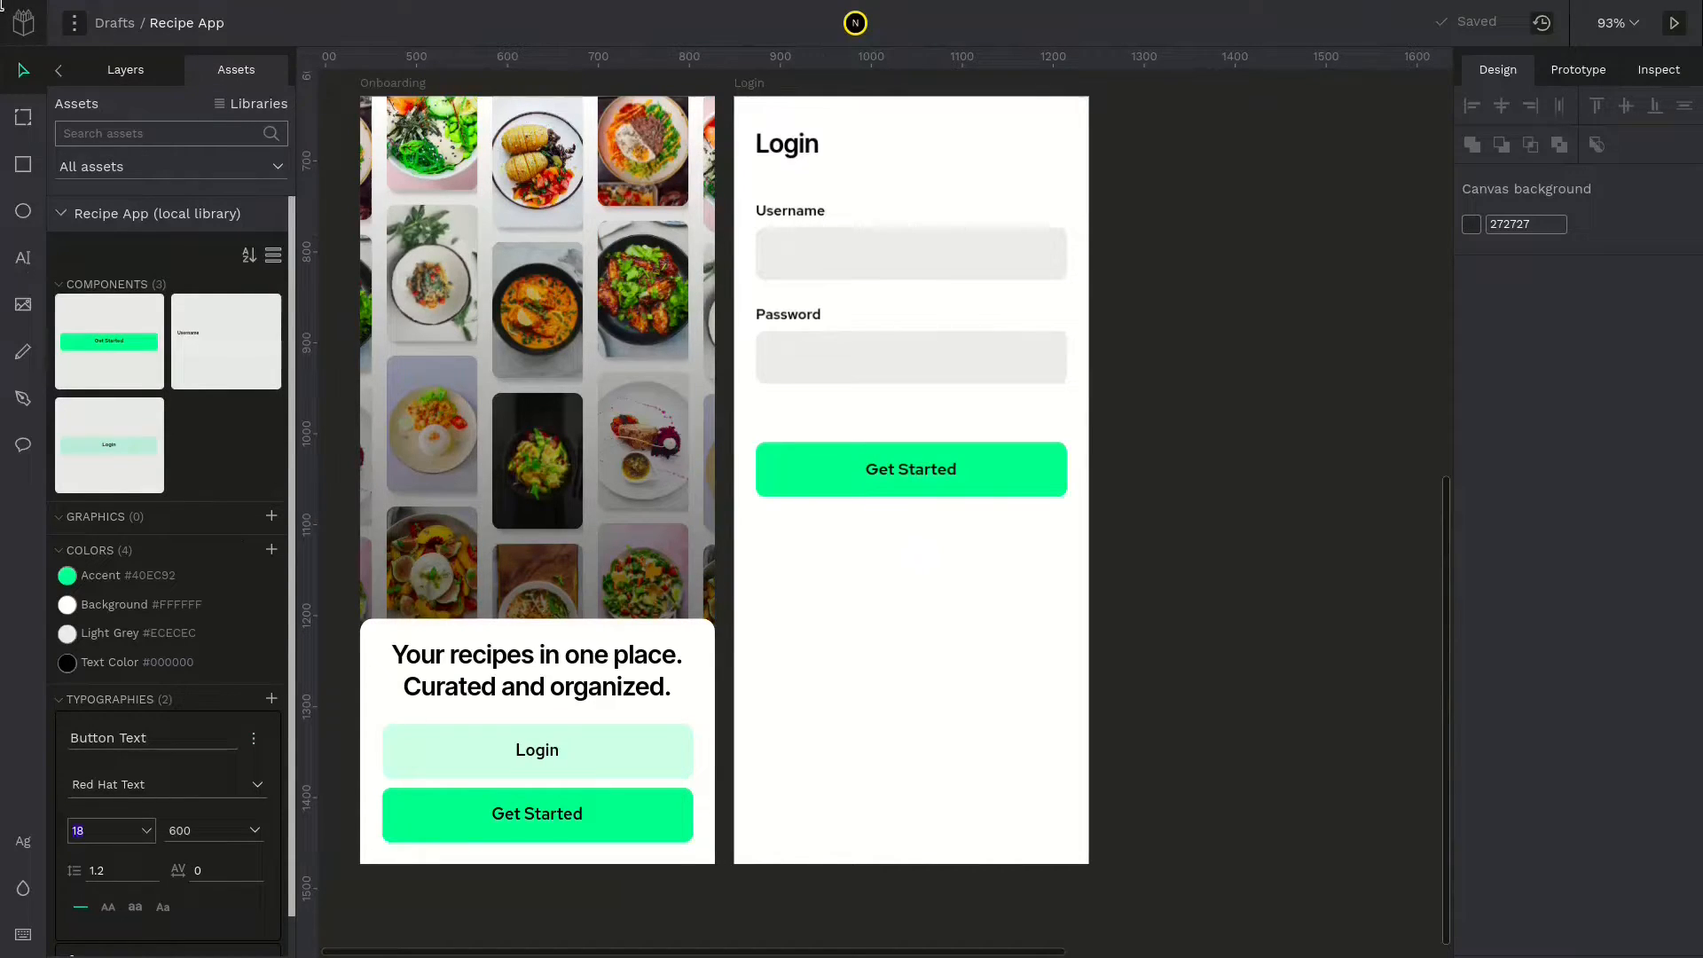
Add a size-16 'Create an account' link text under the button
{"action": "type", "text": "16"}
{"action": "type", "text": "Don't have an account?"}
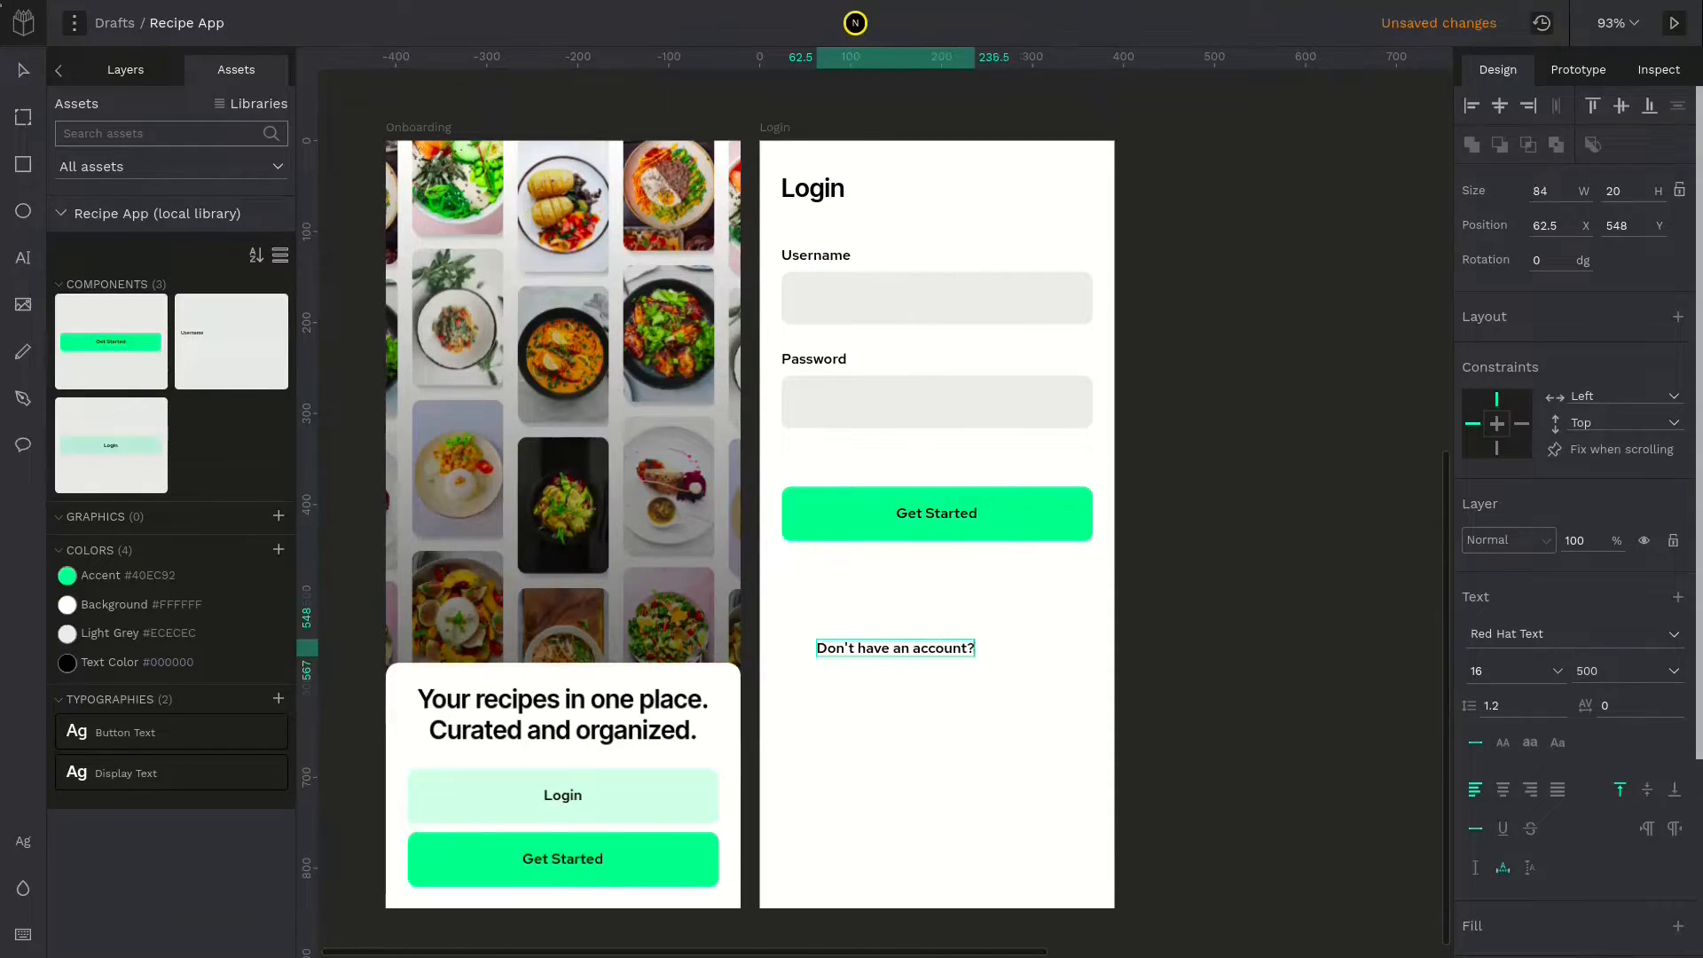
{"action": "type", "text": "Create an account"}
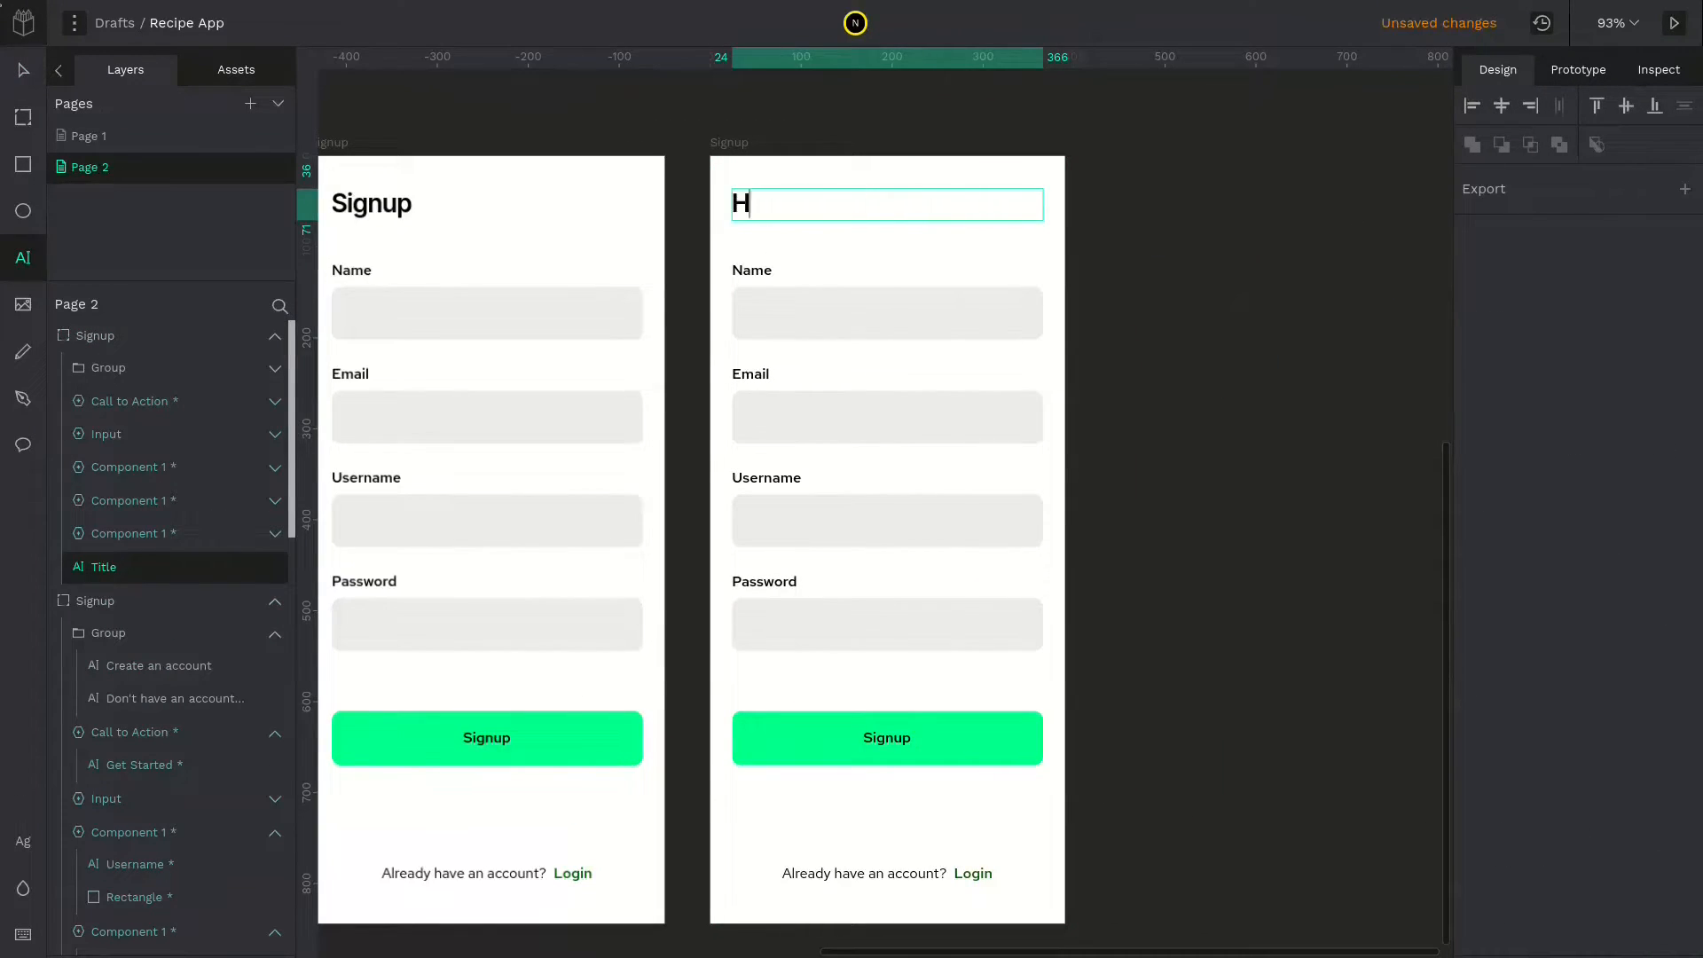
Title the copied screen 'Home' and give the Navigation Bar board a flex layout
{"action": "type", "text": "ome"}
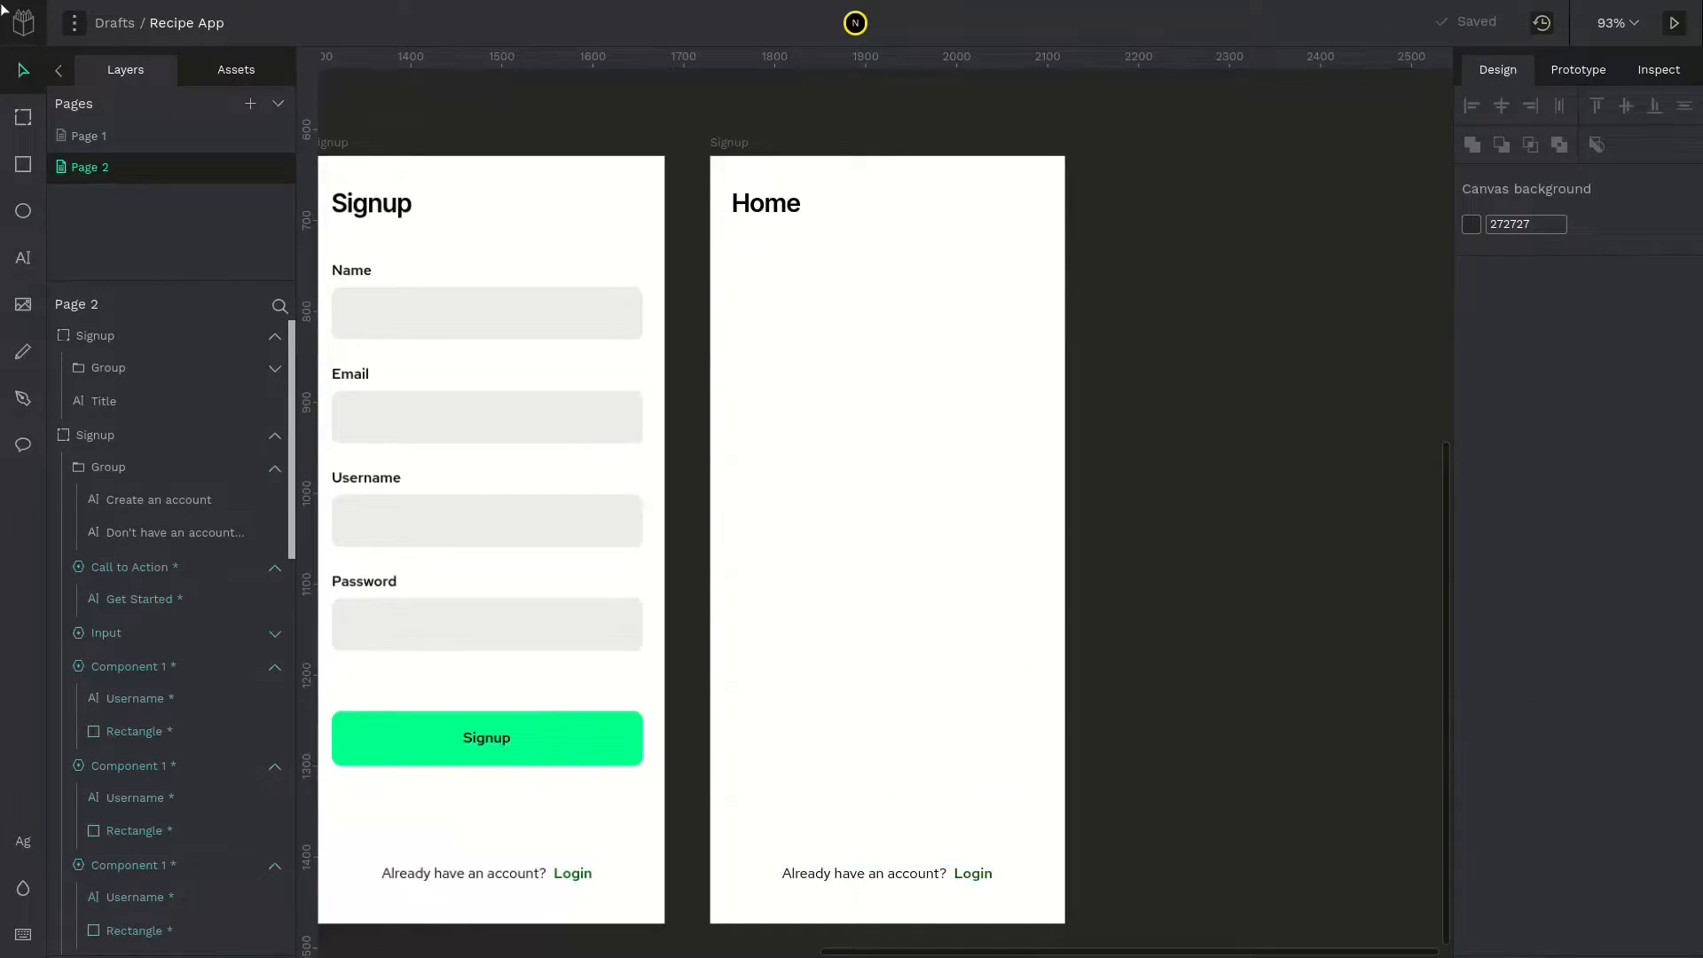
{"action": "scroll", "scroll_direction": "down", "scroll_amount": 3}
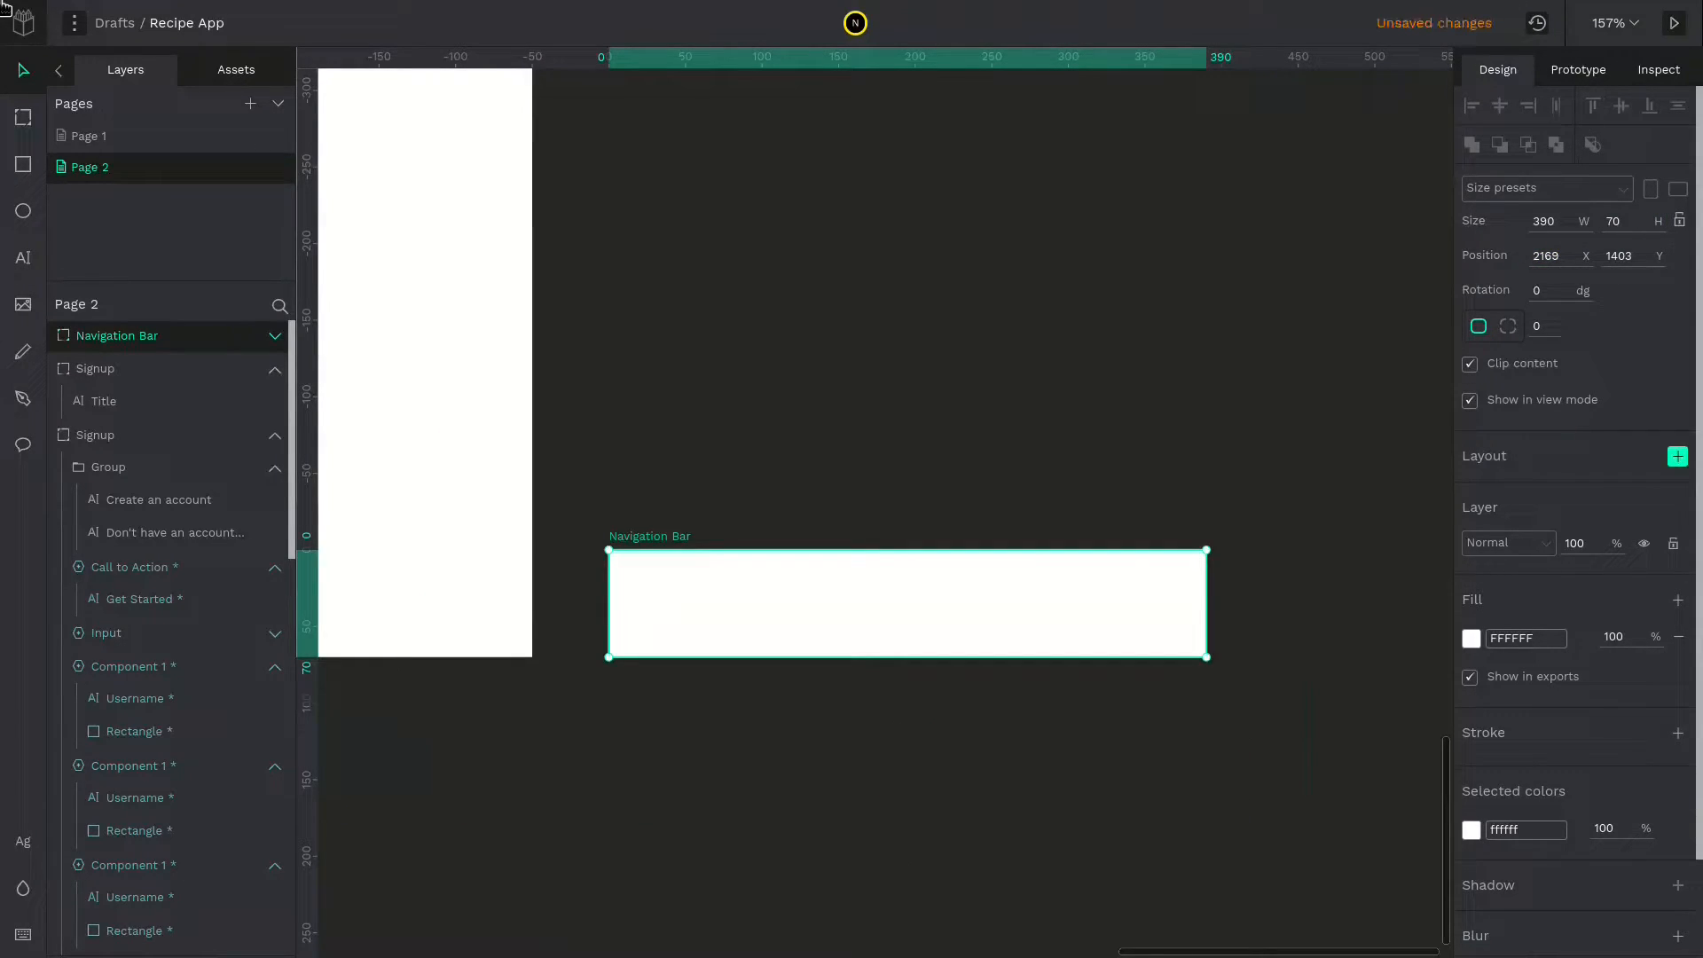
{"action": "left_click", "coordinate": [1678, 456]}
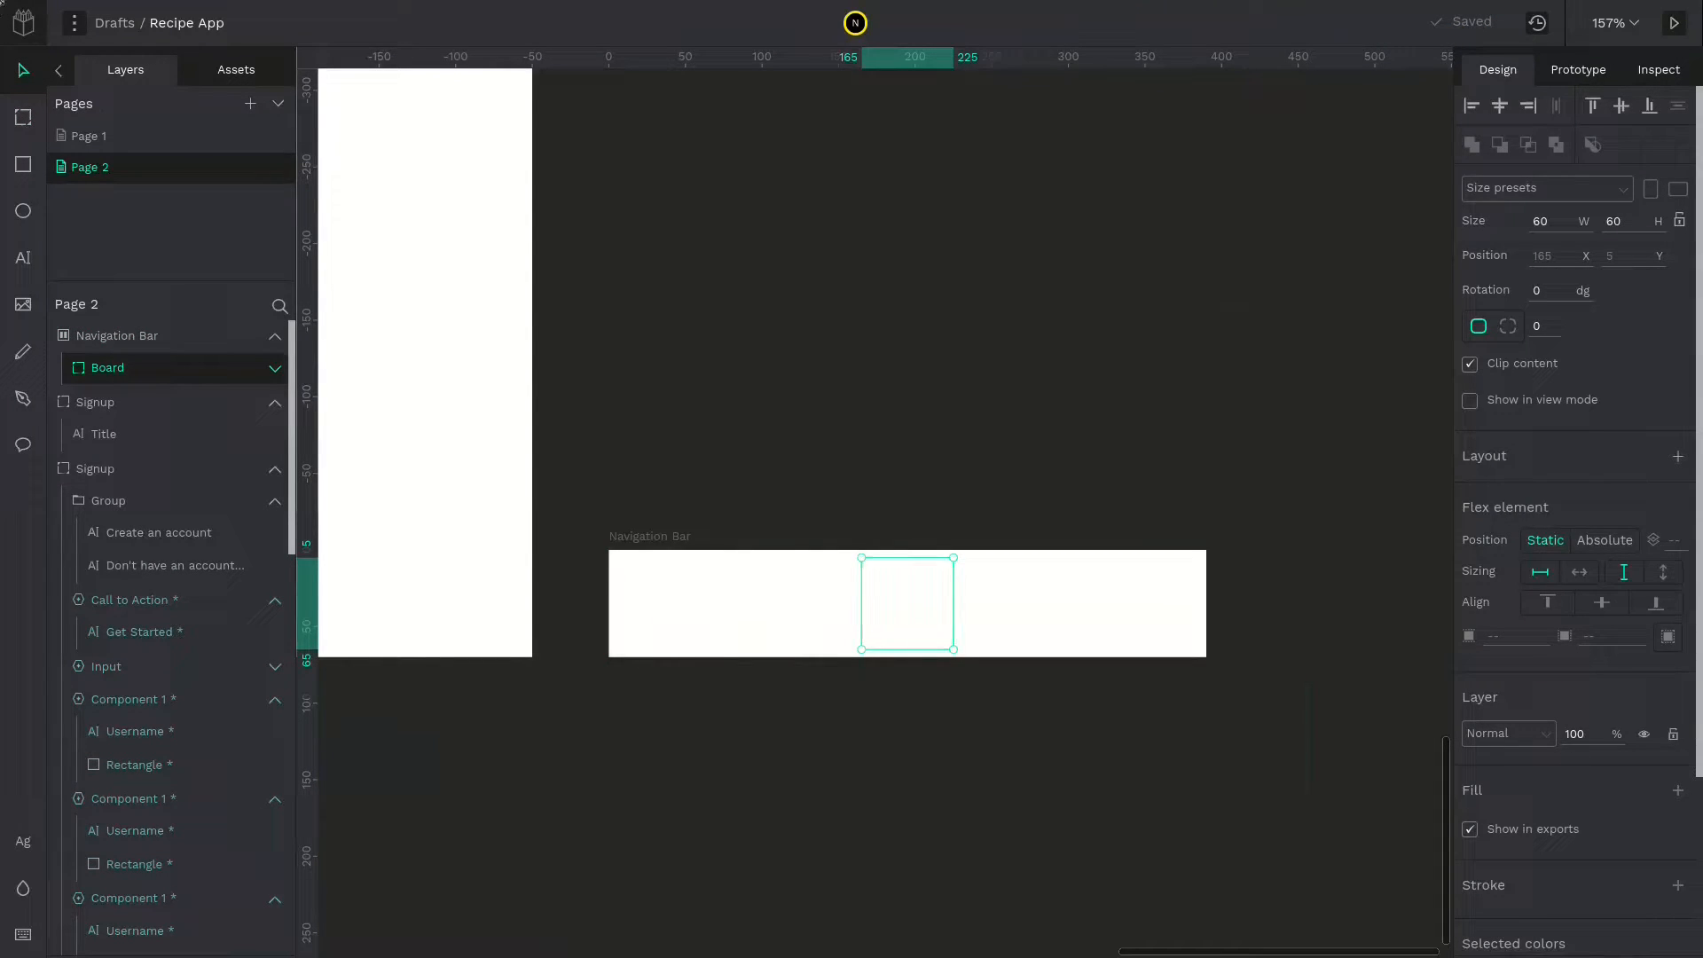
Draw an inner section board in the bar and duplicate it into two equal halves with fill B1B2B5
{"action": "left_click_drag", "start_coordinate": [957, 652], "coordinate": [963, 662]}
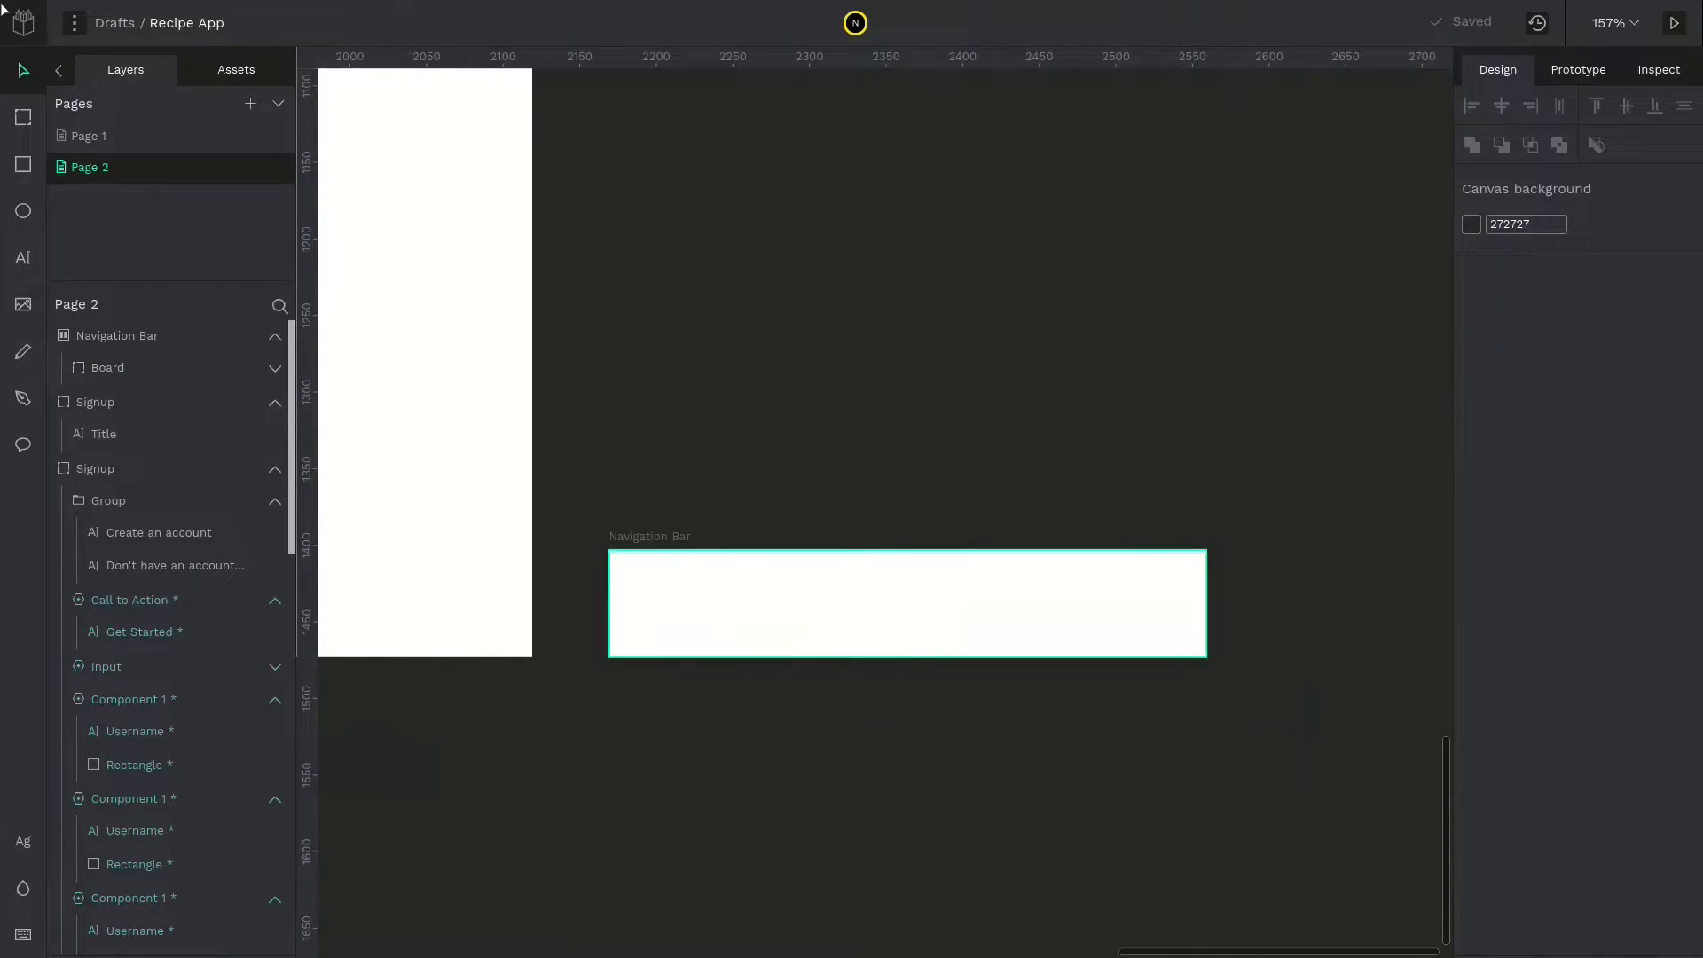
{"action": "left_click", "coordinate": [107, 368]}
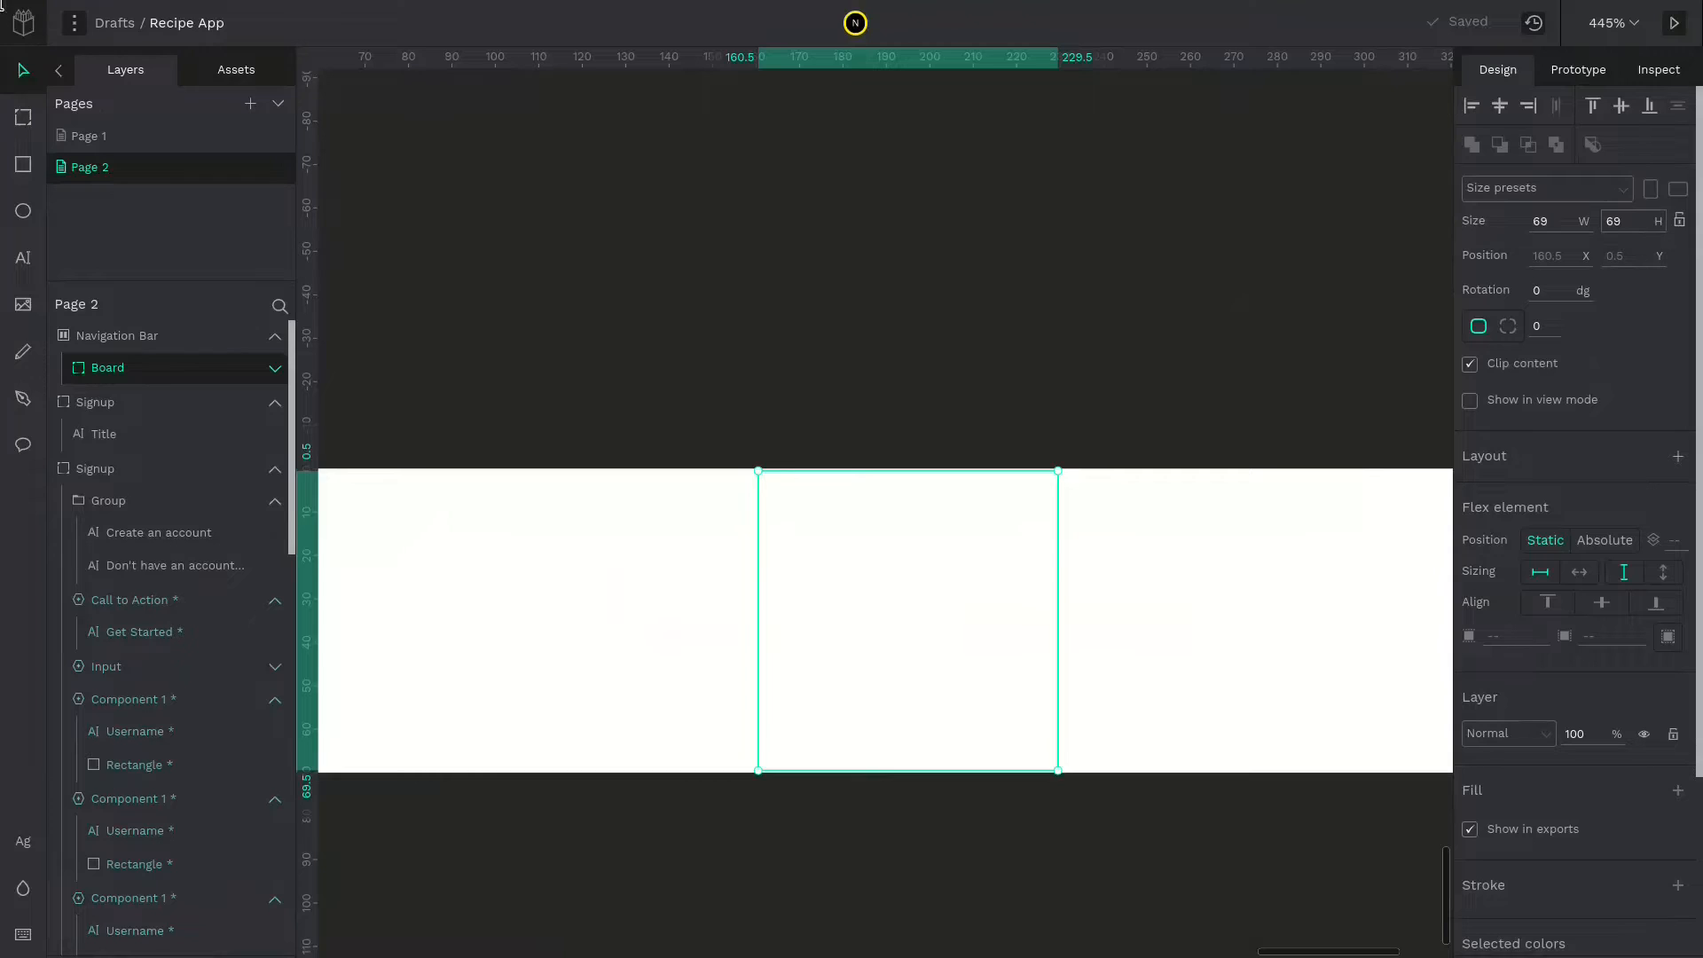
{"action": "left_click", "coordinate": [1629, 220]}
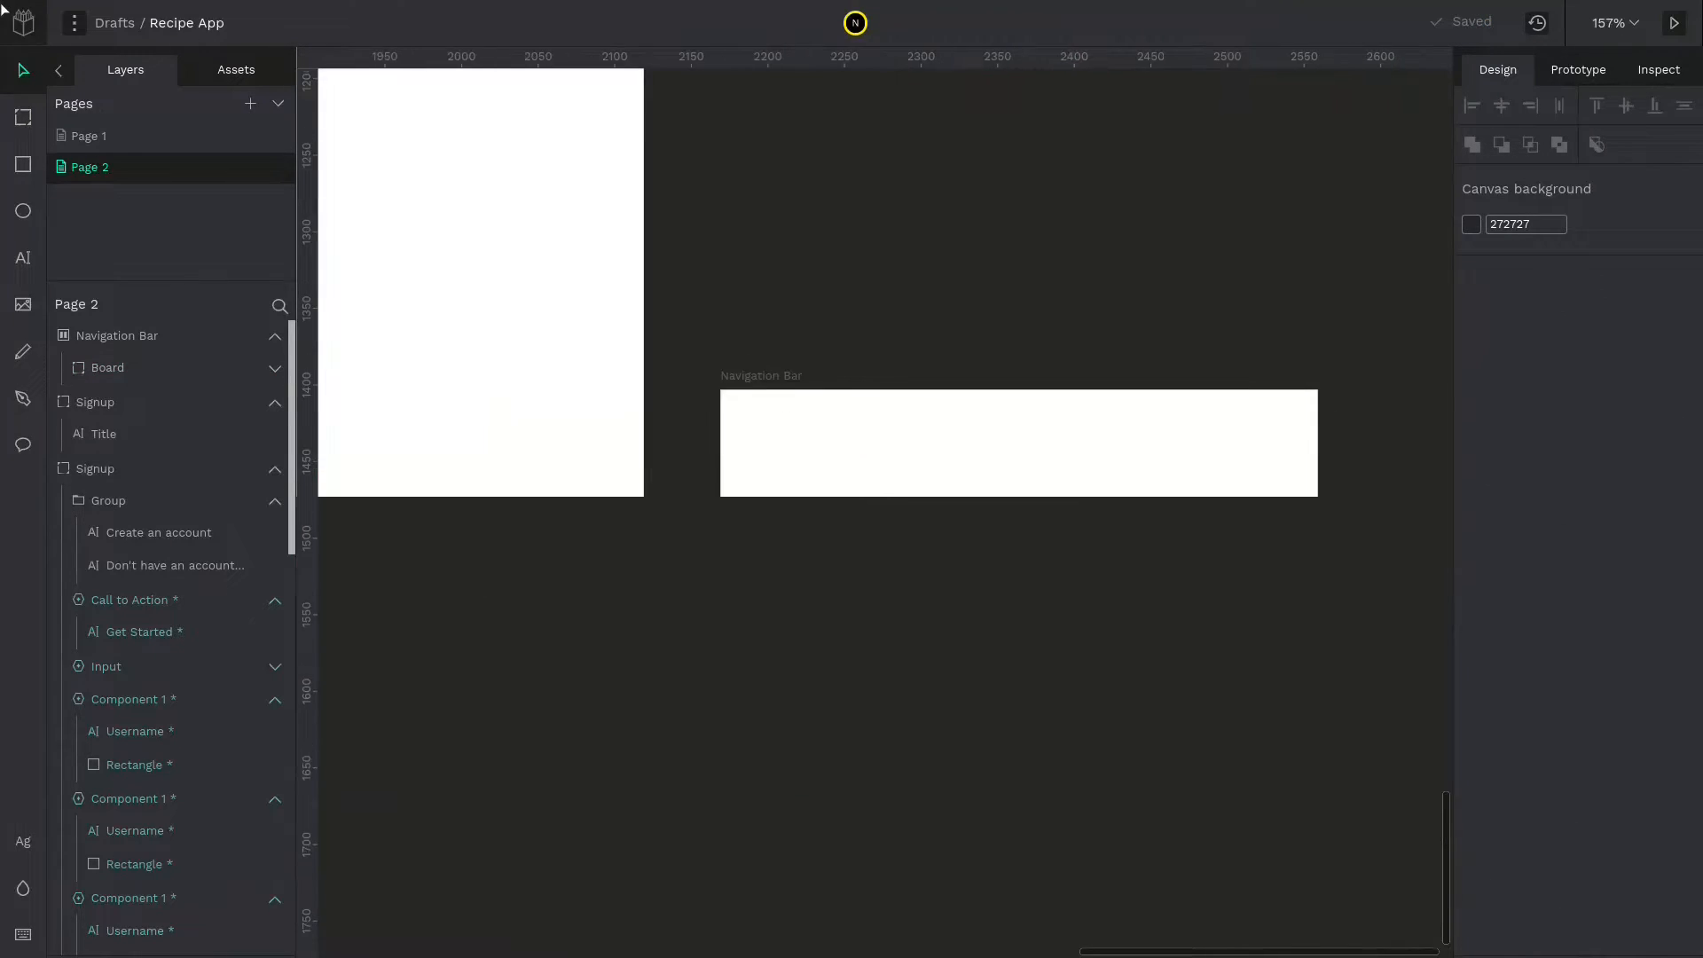
{"action": "left_click", "coordinate": [109, 367]}
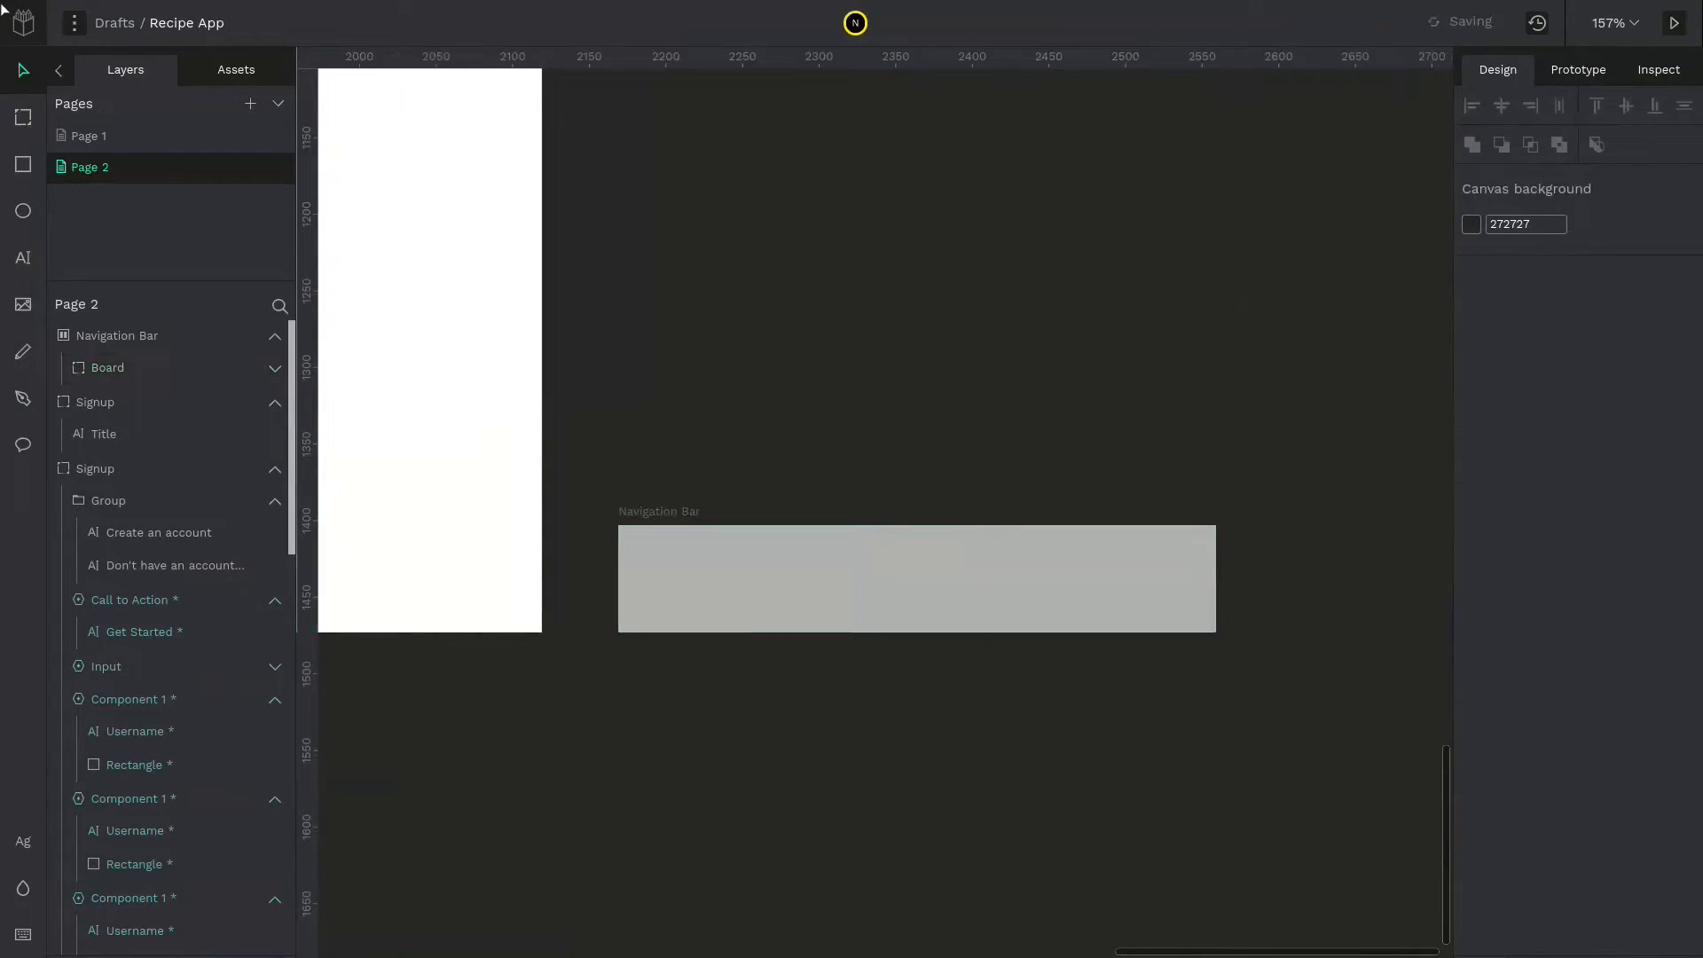
{"action": "left_click", "coordinate": [109, 367]}
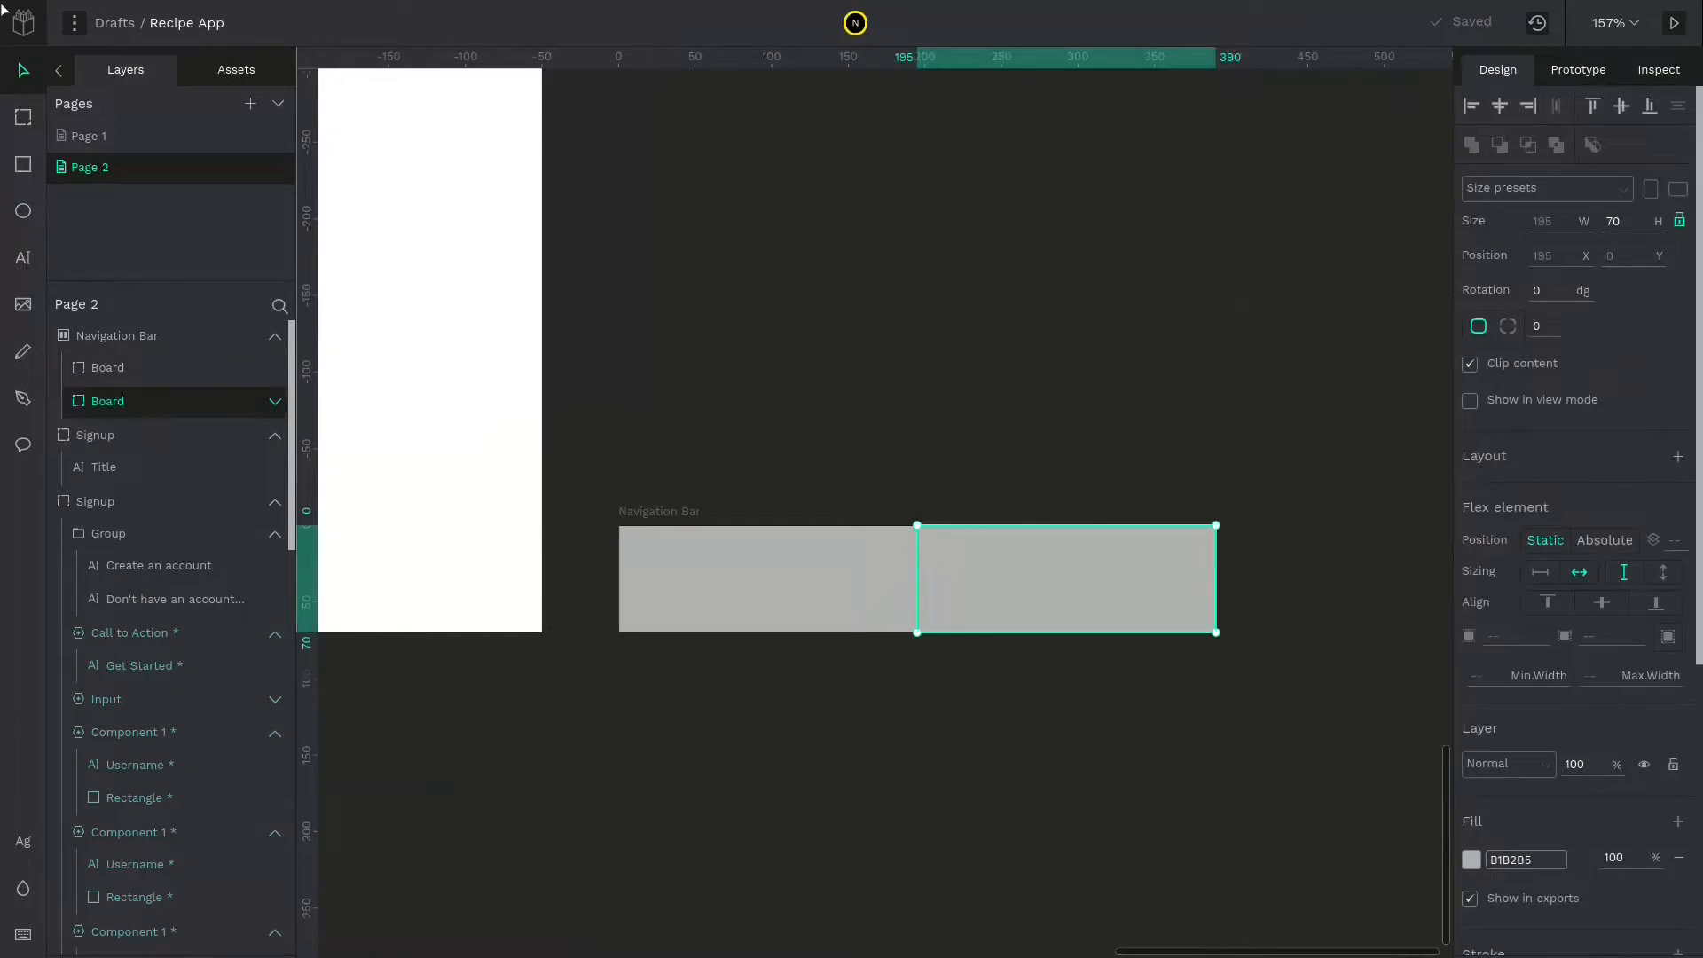
{"action": "left_click", "coordinate": [106, 367]}
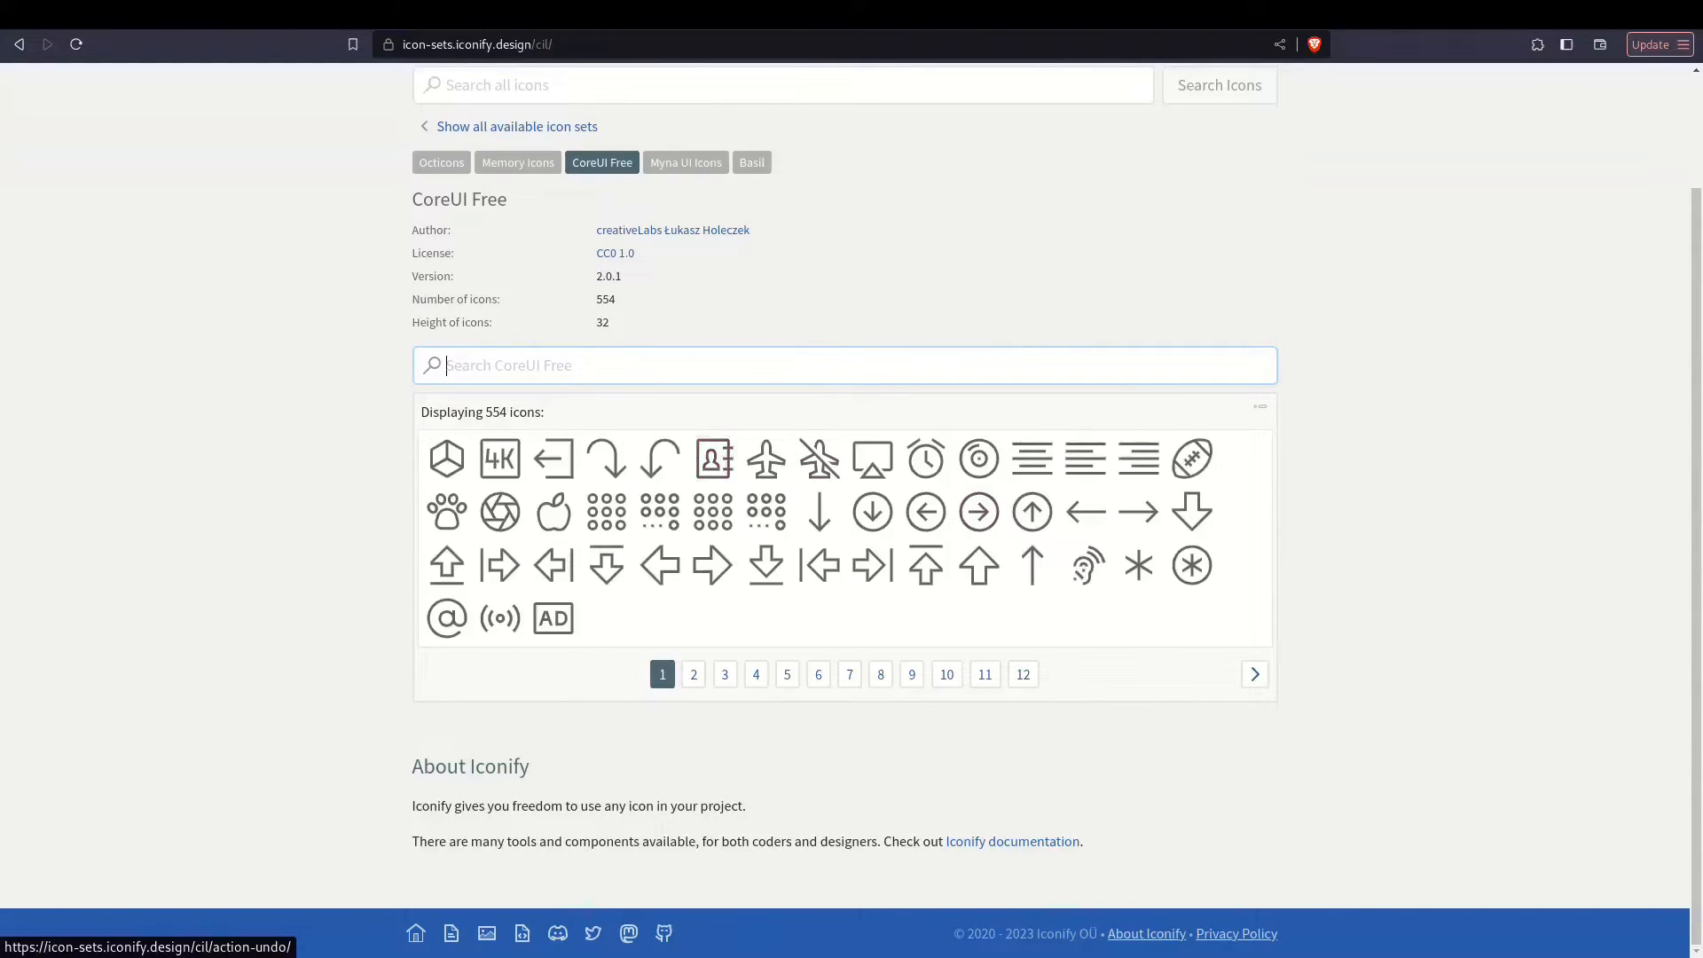
Search 'home' in CoreUI Free and select the home icon's SVG code
{"action": "type", "text": "h"}
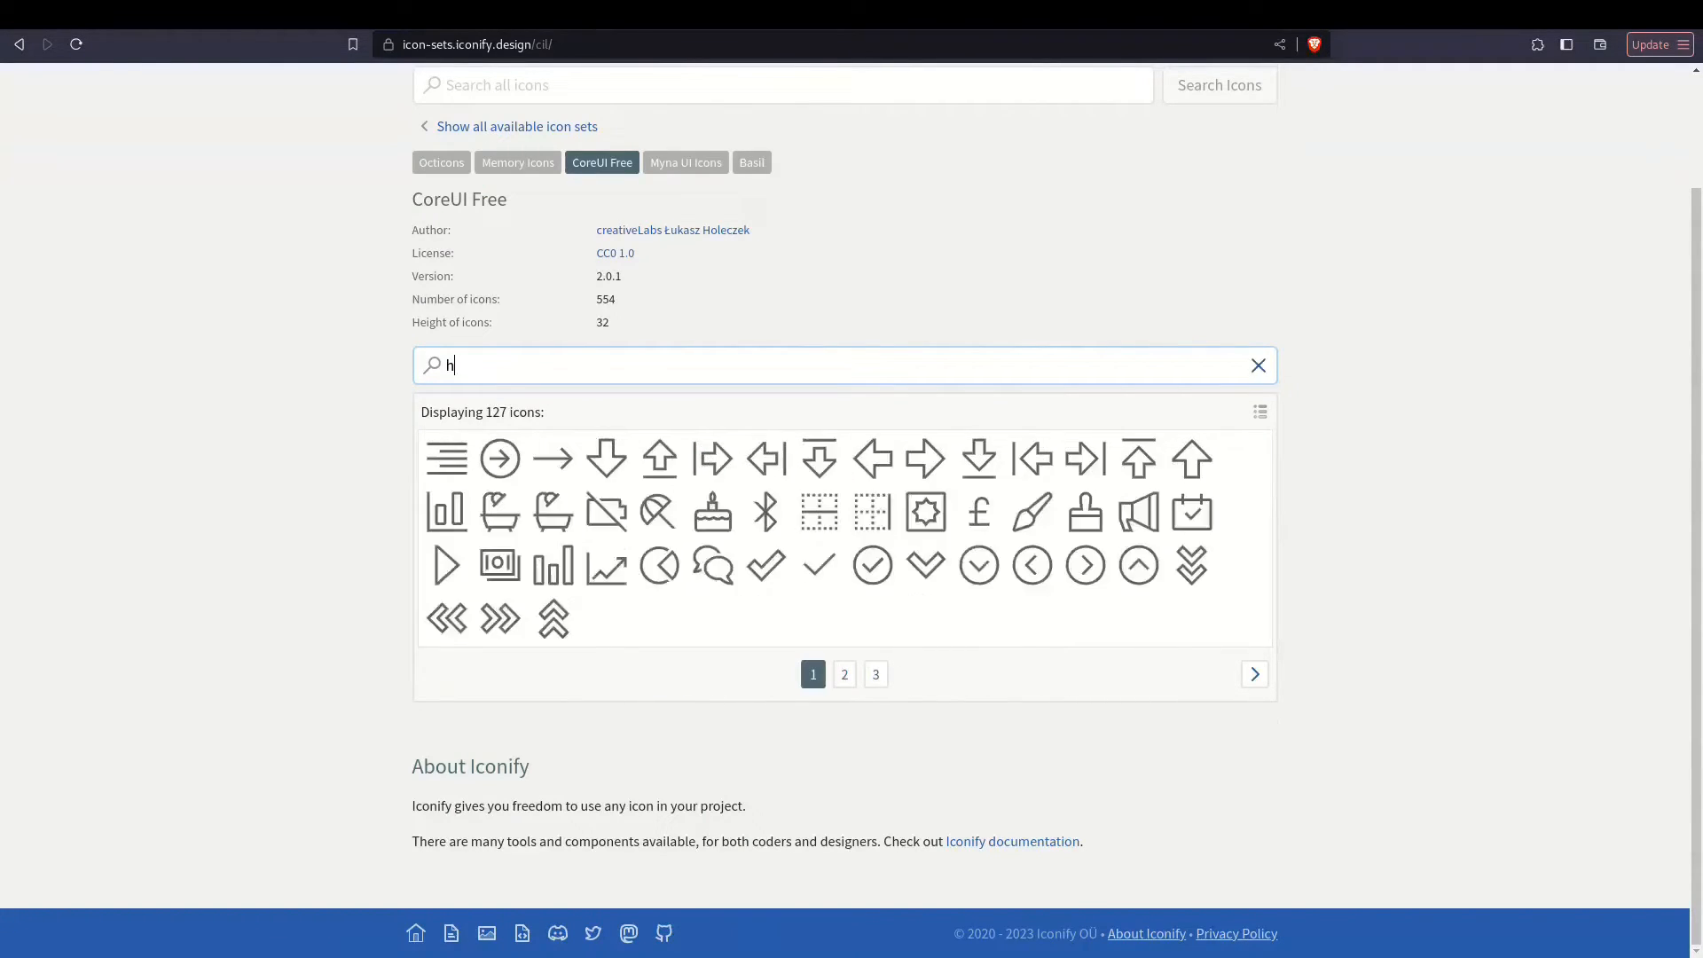
{"action": "type", "text": "ome"}
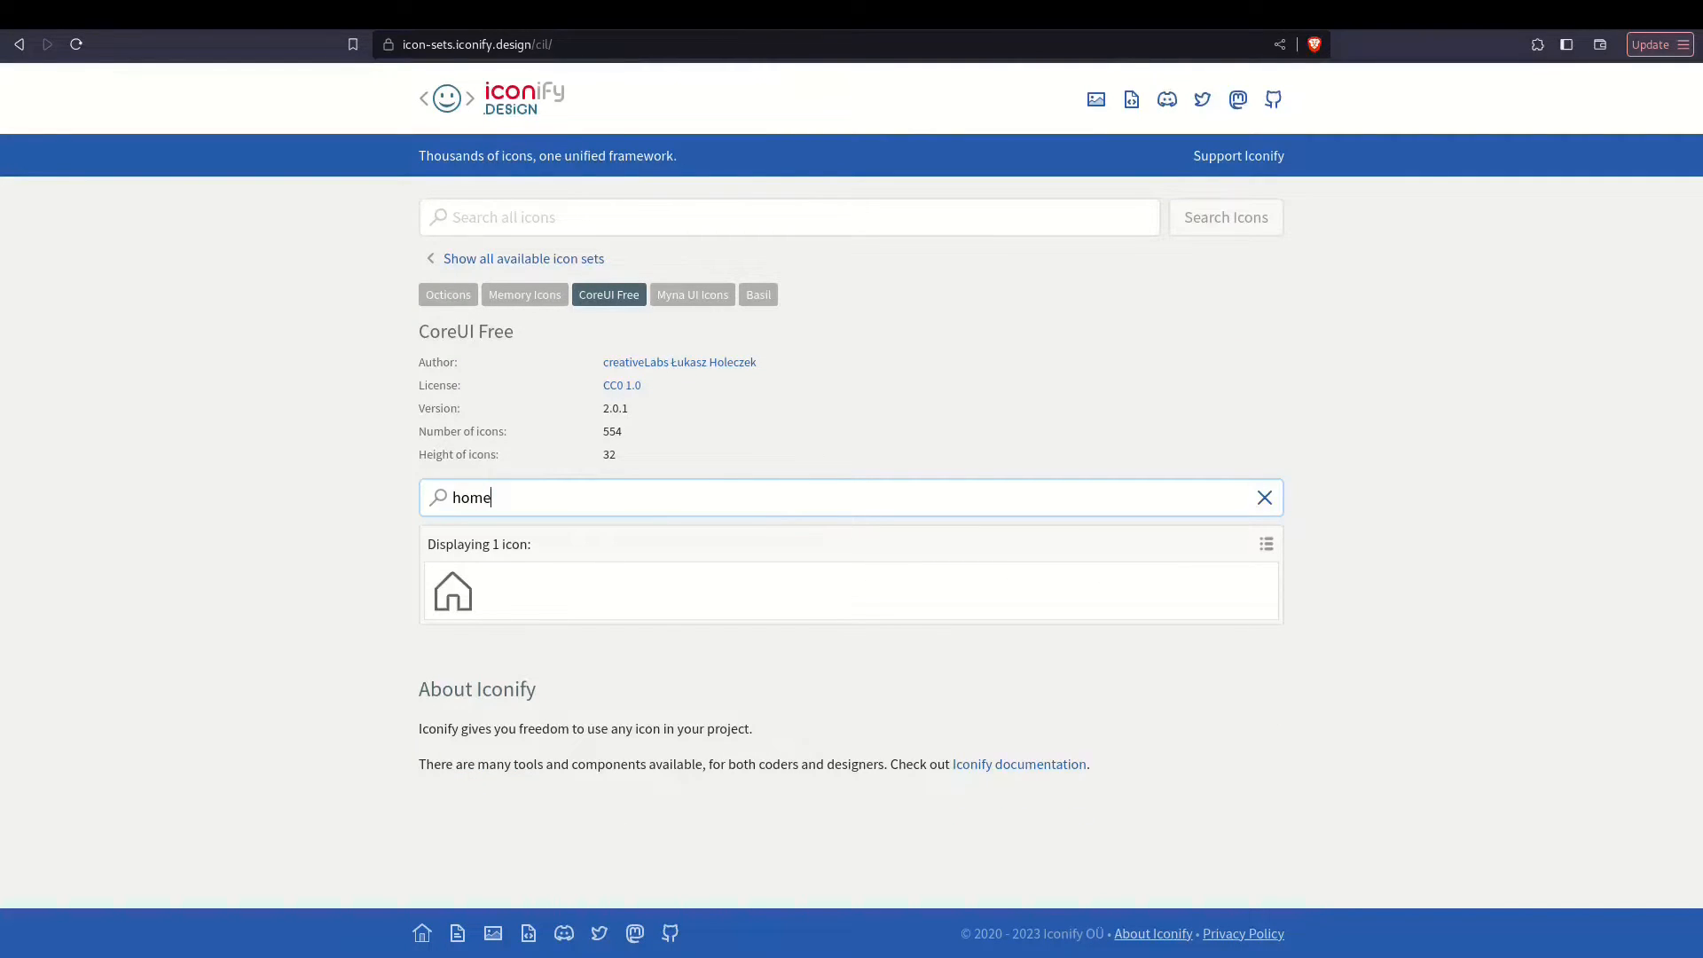
{"action": "left_click", "coordinate": [453, 589]}
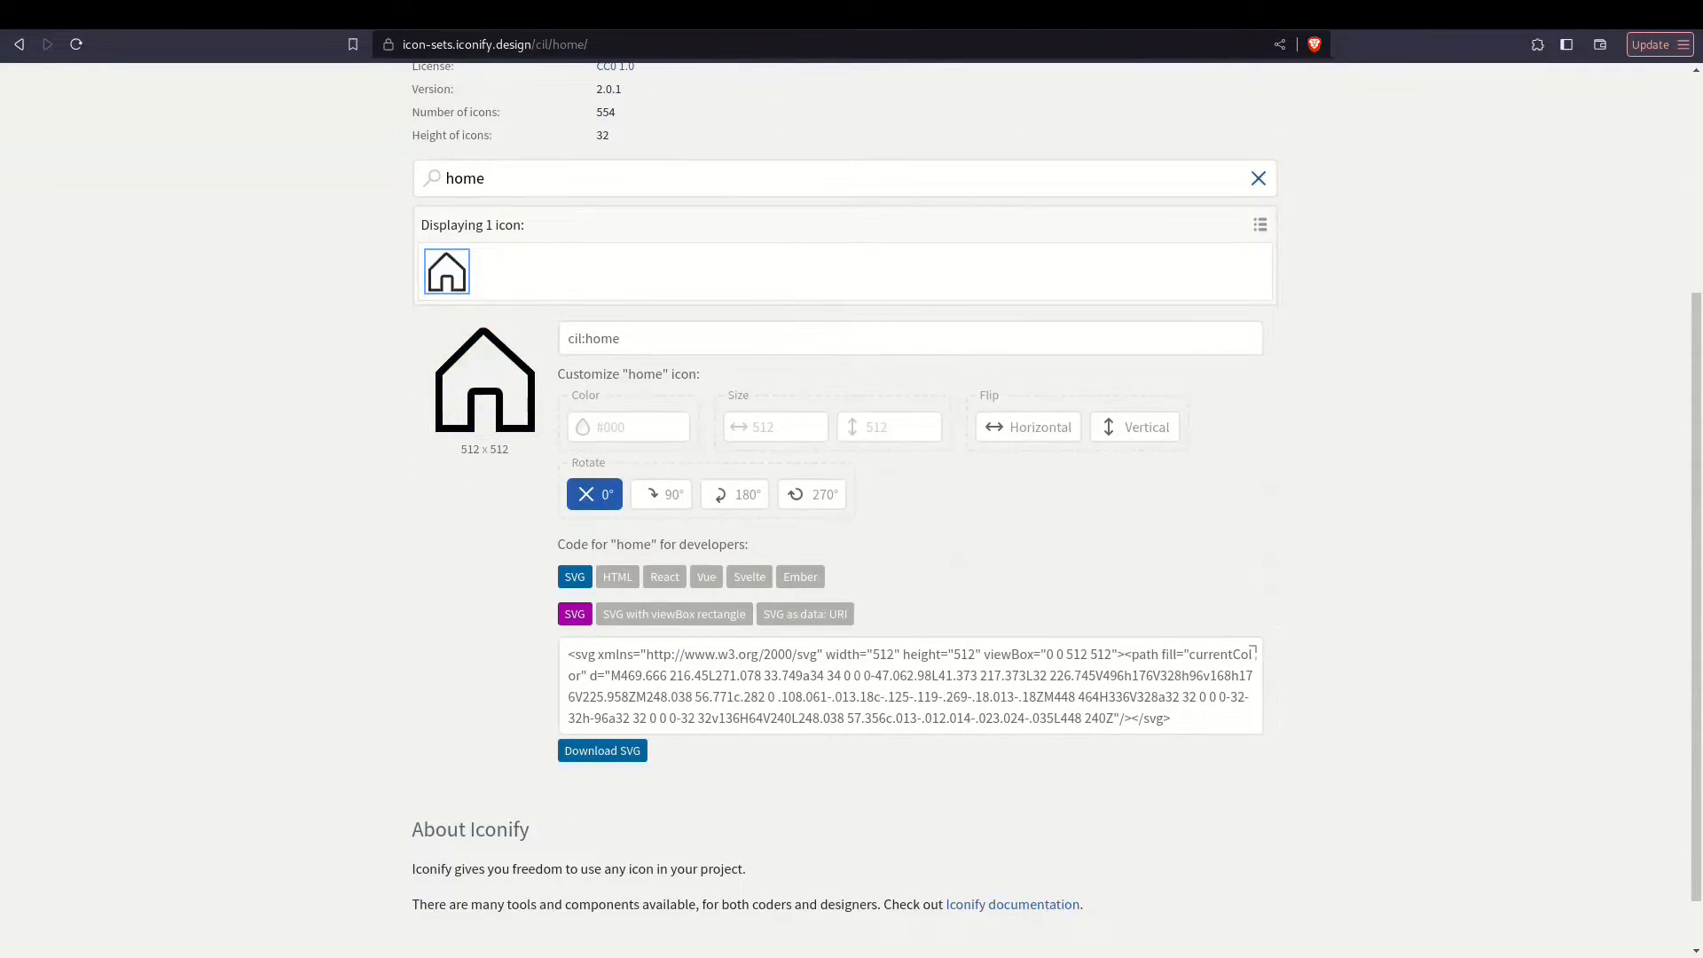
{"action": "triple_click", "coordinate": [908, 685]}
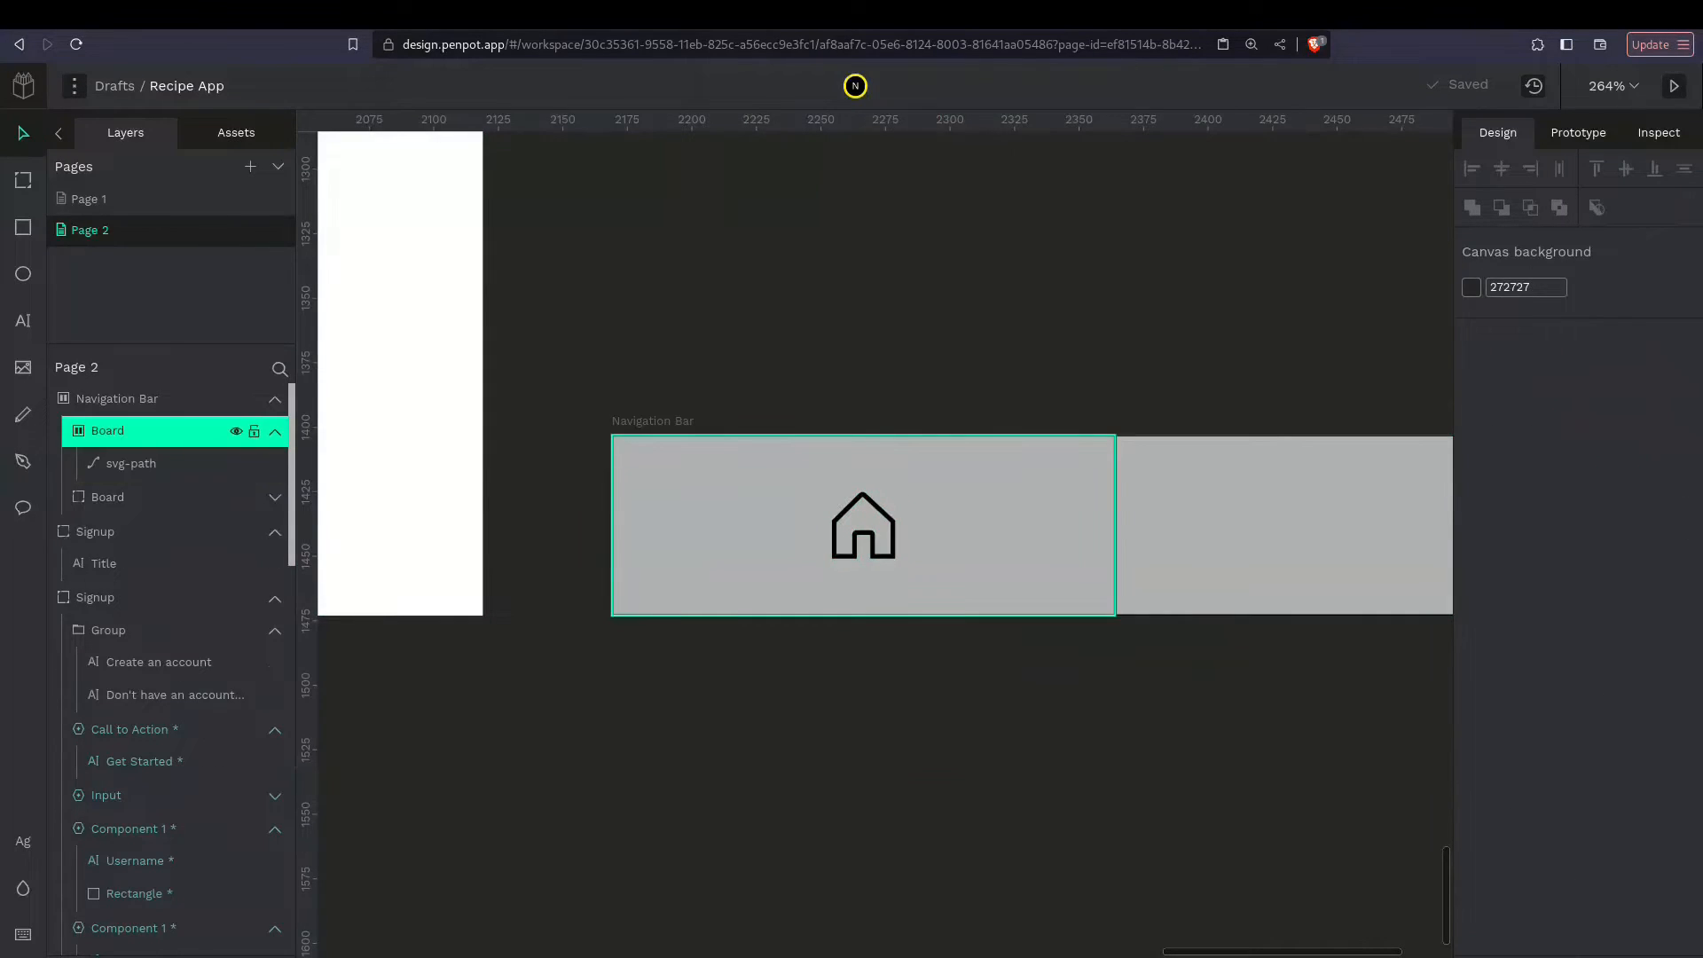
Add a 'Home' label under the house icon and set up the second section for Trending
{"action": "left_click", "coordinate": [108, 429]}
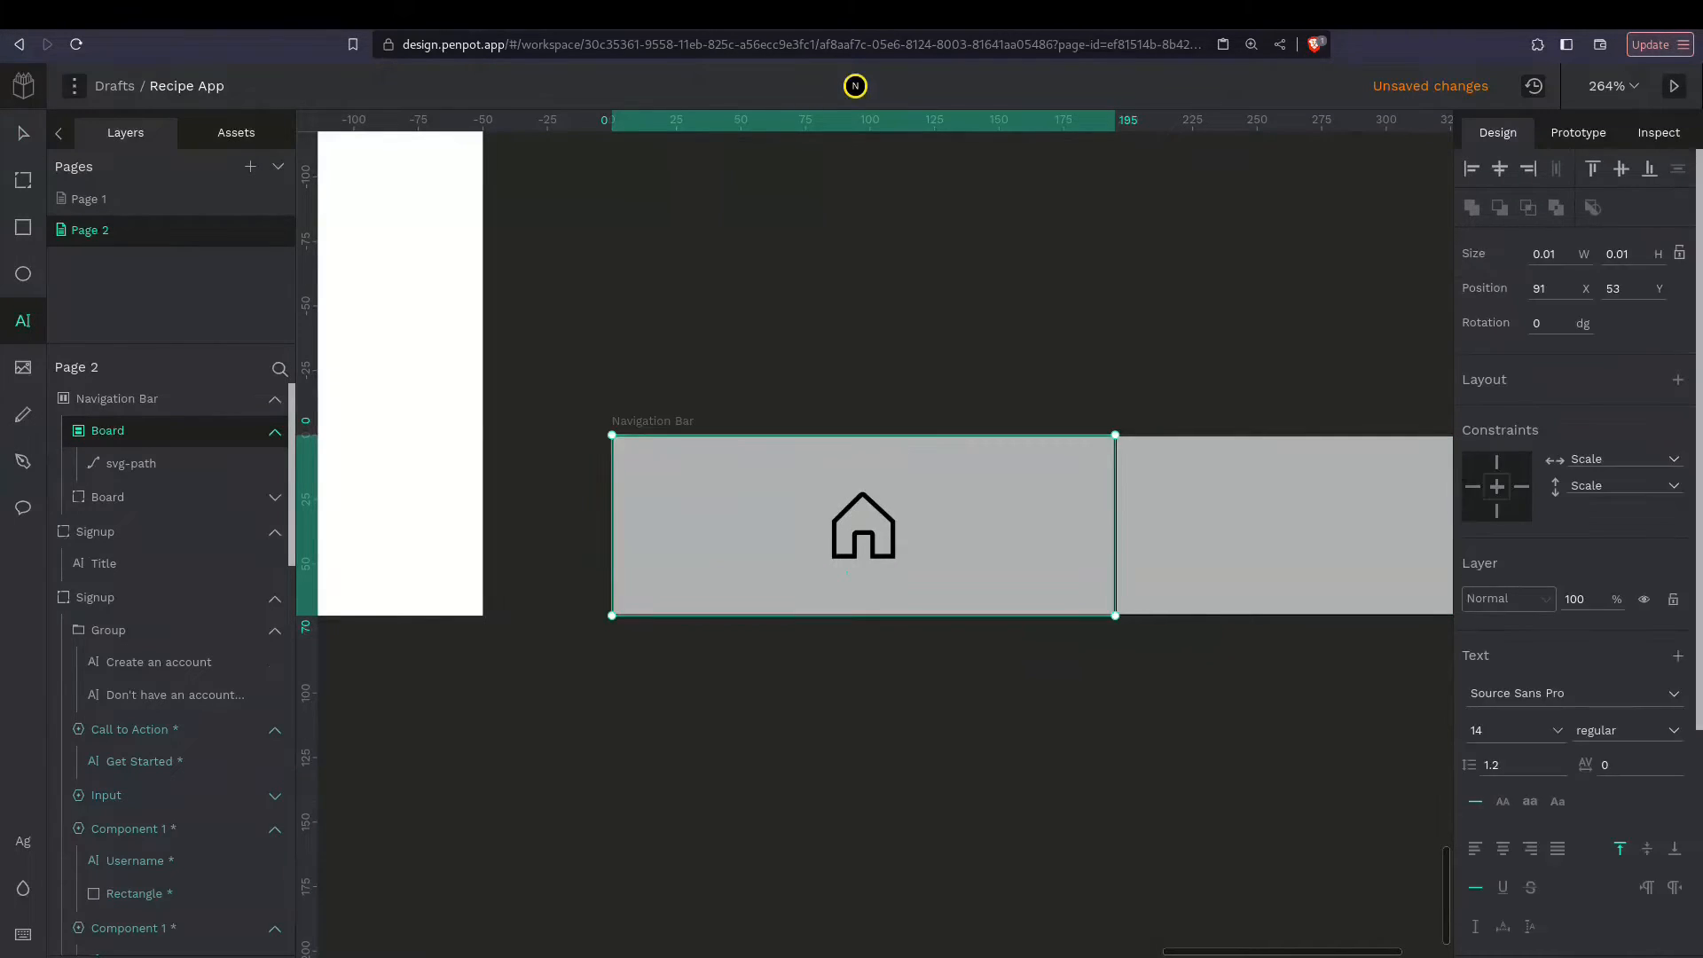
{"action": "type", "text": "Home"}
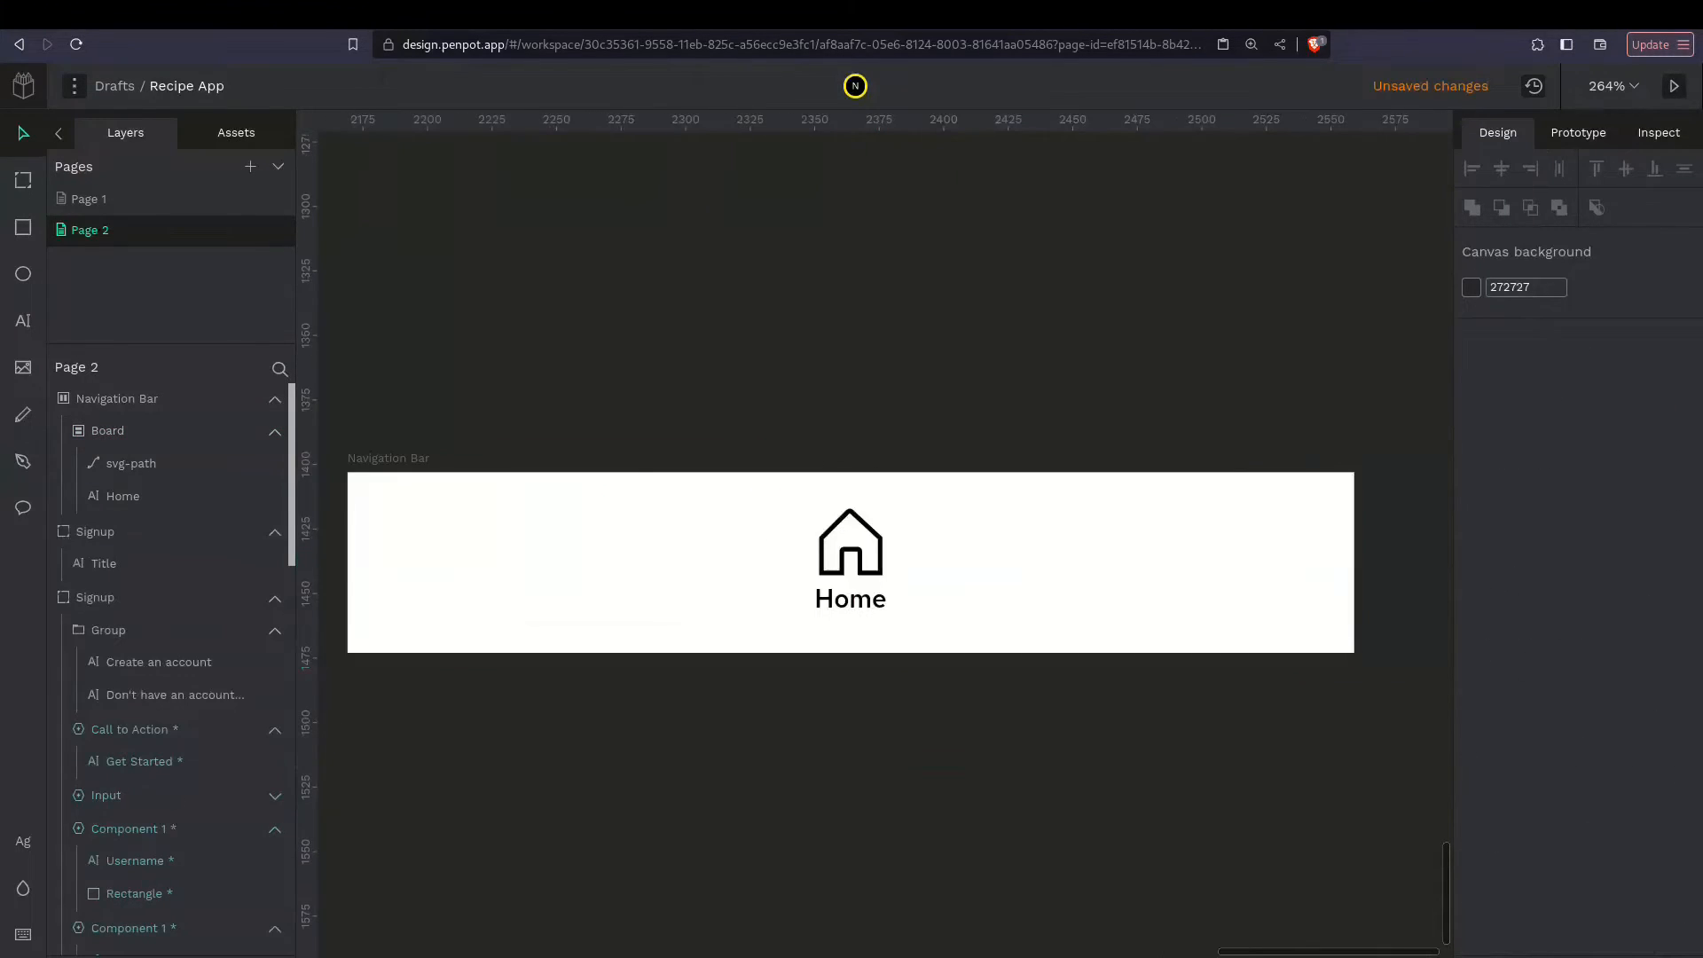
{"action": "left_click", "coordinate": [108, 429]}
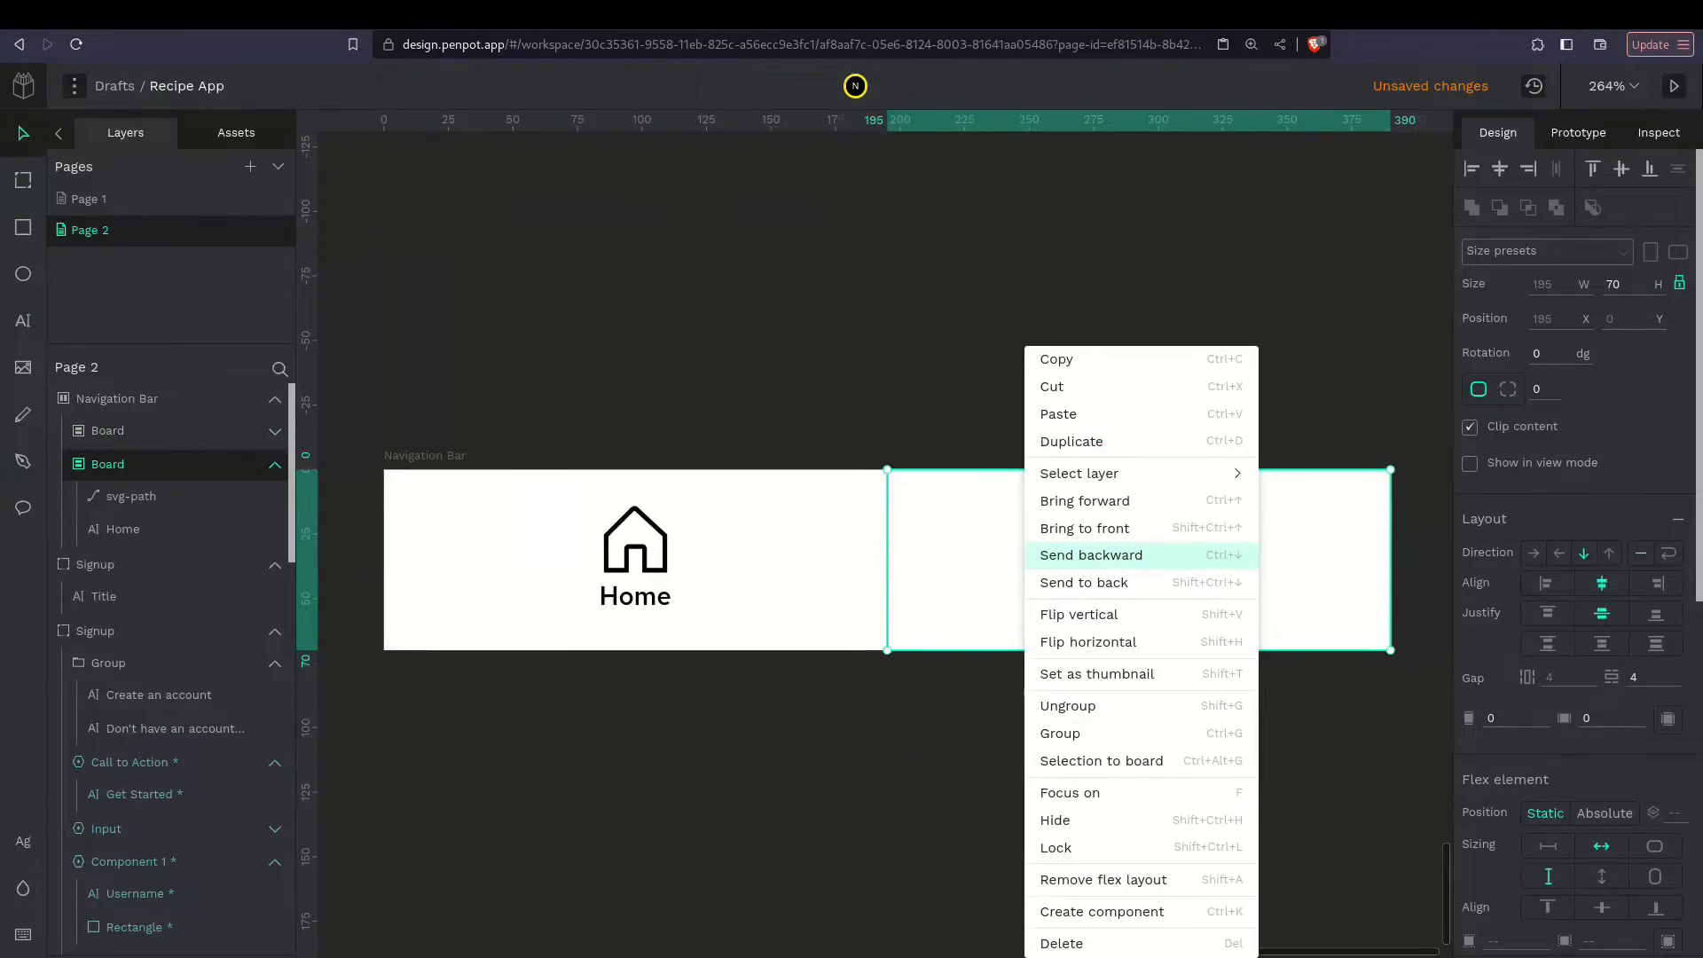
{"action": "left_click", "coordinate": [1091, 555]}
{"action": "type", "text": "Editor's Picks"}
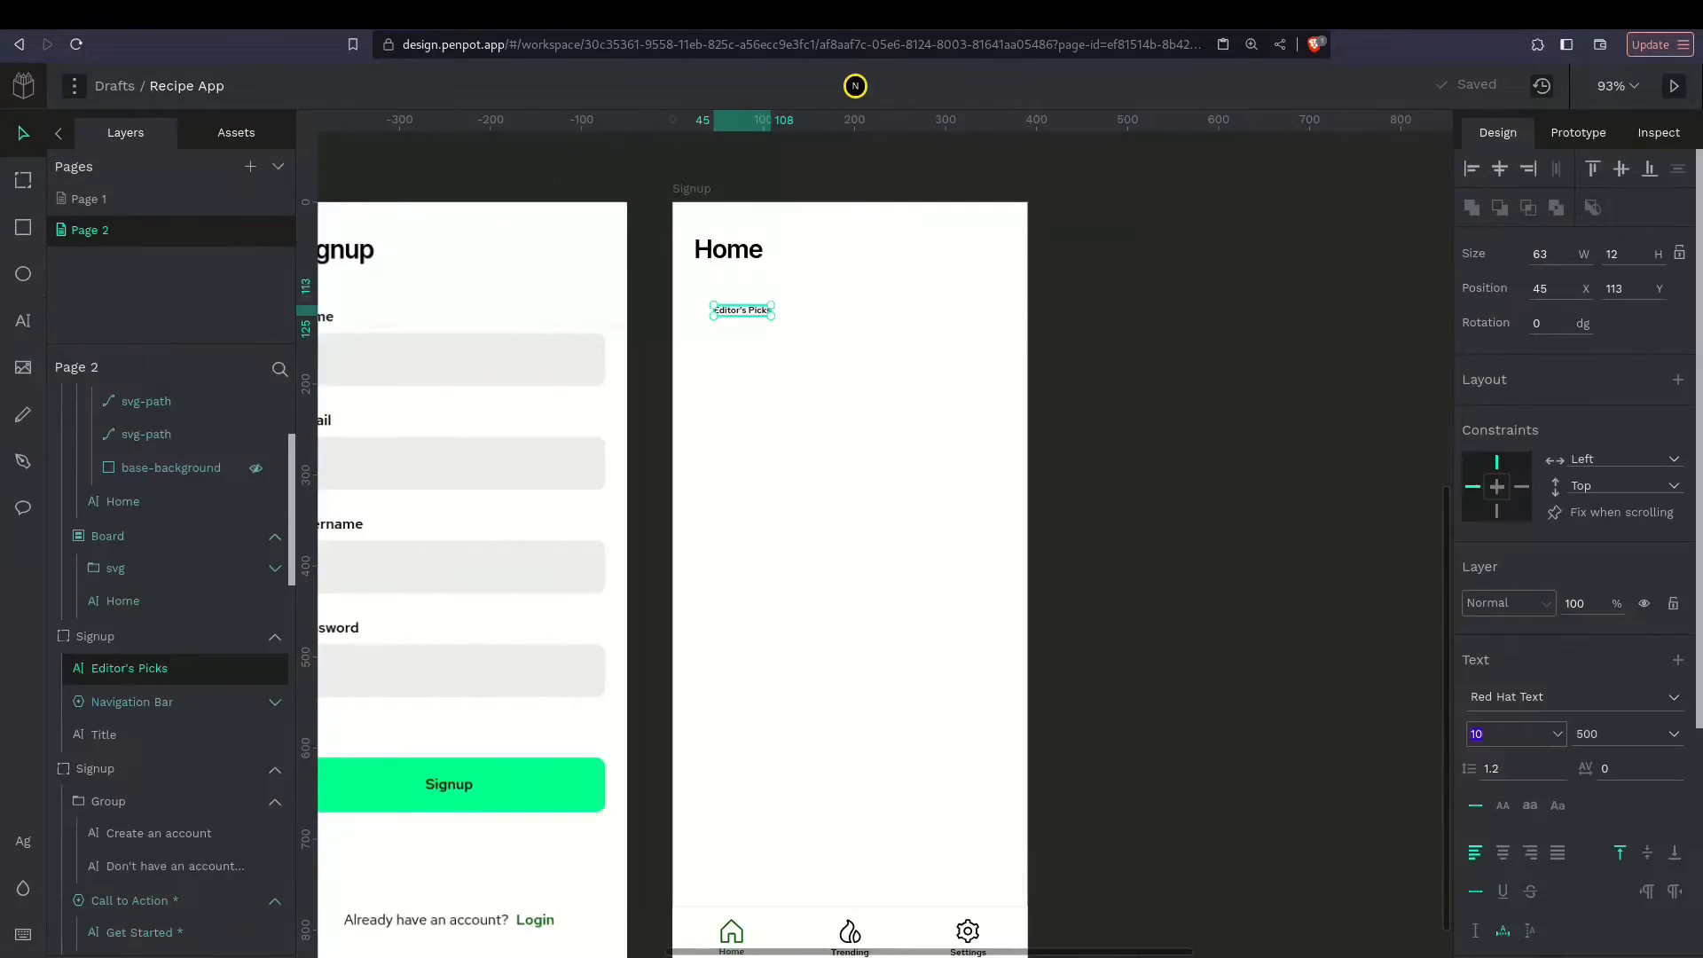
Position the Editor's Picks heading and edit the duplicated Devilled Chicken card into a Medium variant
{"action": "left_click", "coordinate": [1622, 733]}
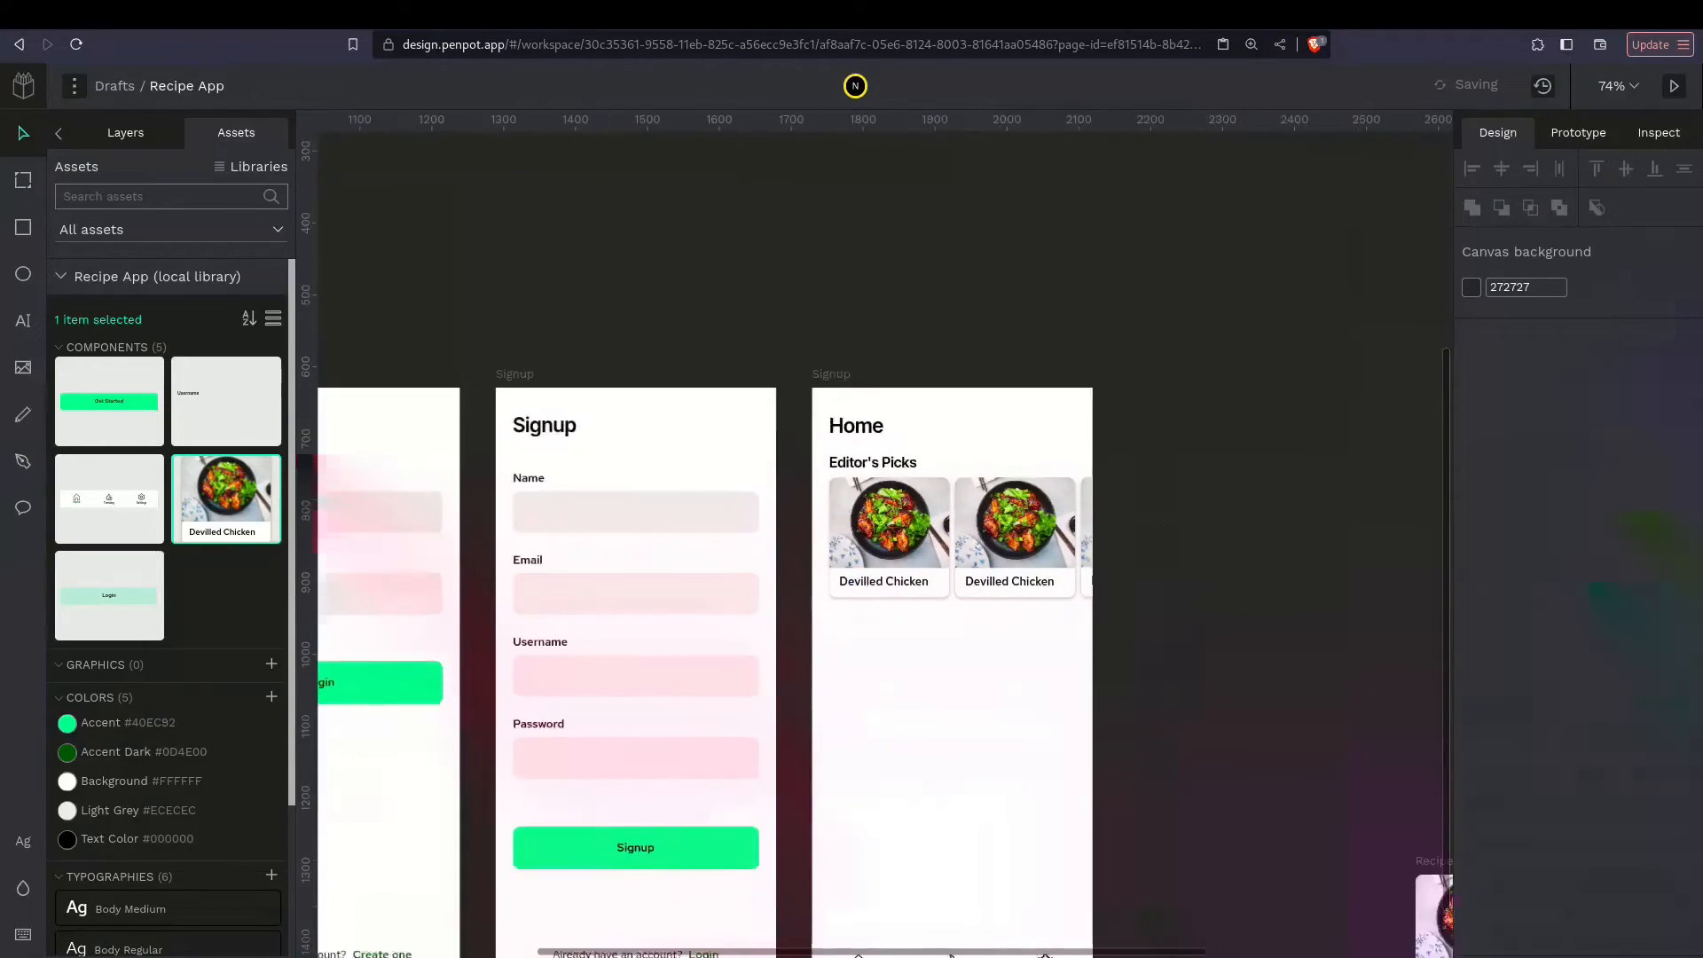
{"action": "right_click", "coordinate": [1052, 410]}
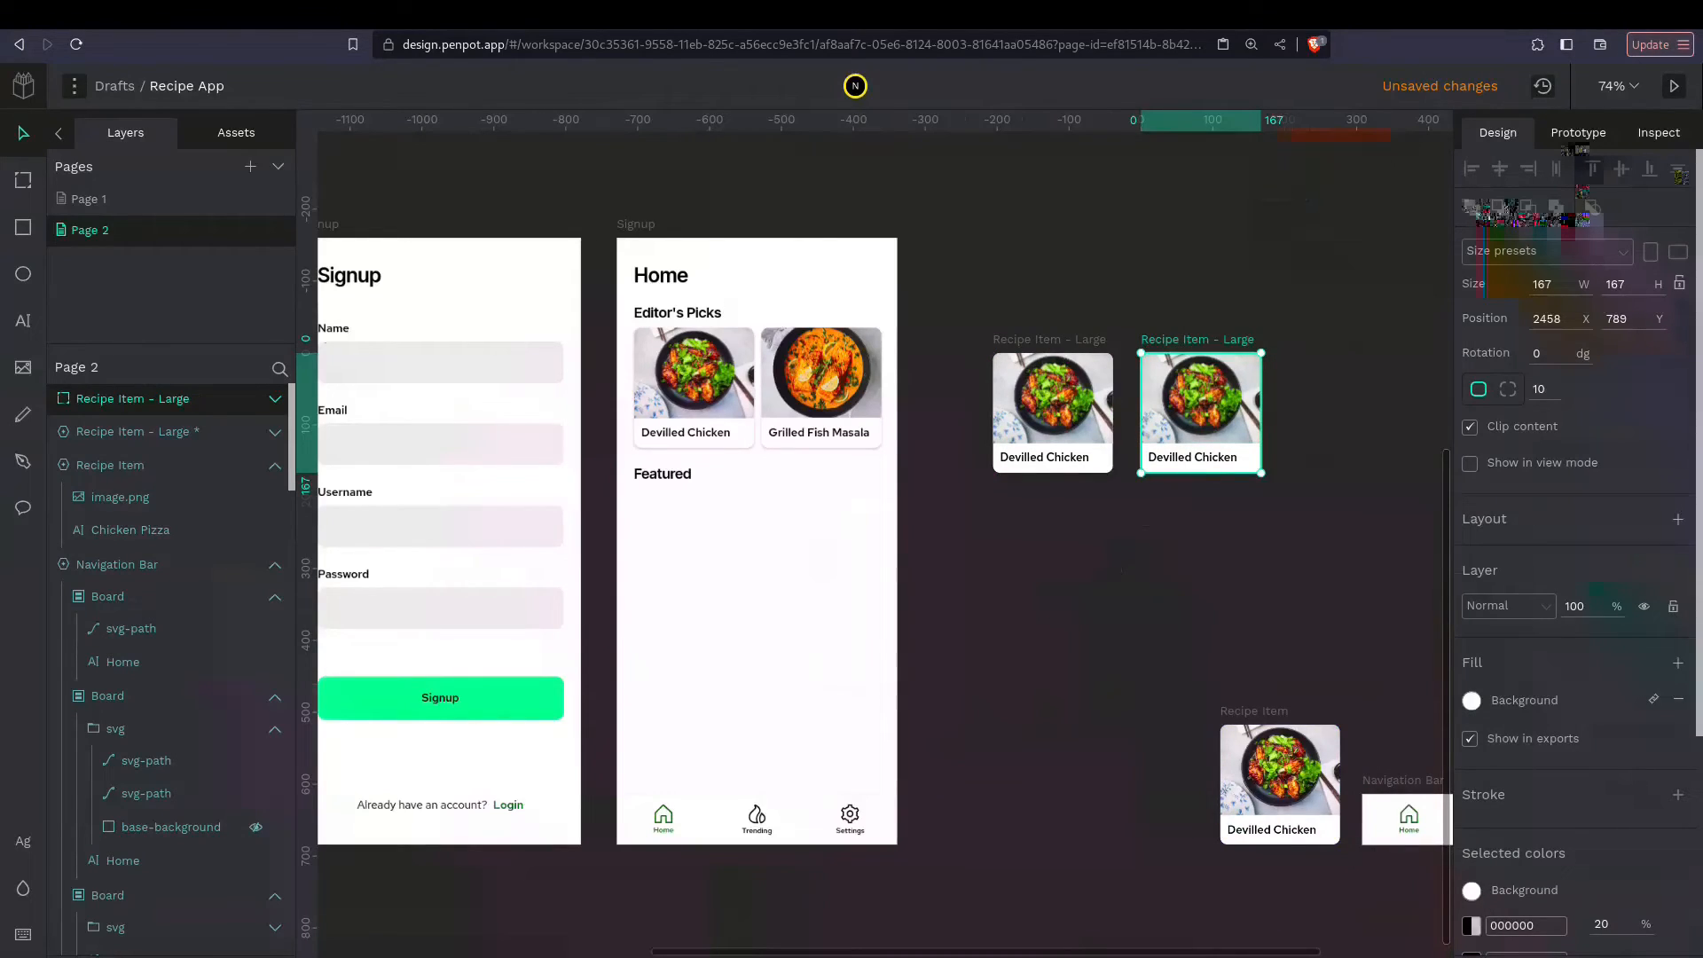
{"action": "double_click", "coordinate": [133, 399]}
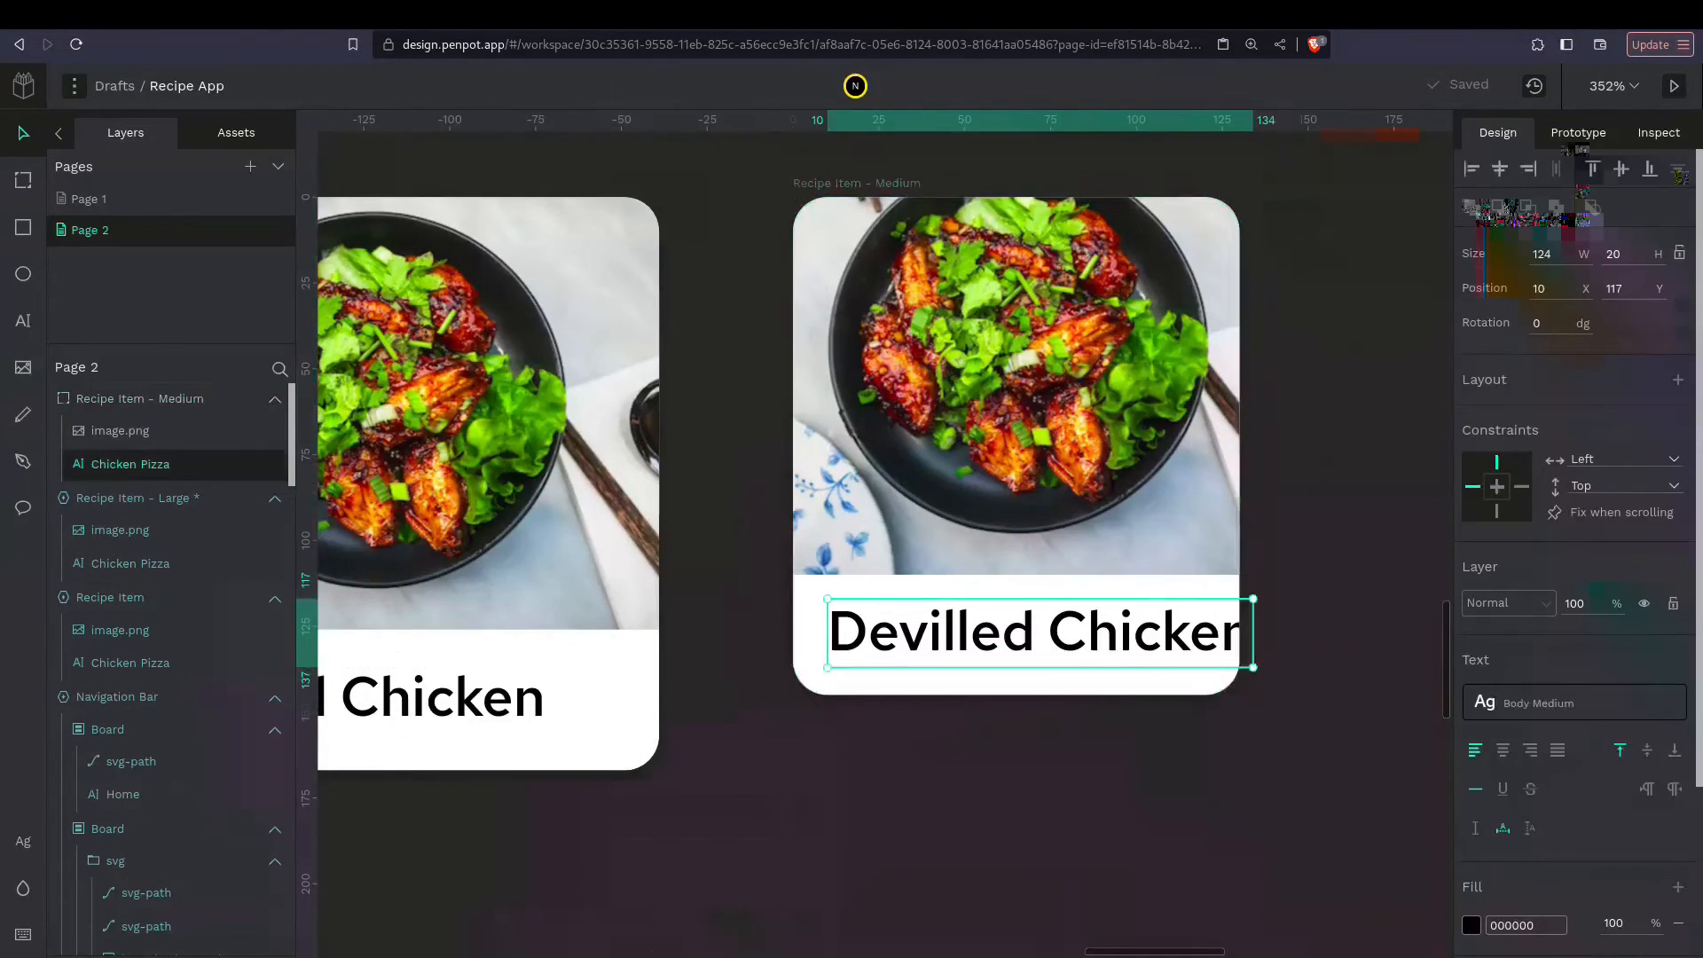
{"action": "left_click", "coordinate": [119, 429]}
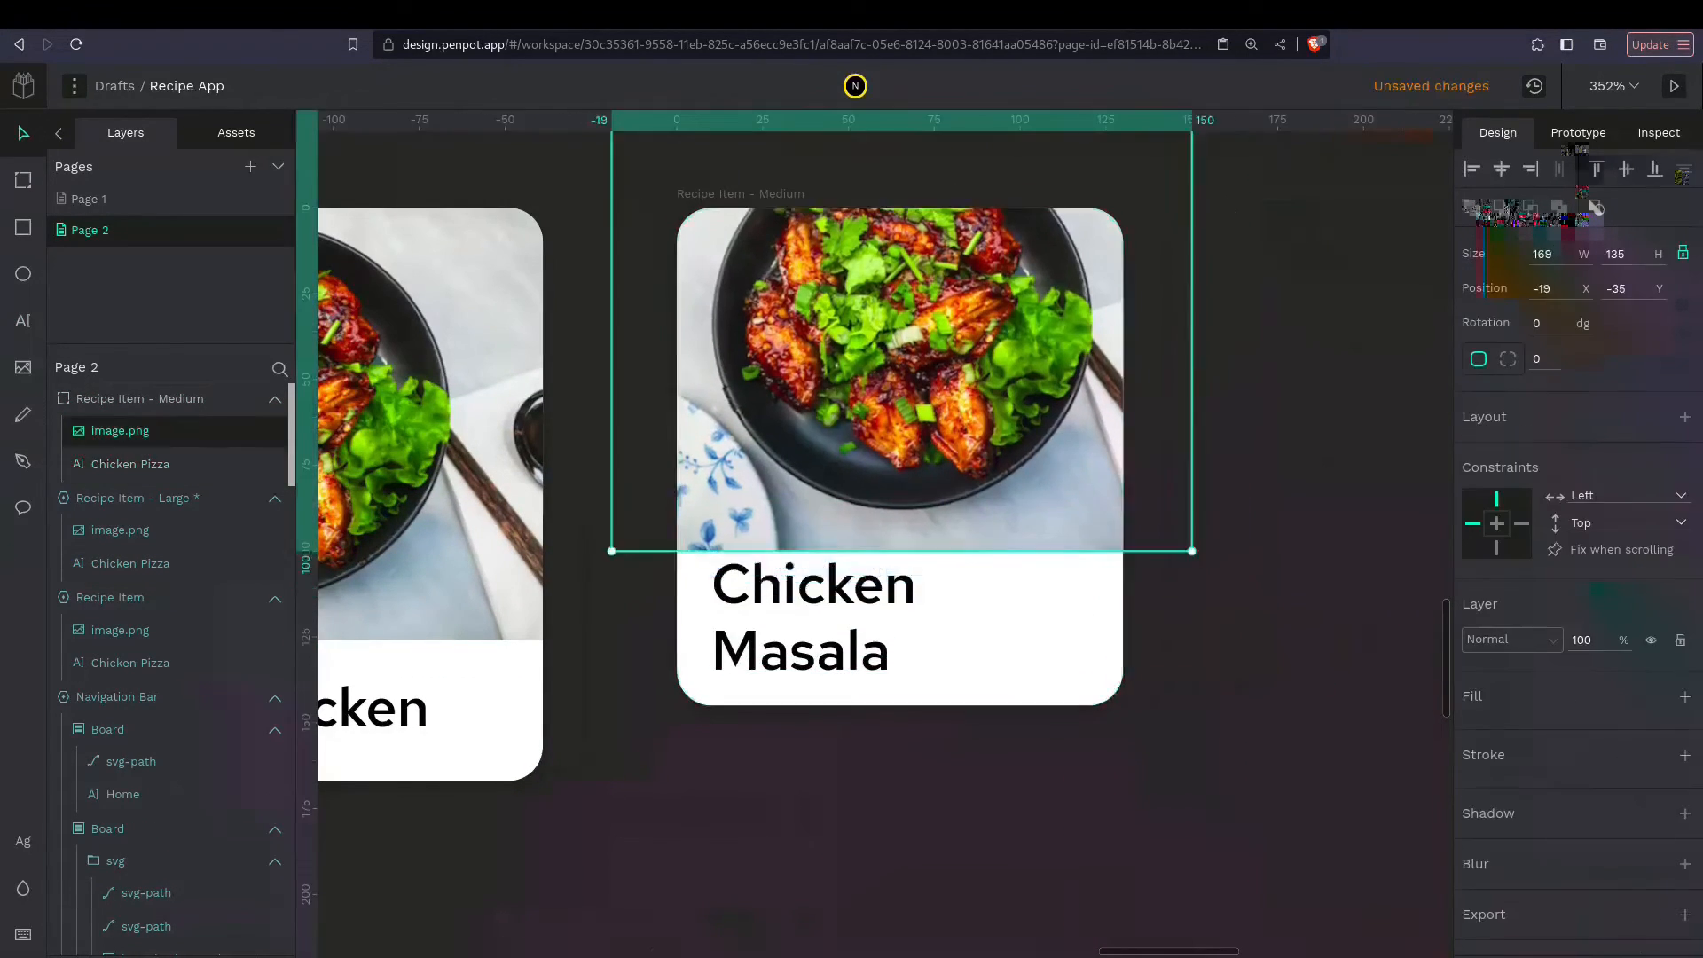